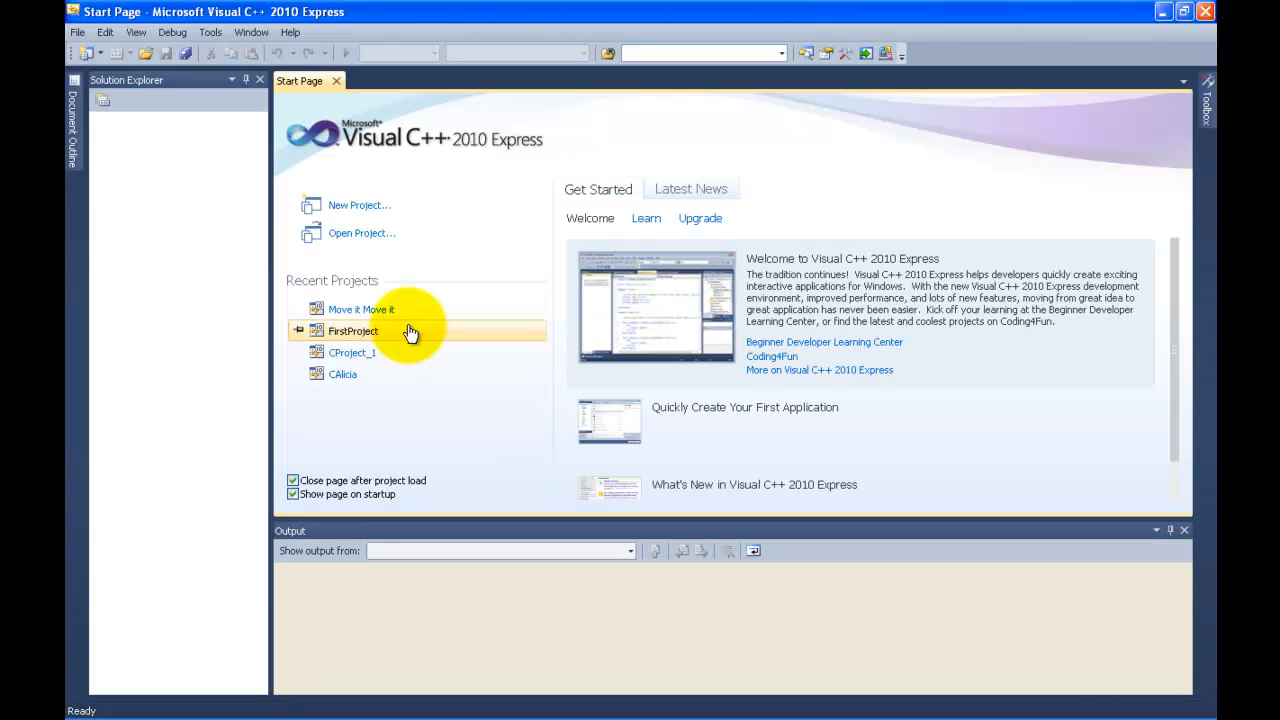
mouse_move(175, 32)
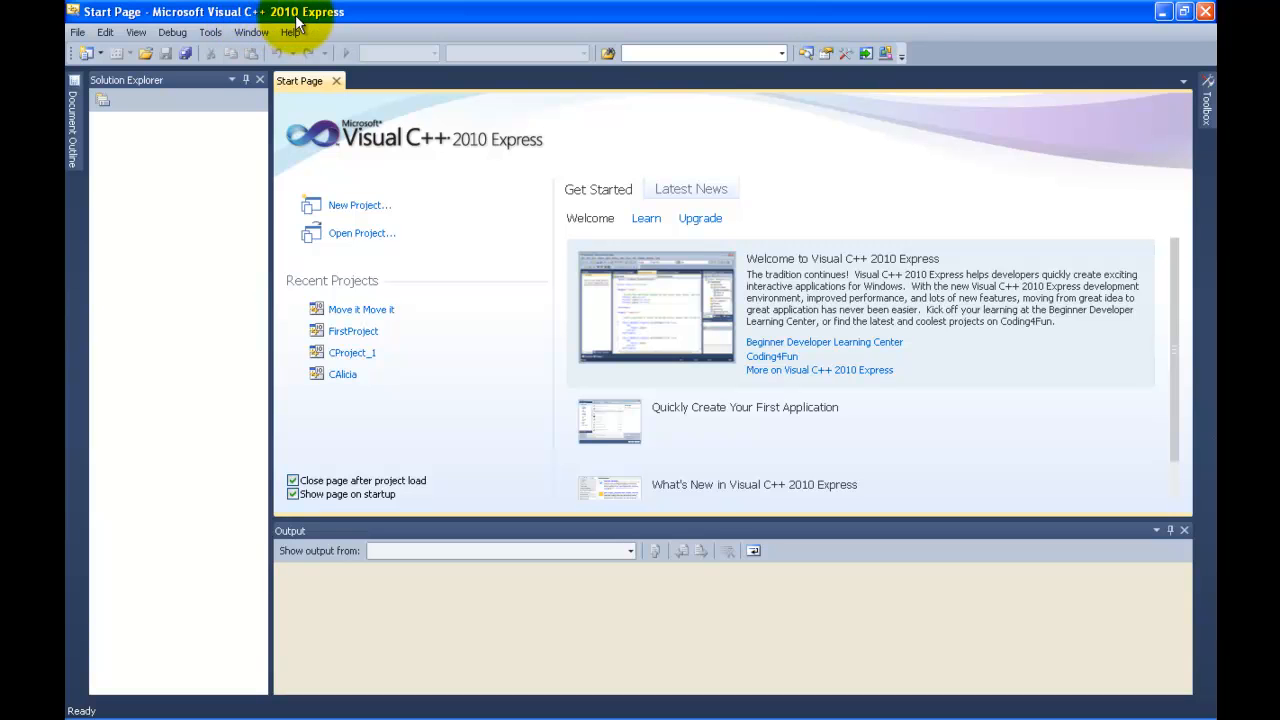
mouse_move(313, 32)
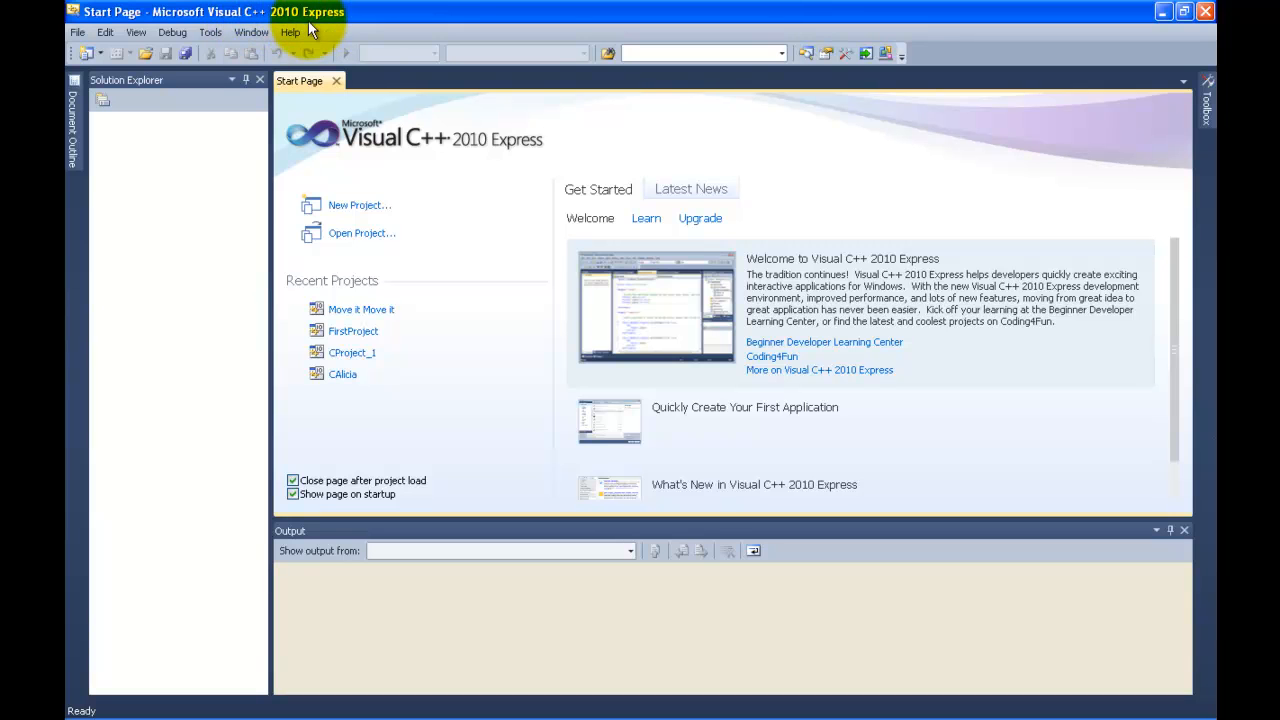
mouse_move(358, 190)
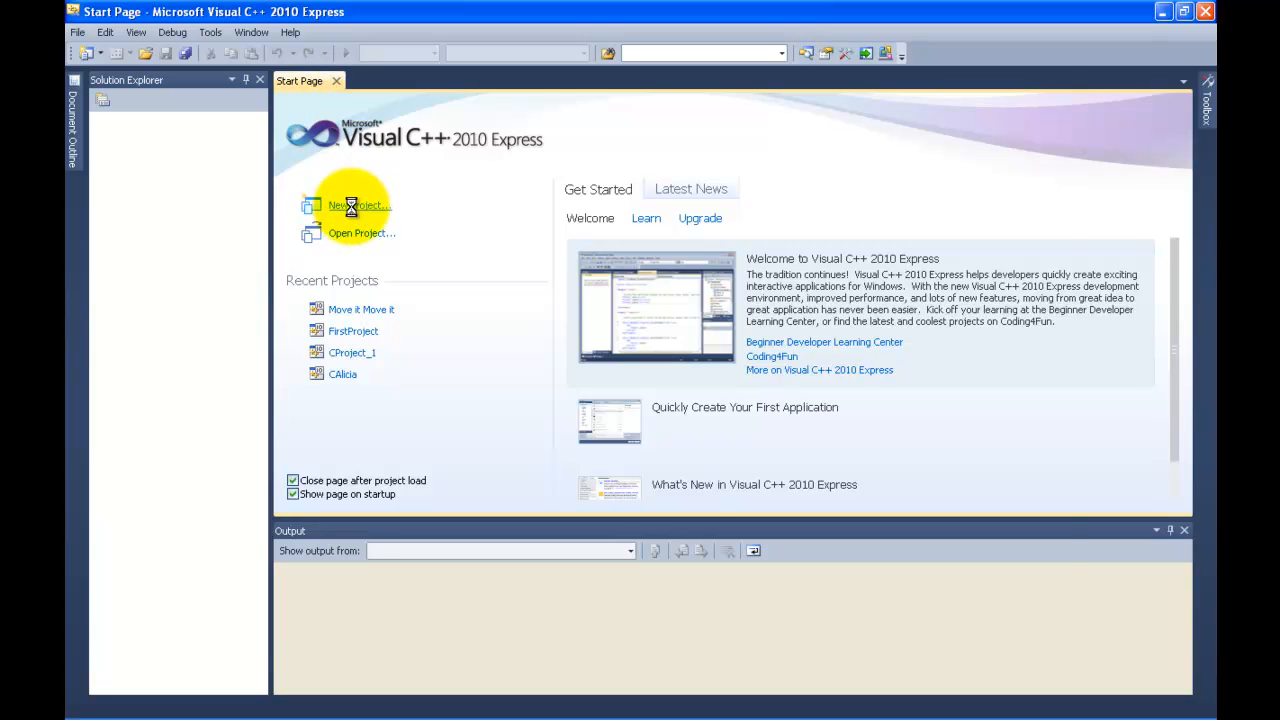
- Create a new Win32 Console Application project named 'Beginner' on drive G:
click(352, 205)
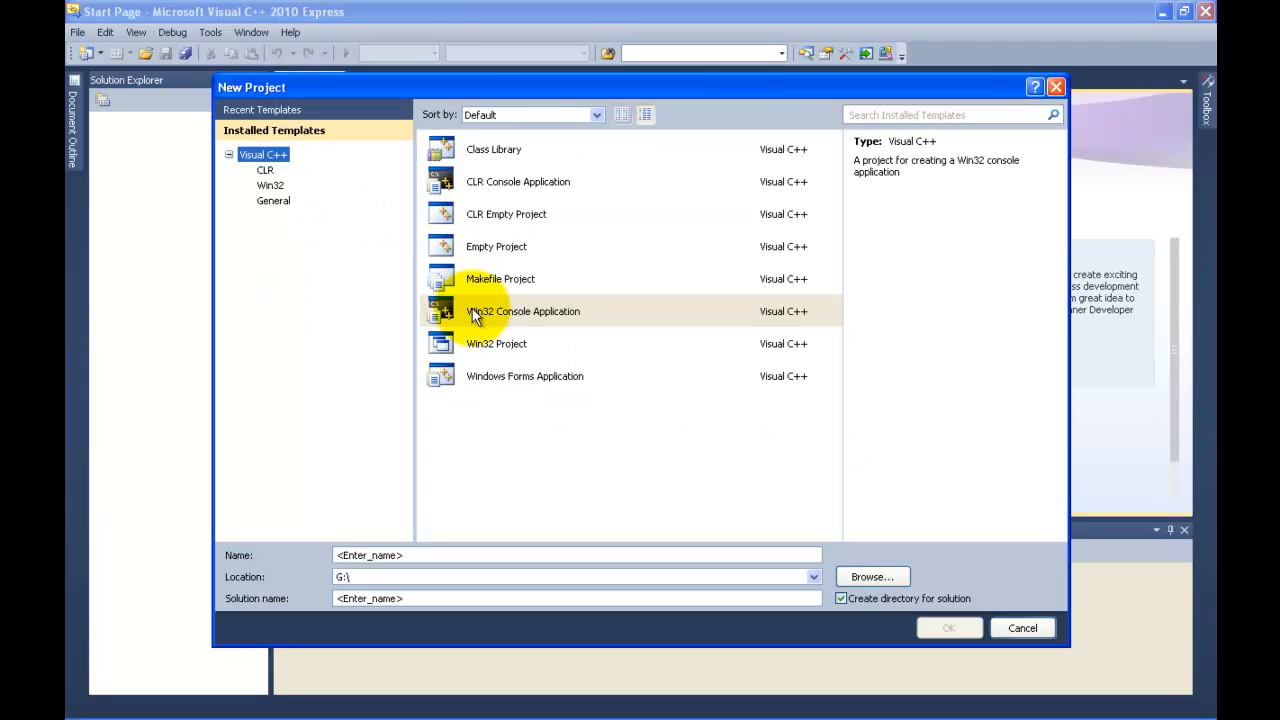
mouse_move(524, 321)
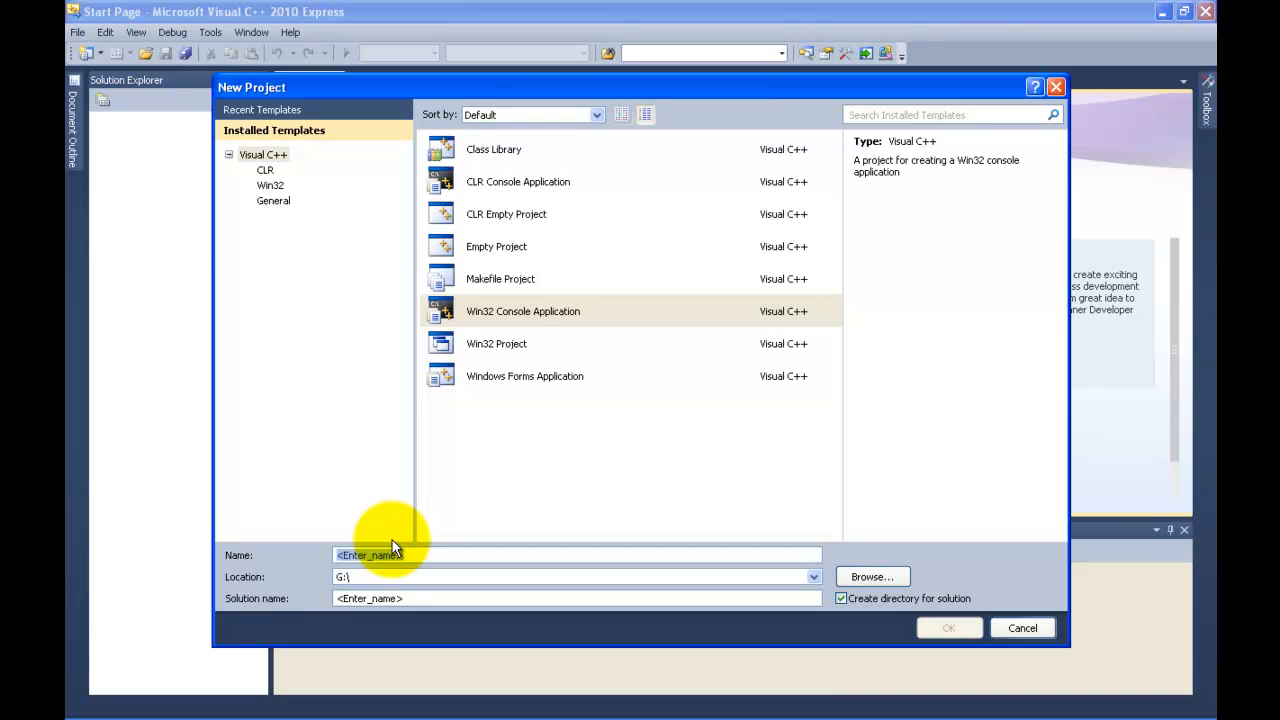
text(NewPr)
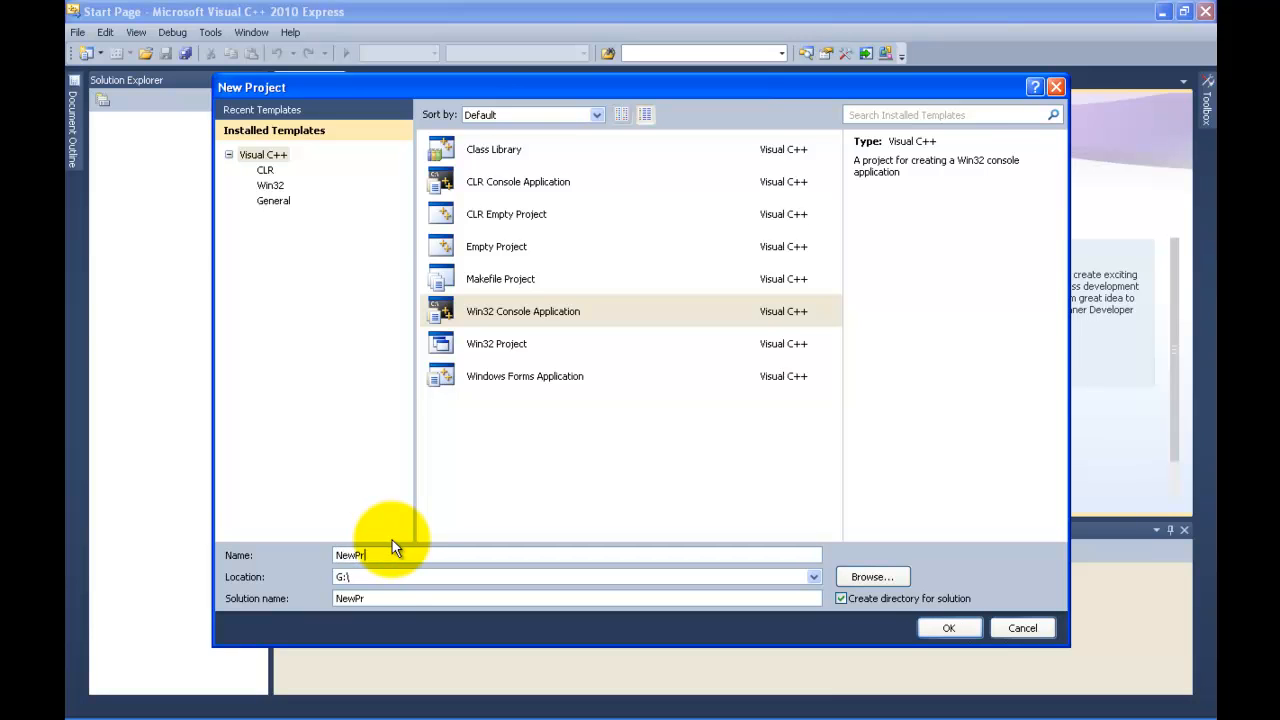
text(og)
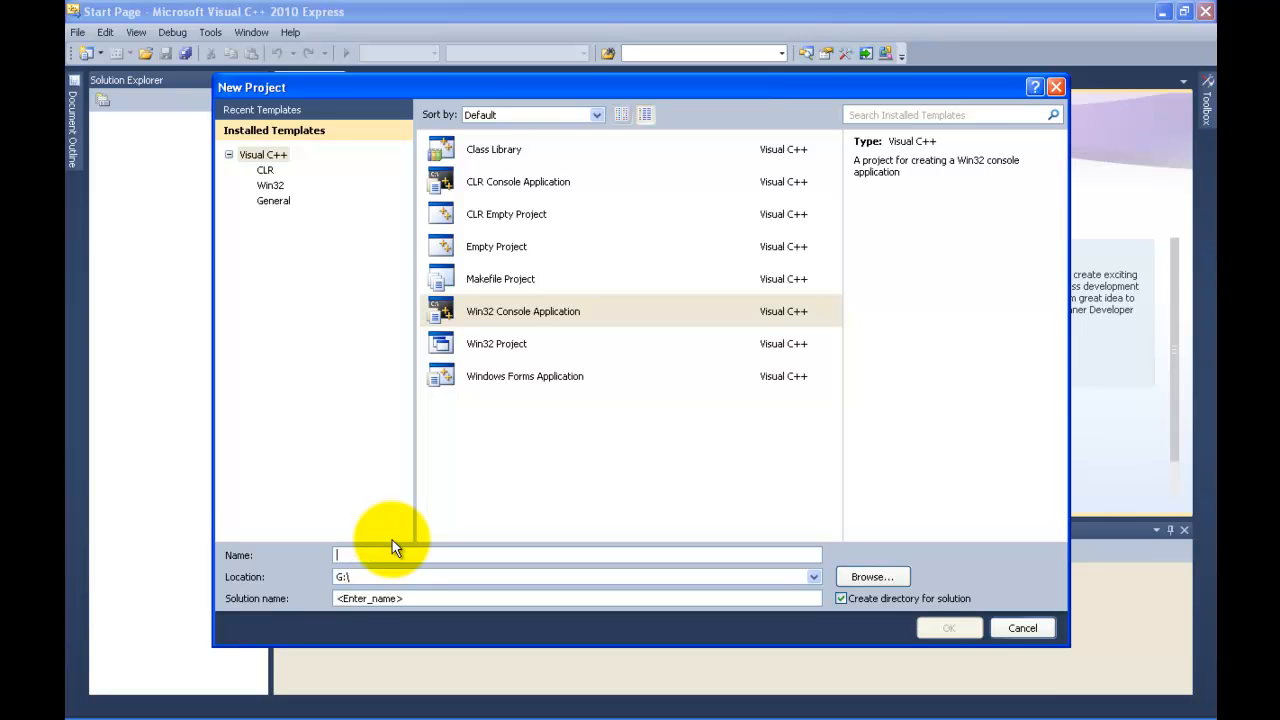
text(Begg)
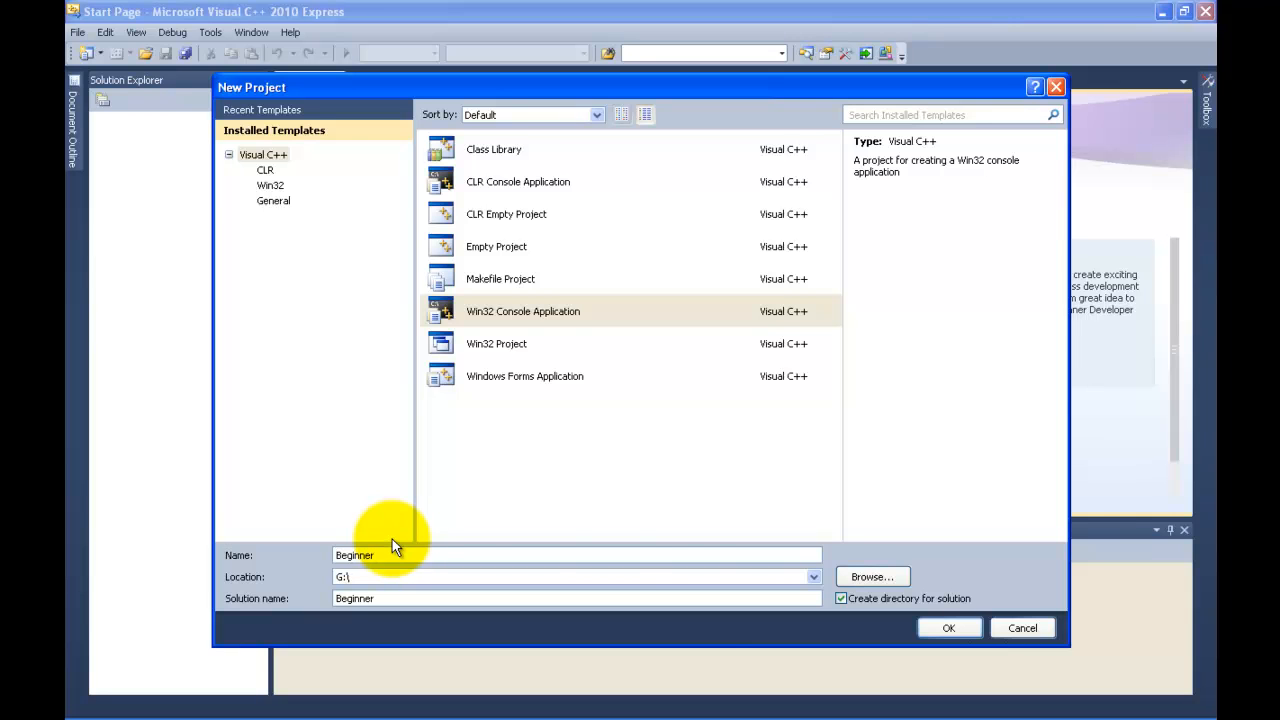
click(949, 628)
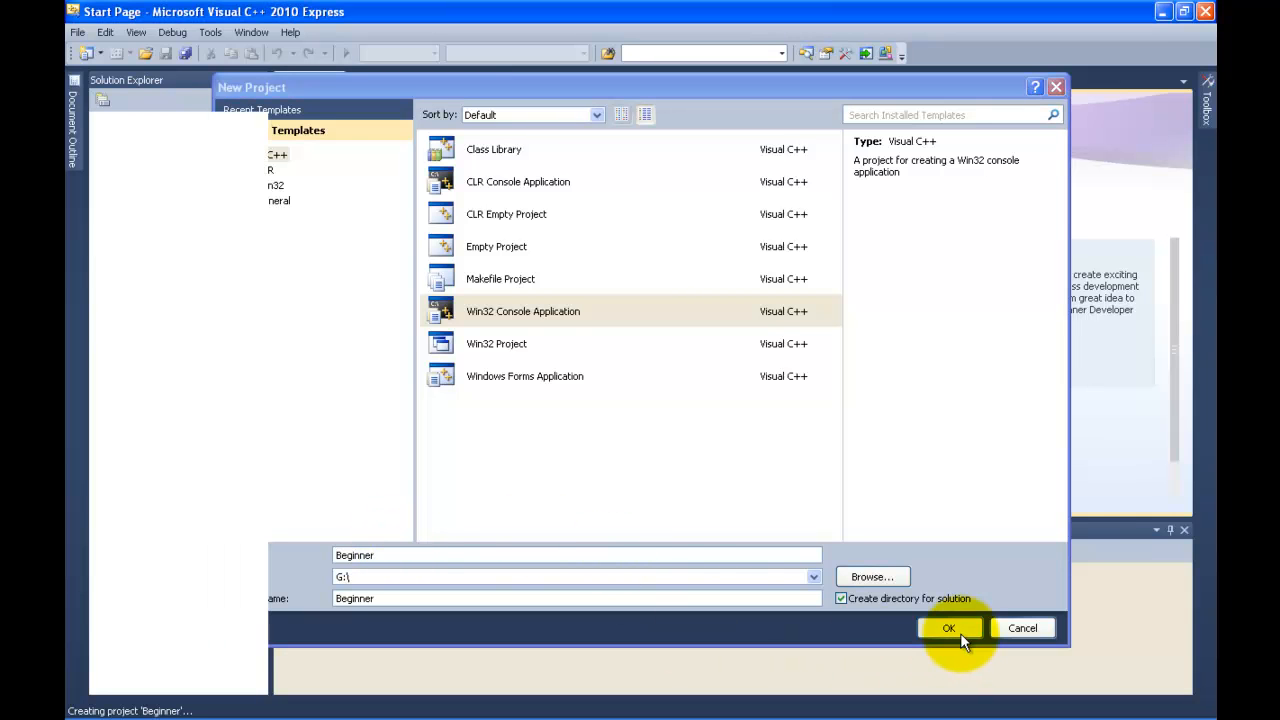
- Accept the Win32 Application Wizard's console application settings and finish the wizard
click(950, 628)
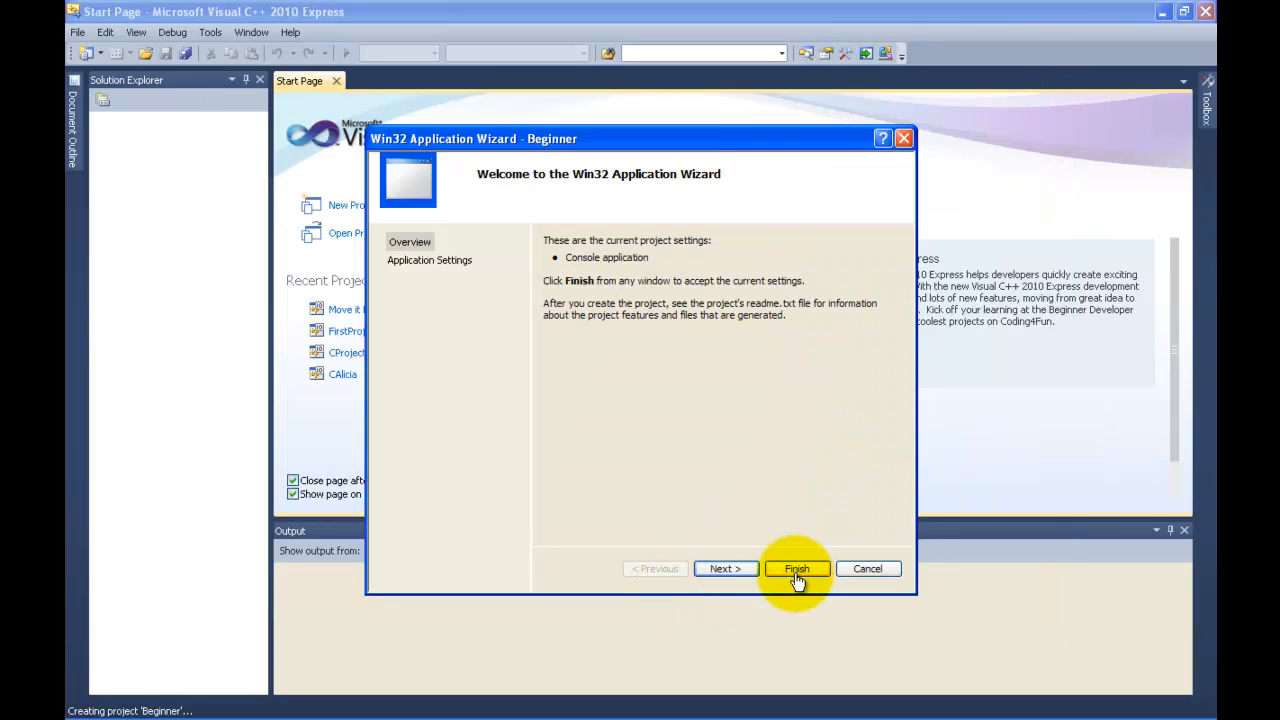
mouse_move(709, 573)
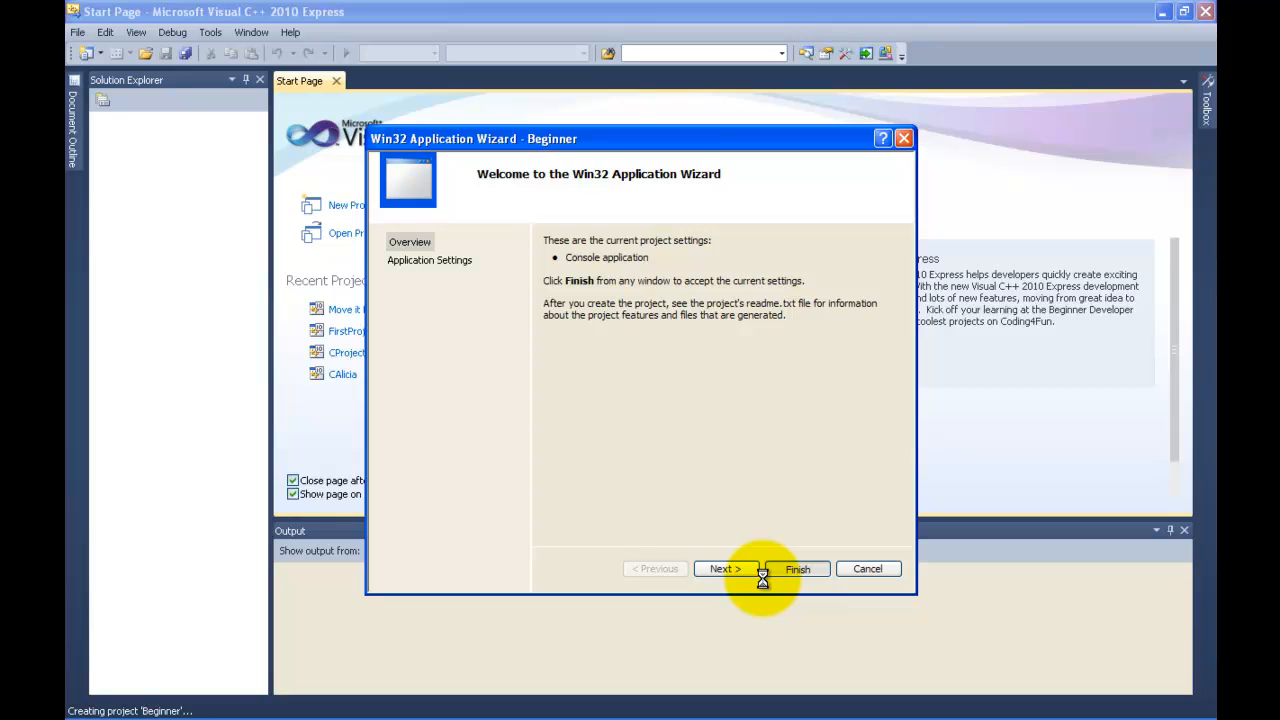
click(797, 568)
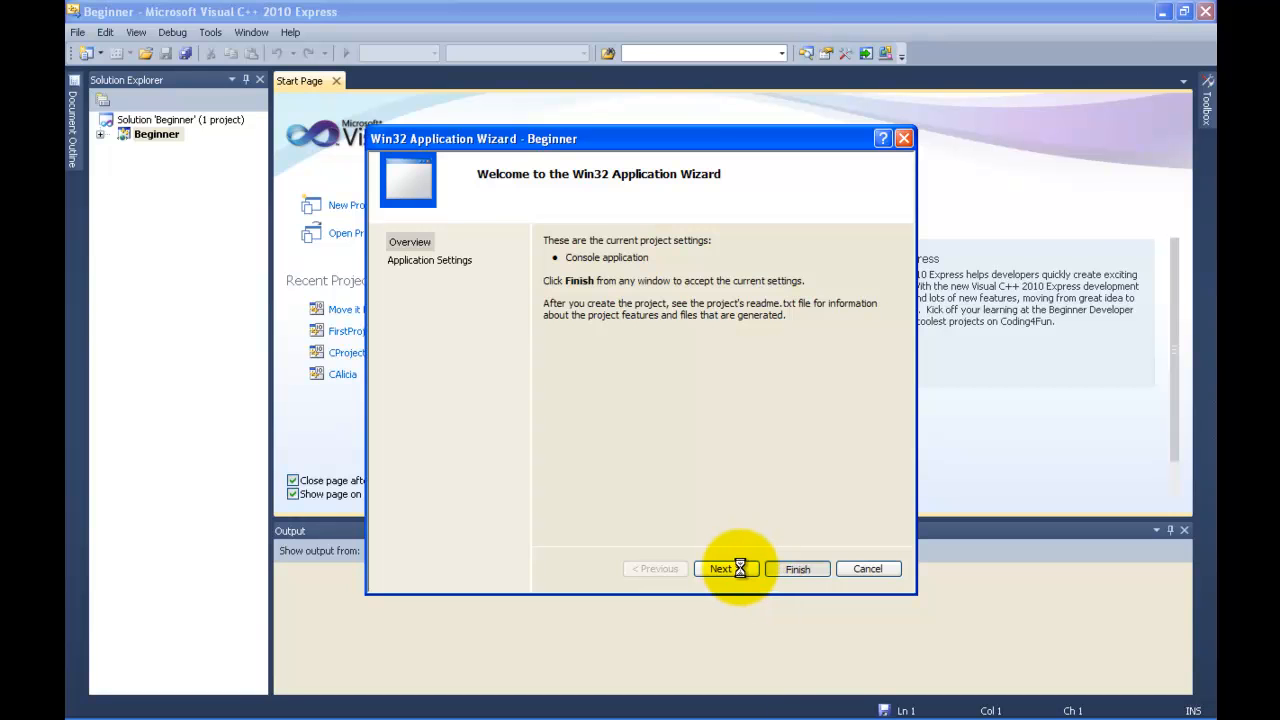
click(798, 568)
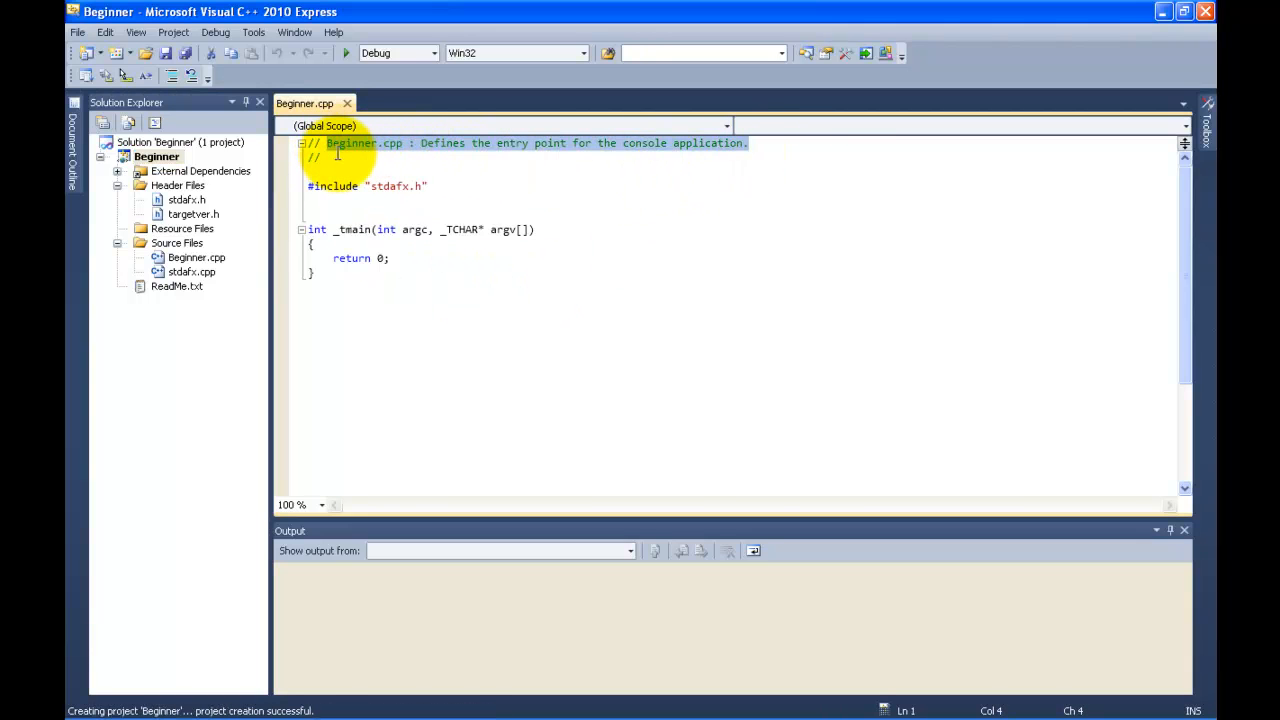
- Delete the generated description text from the header comment
key(Delete)
text(int main()
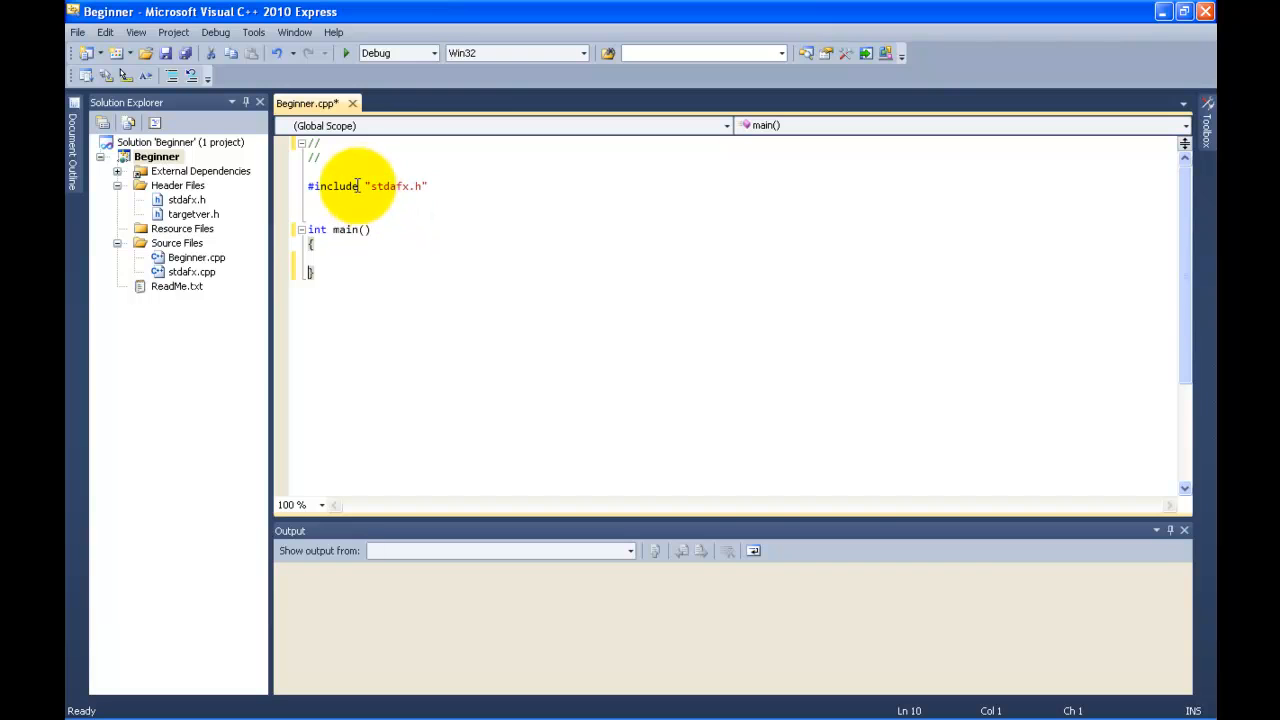
mouse_move(411, 195)
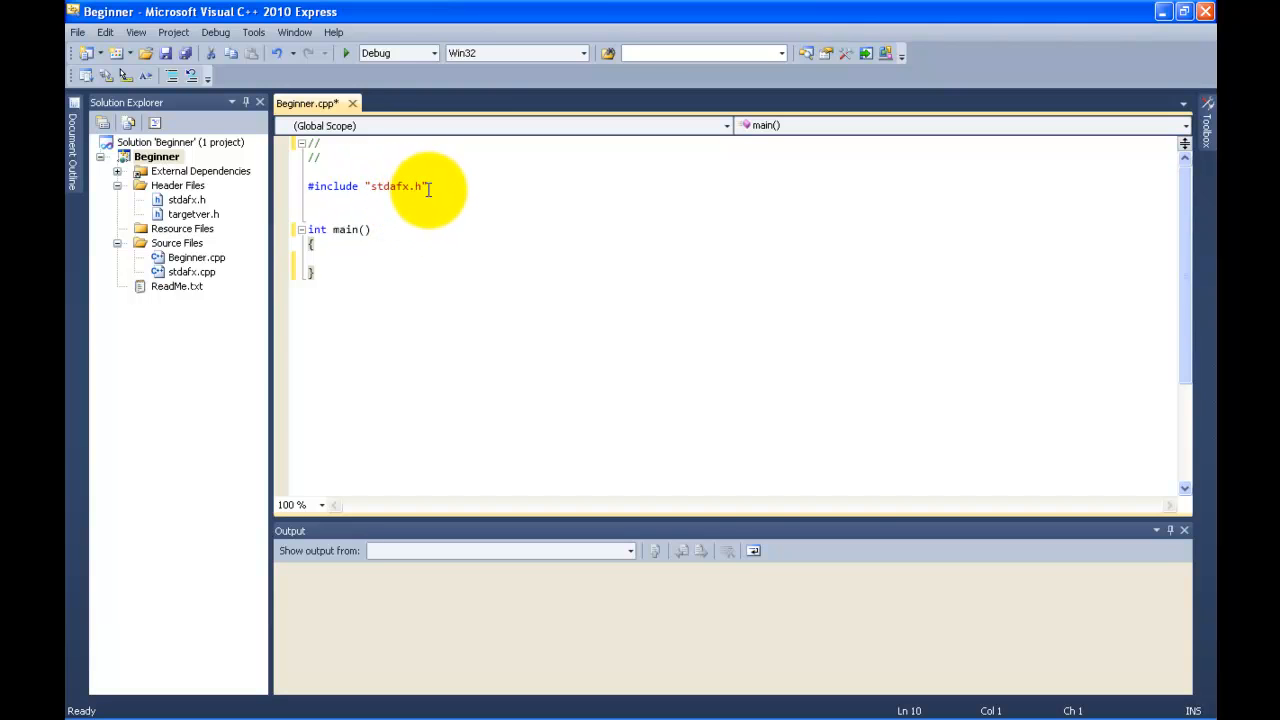
mouse_move(406, 185)
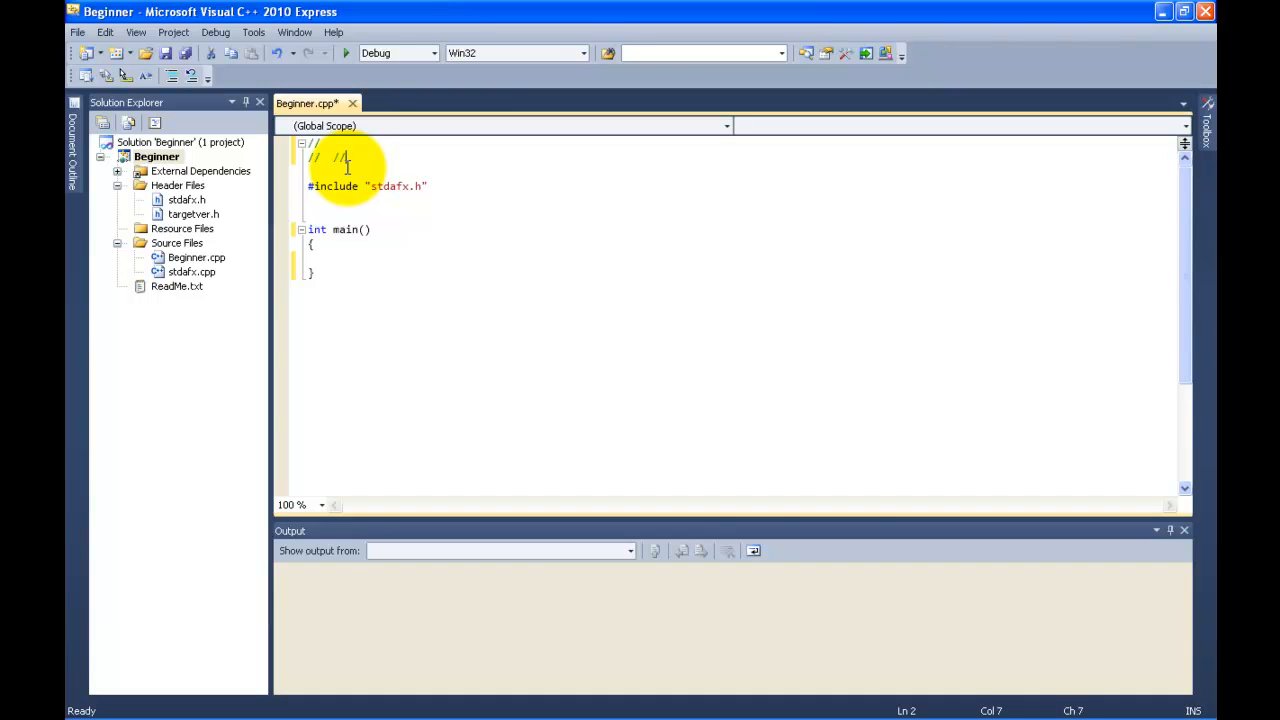
- Write the comment '//-= comments it allows writes notes for yourself' on the second line
text(-= comments)
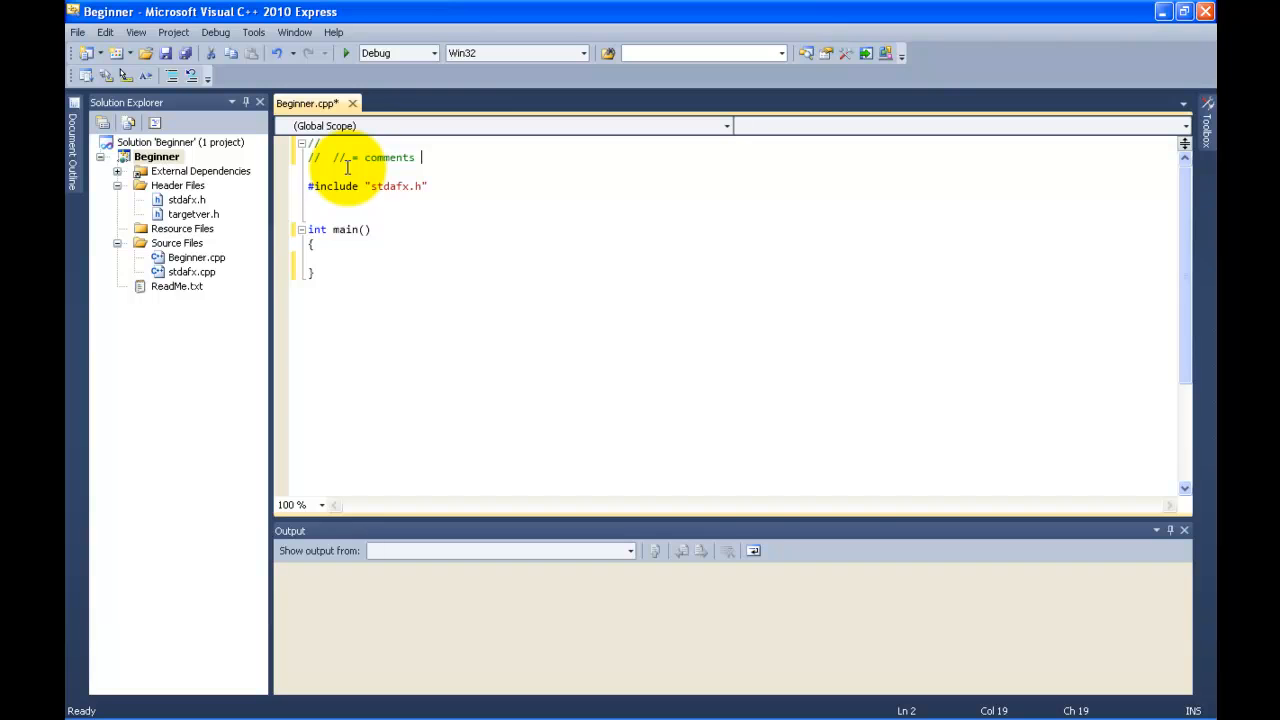
text(it allow)
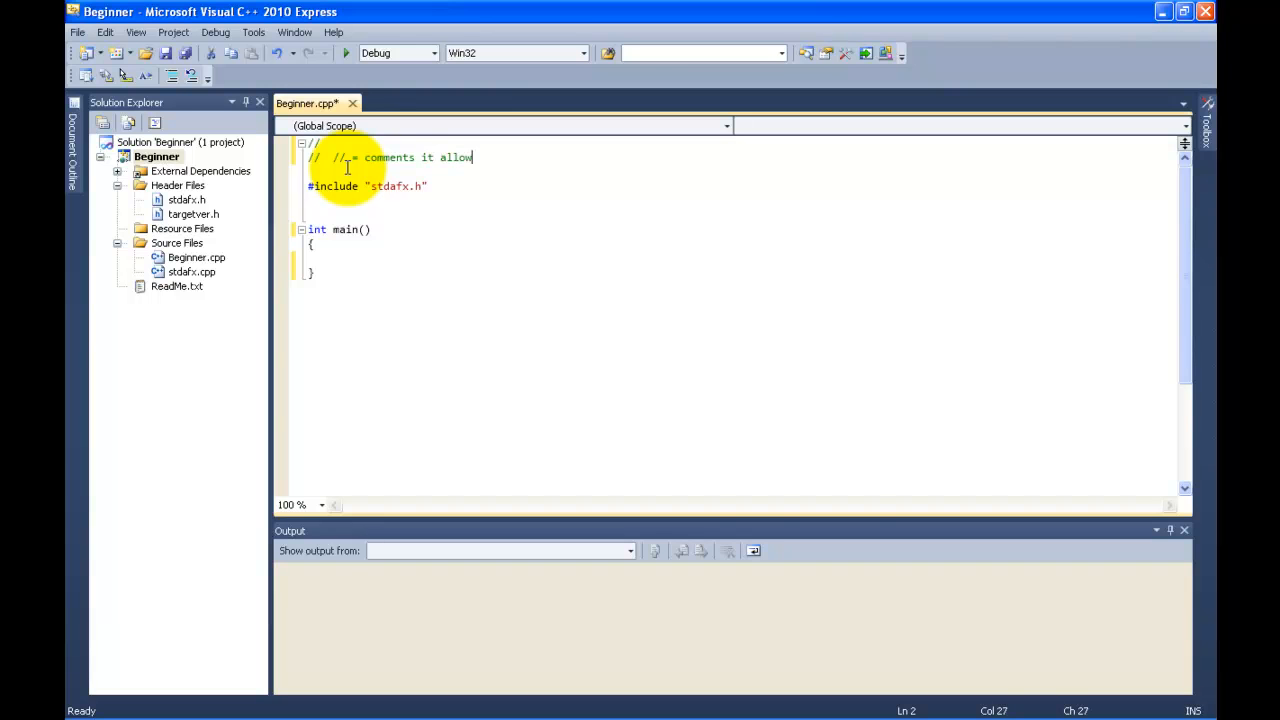
text(s wit)
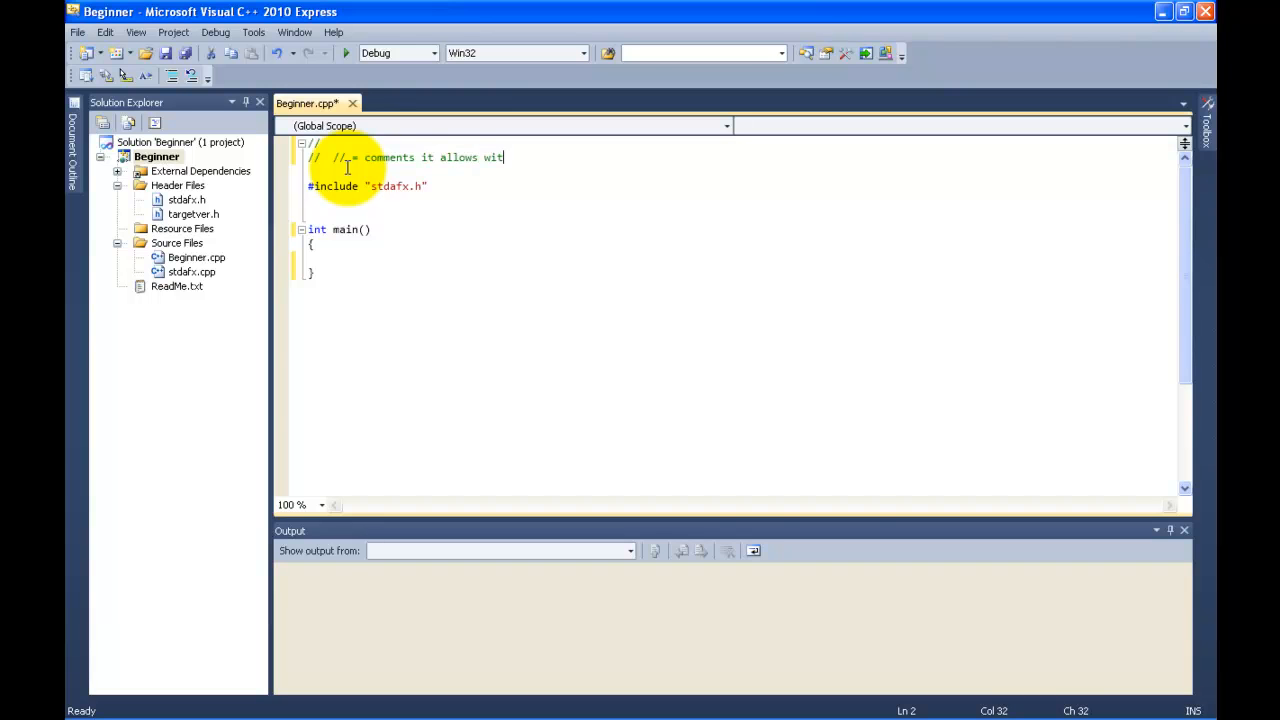
text(ri)
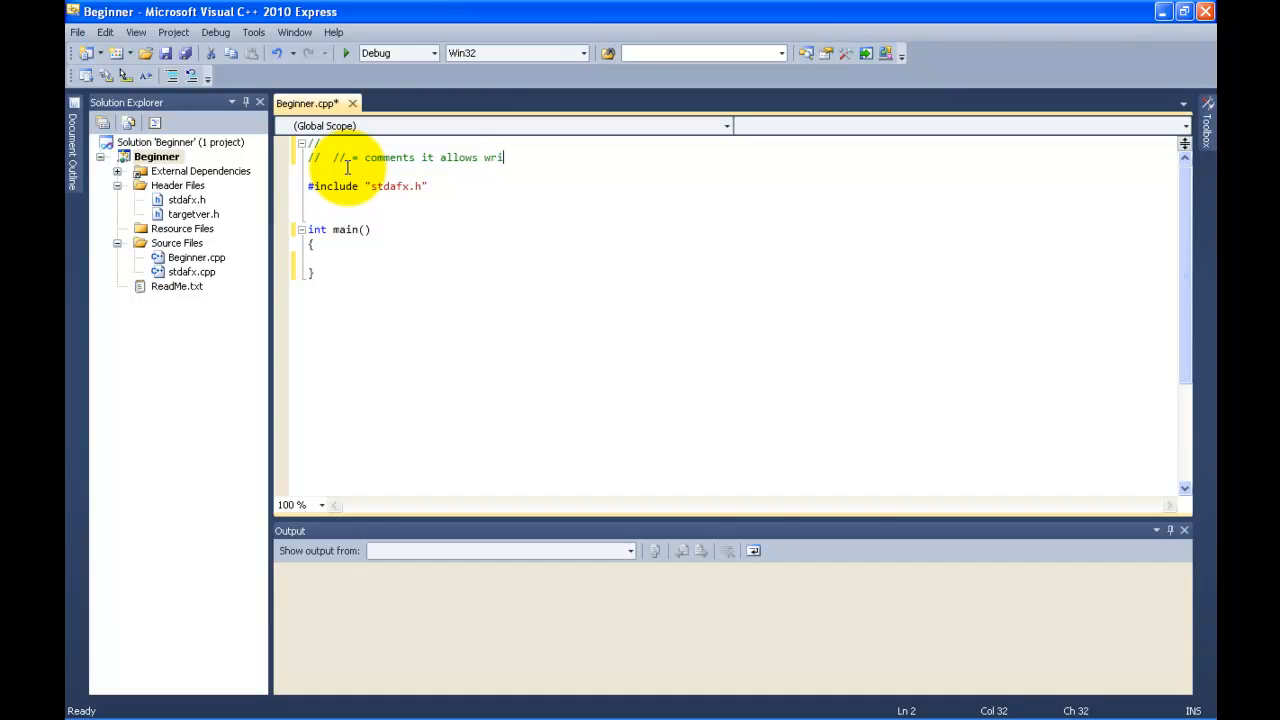
text(tes note)
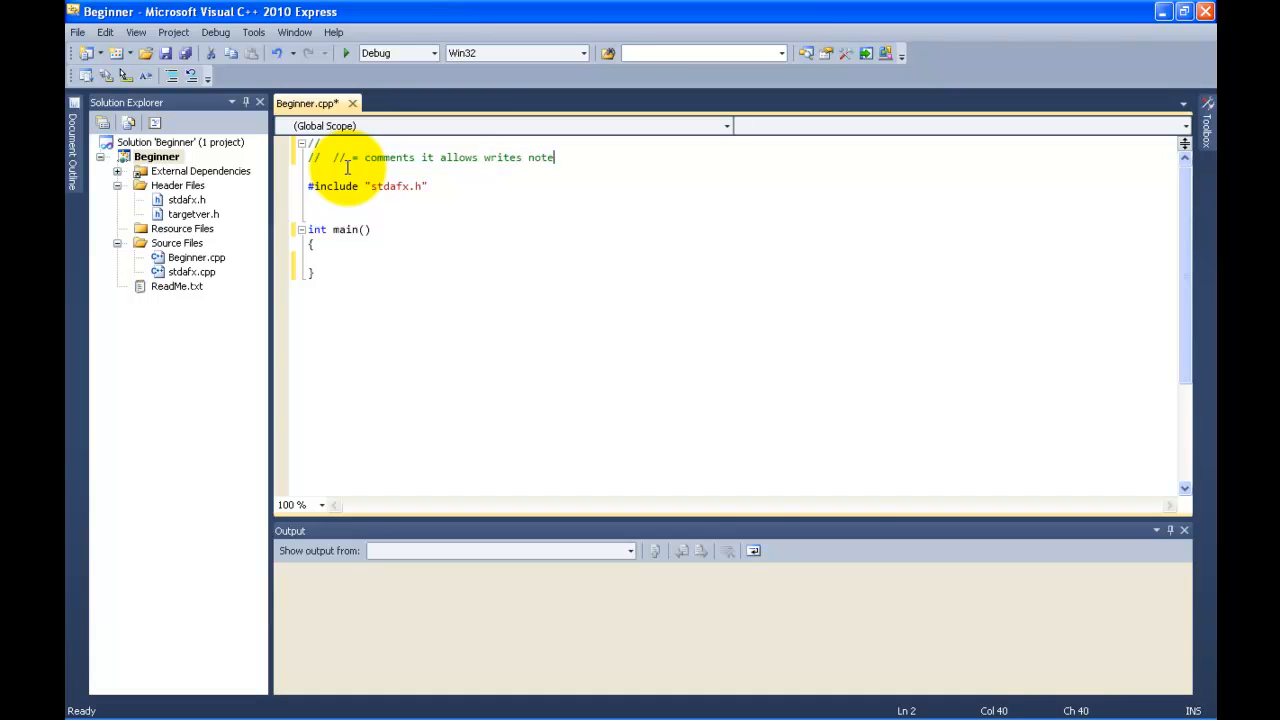
text(s for yourself)
text(//)
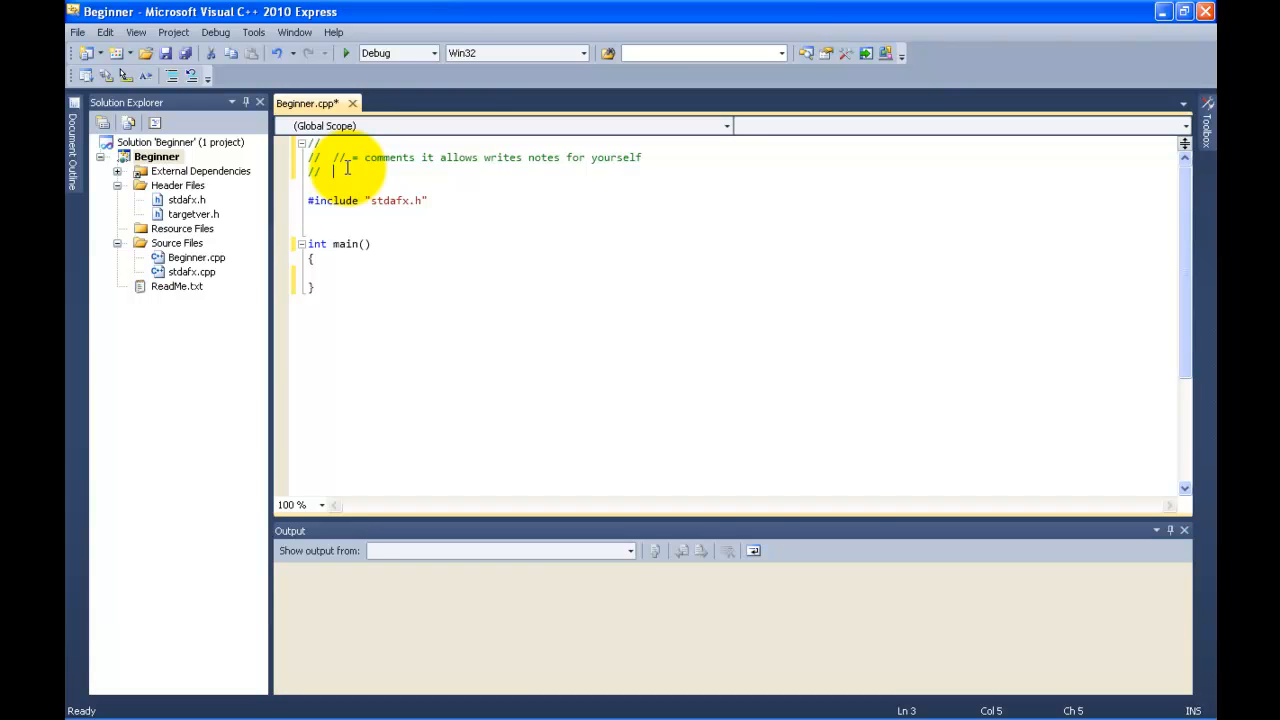
- Write the comment '#include = tells C++ that you want it to include whatever comes next'
text(#)
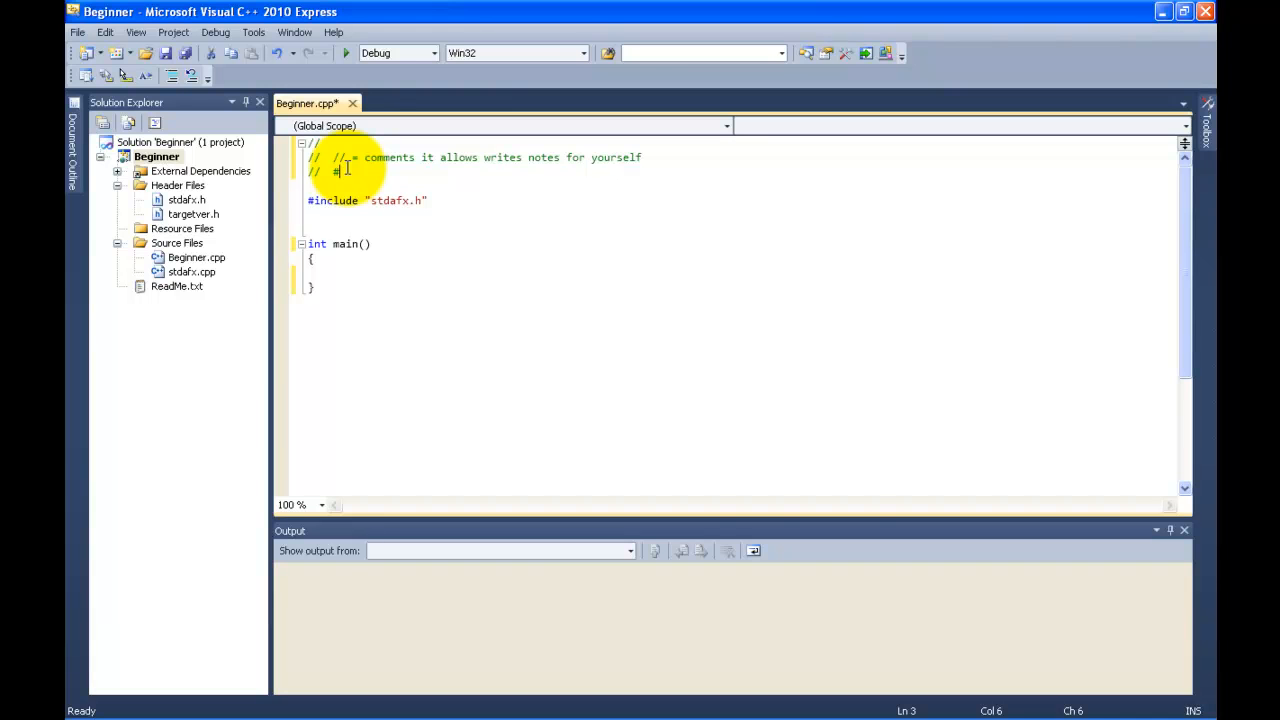
text(nclude =)
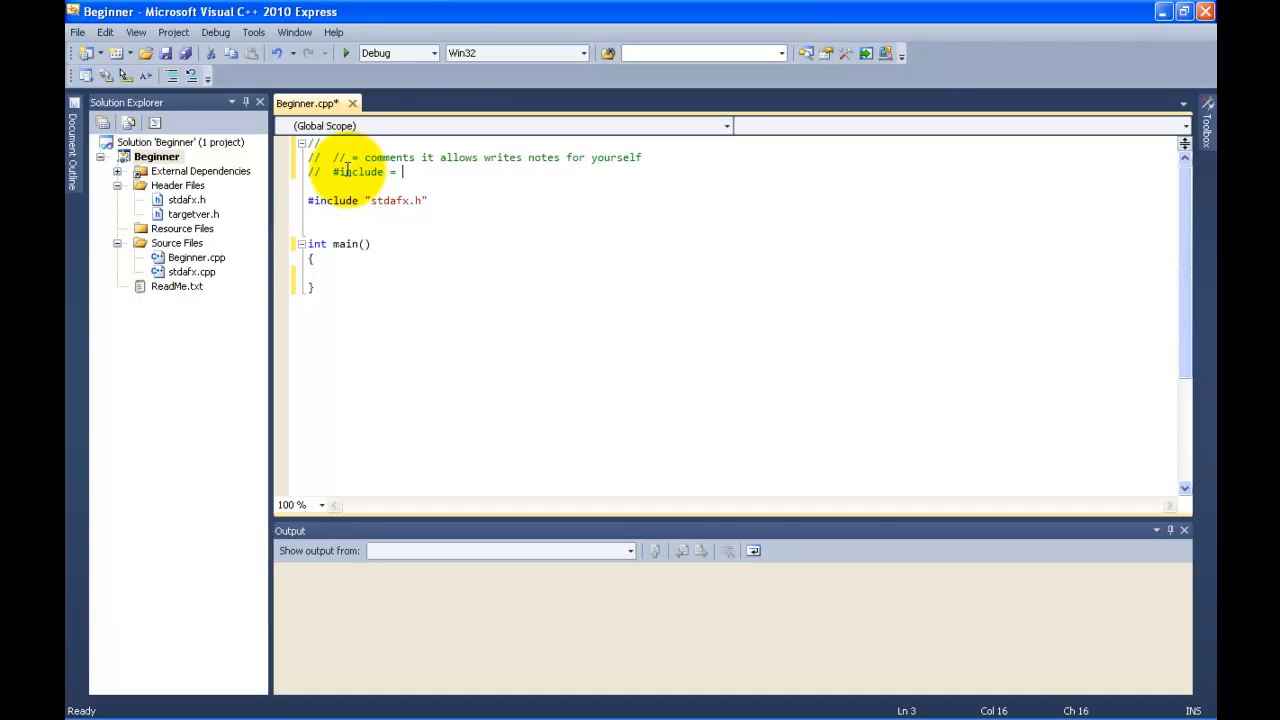
text(tells C)
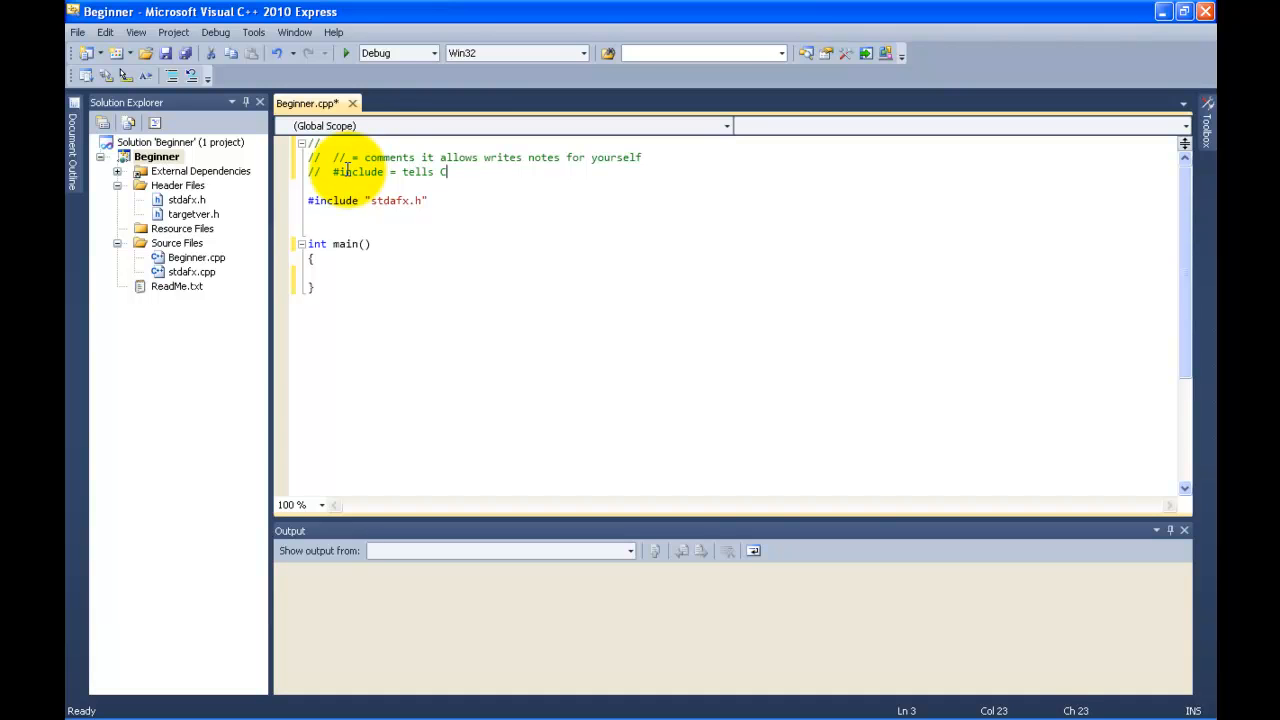
text(++ that you w)
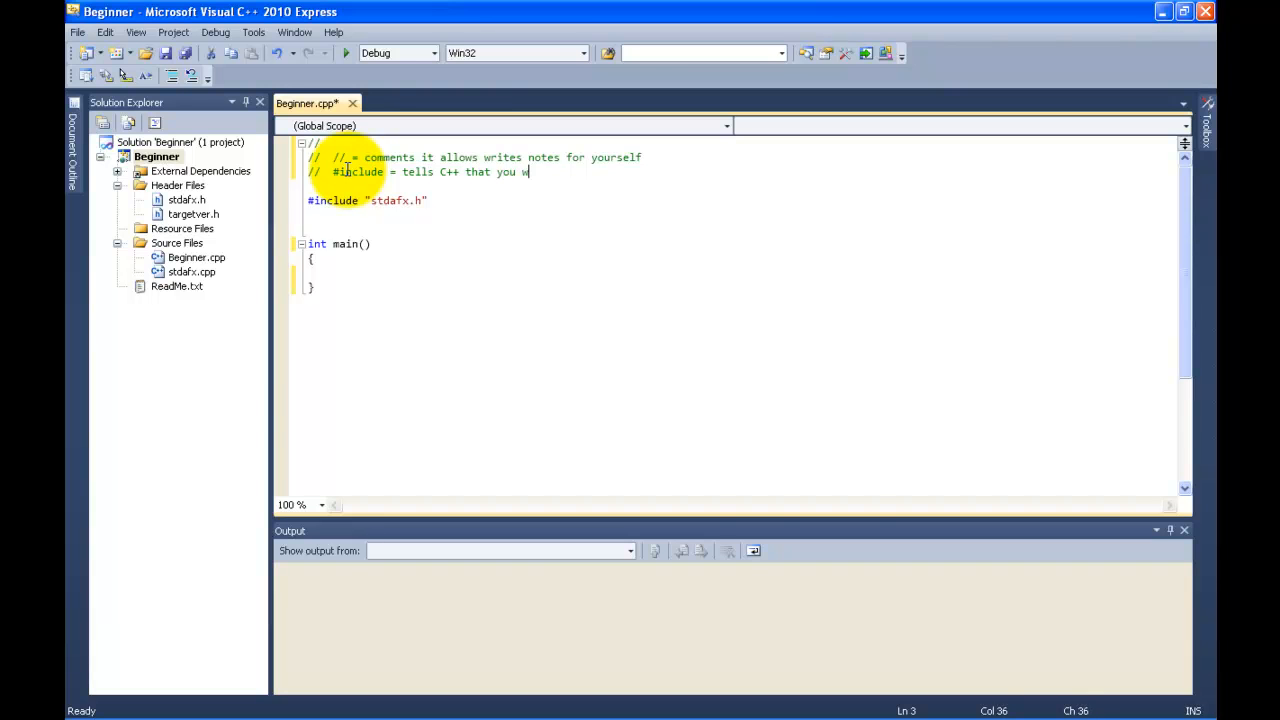
text(ant it to in)
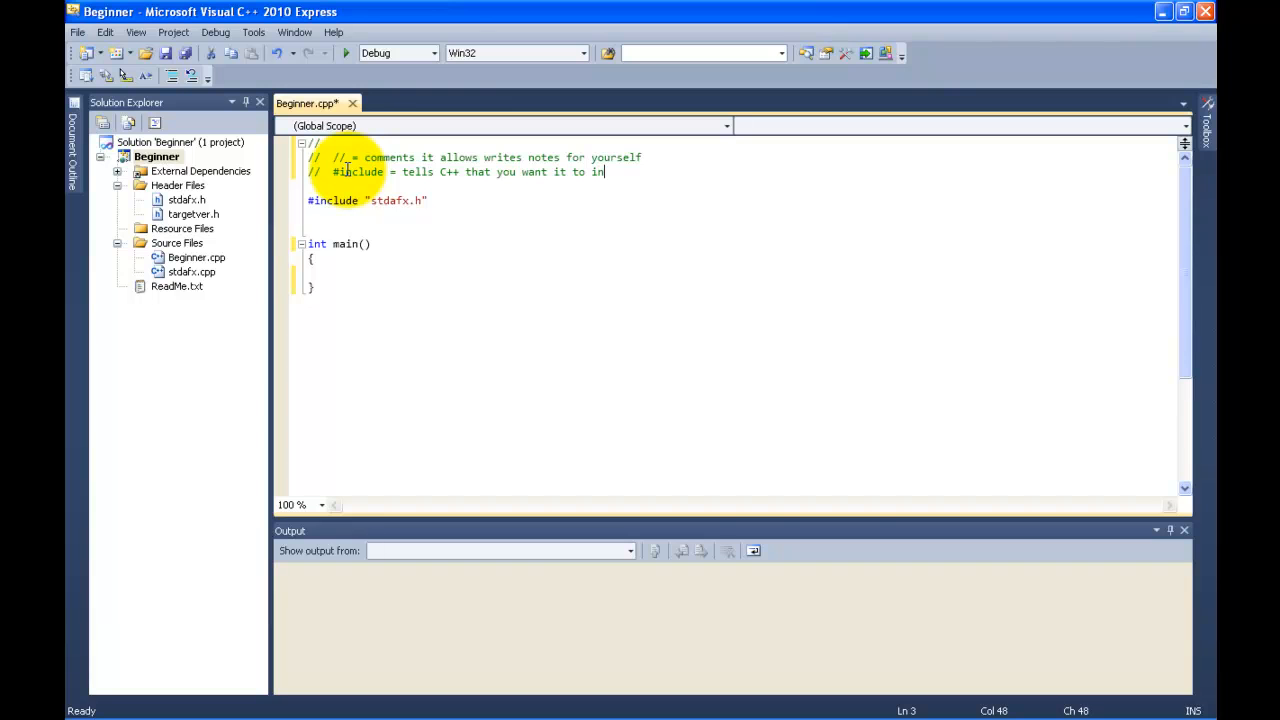
text(clude whatever comes n)
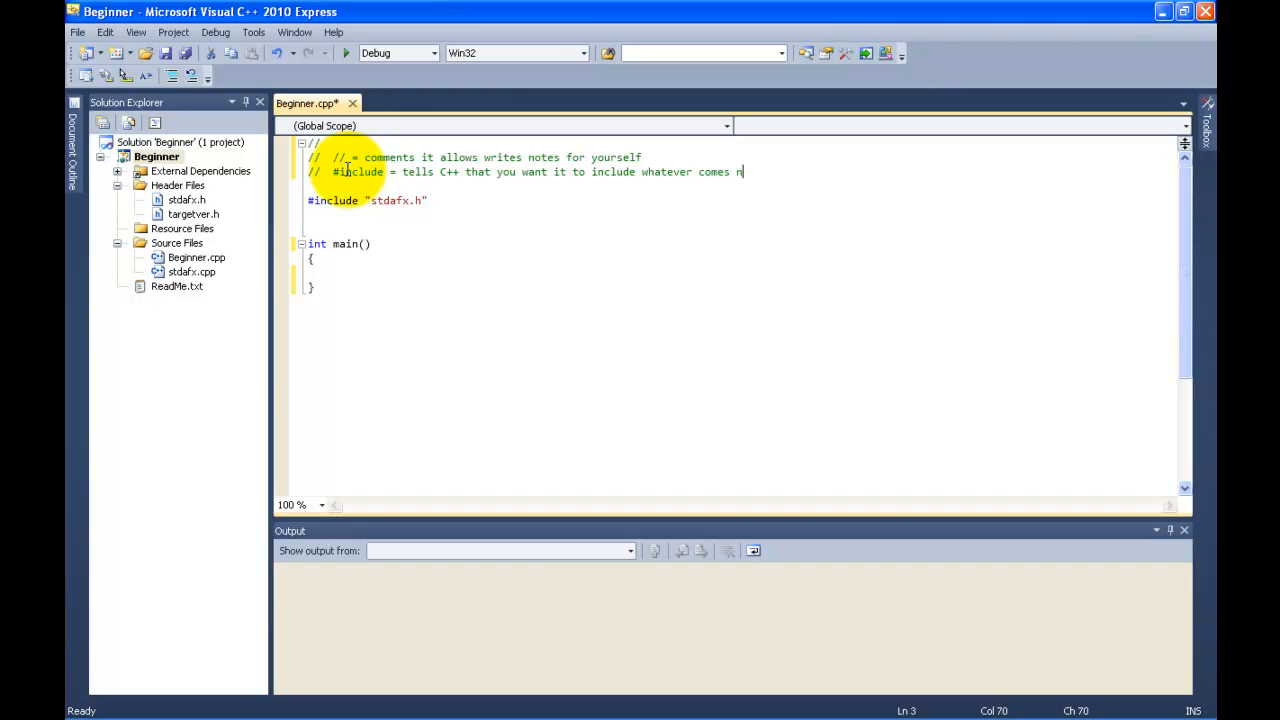
text(ext)
text(//)
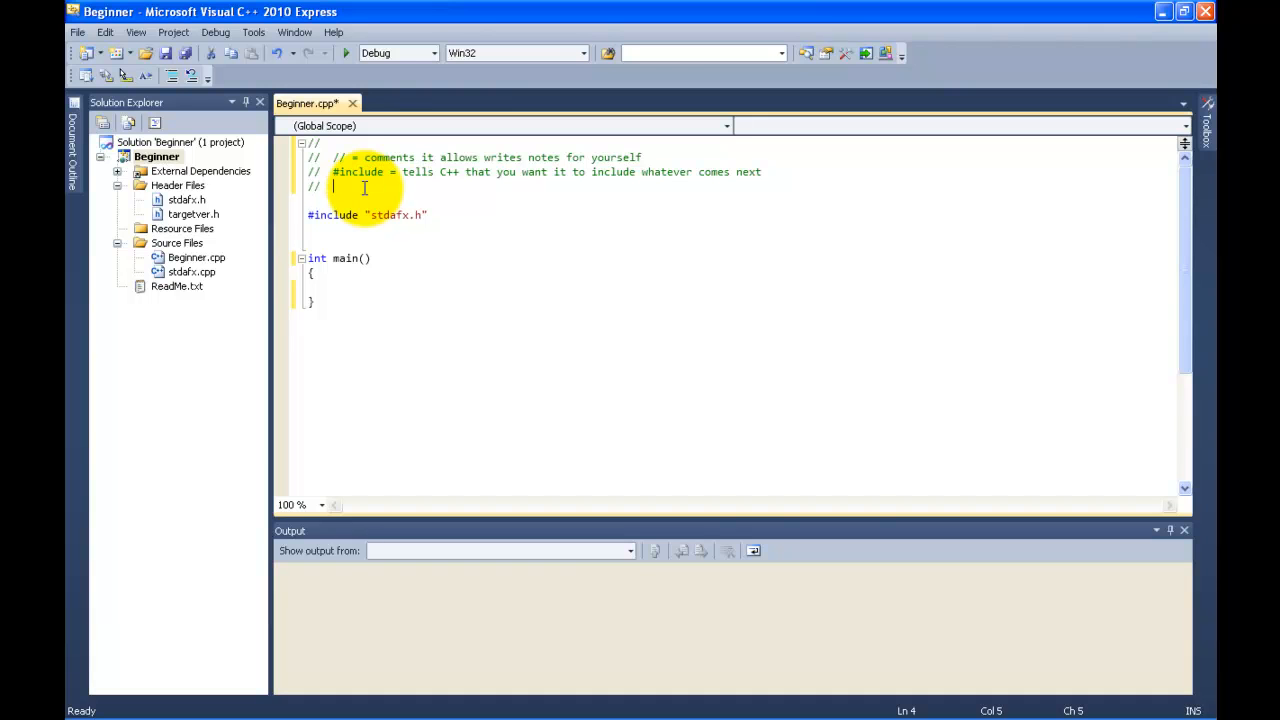
- Write the comment '// #include "stdafx.h" = for using pre-compiled headers'
text(#inclu)
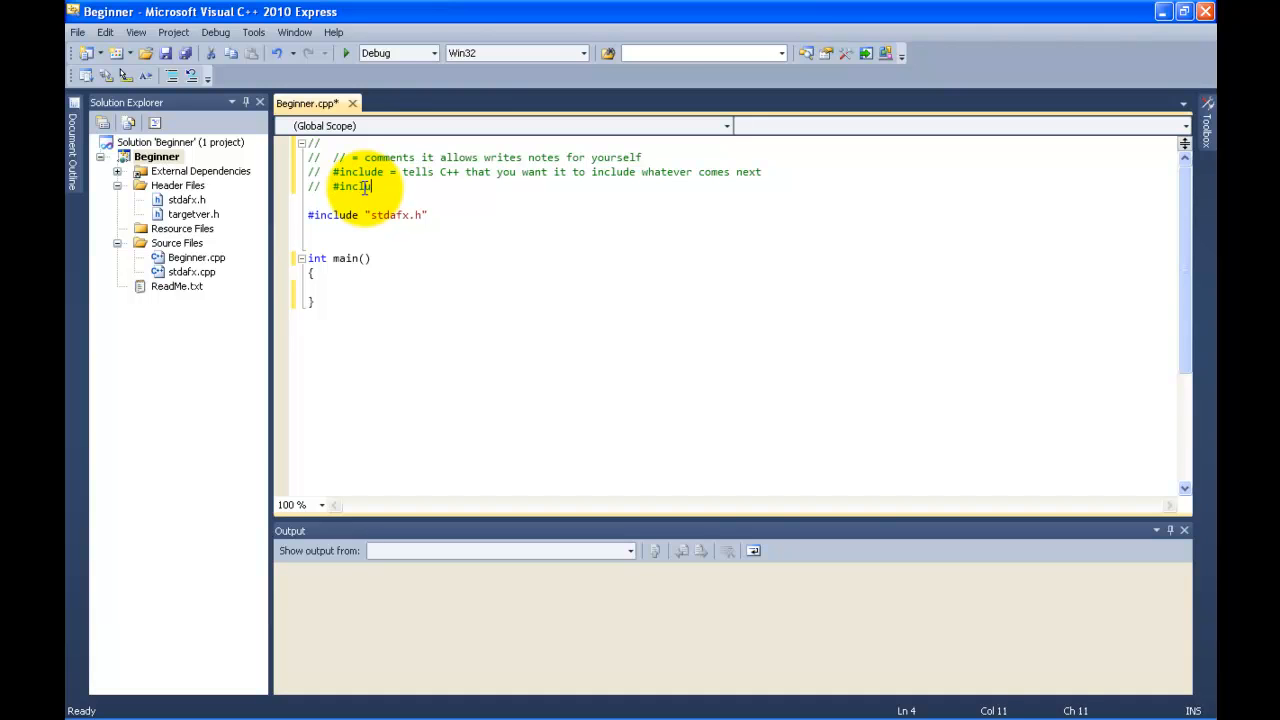
text(ude)
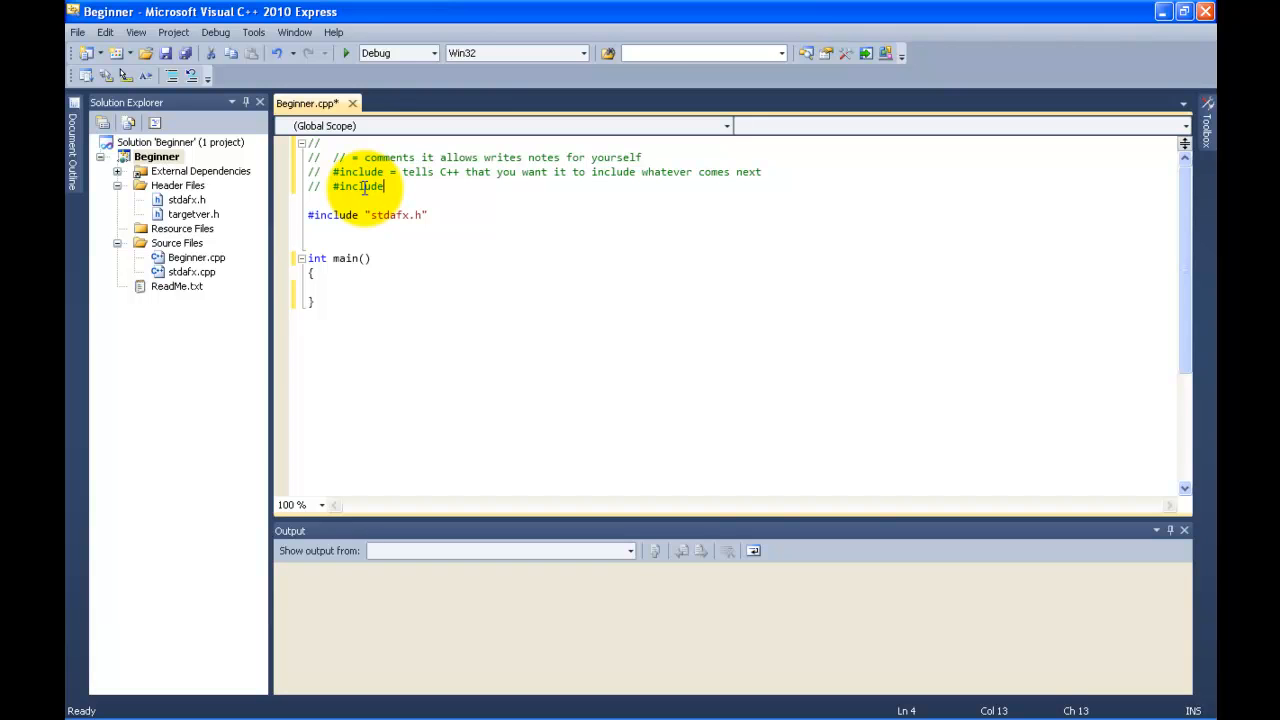
text(")
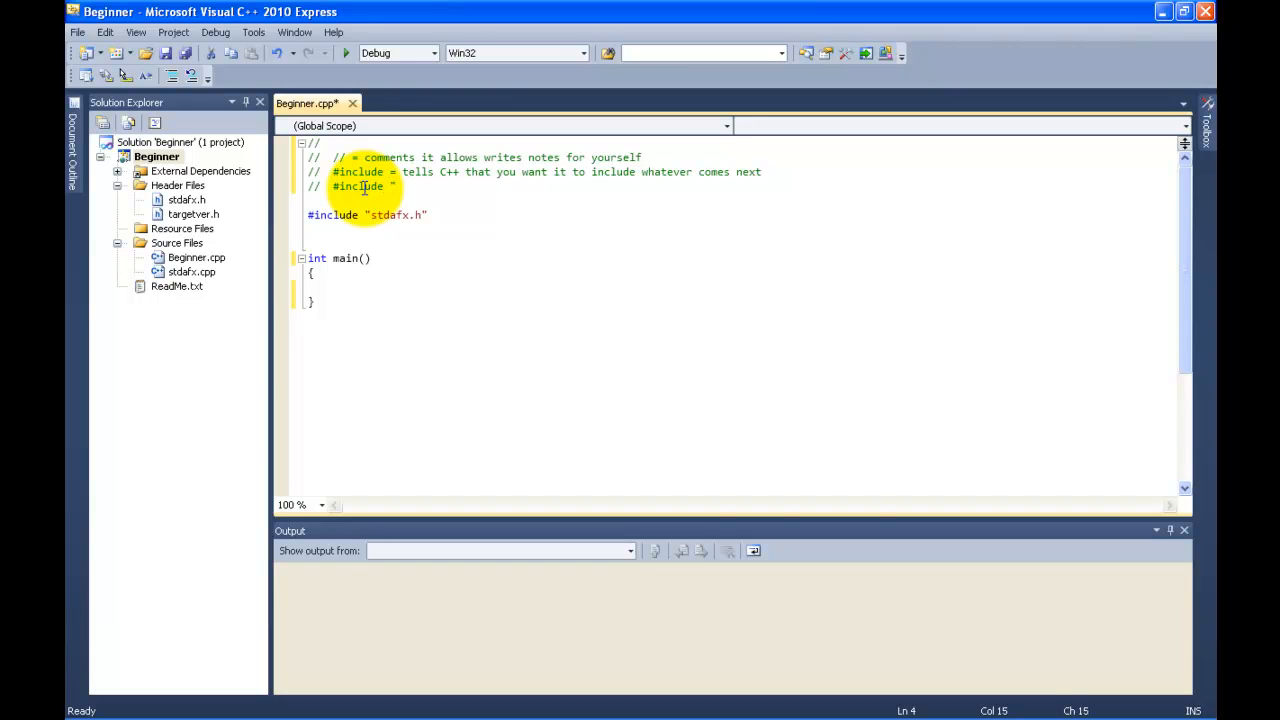
text(stdaf)
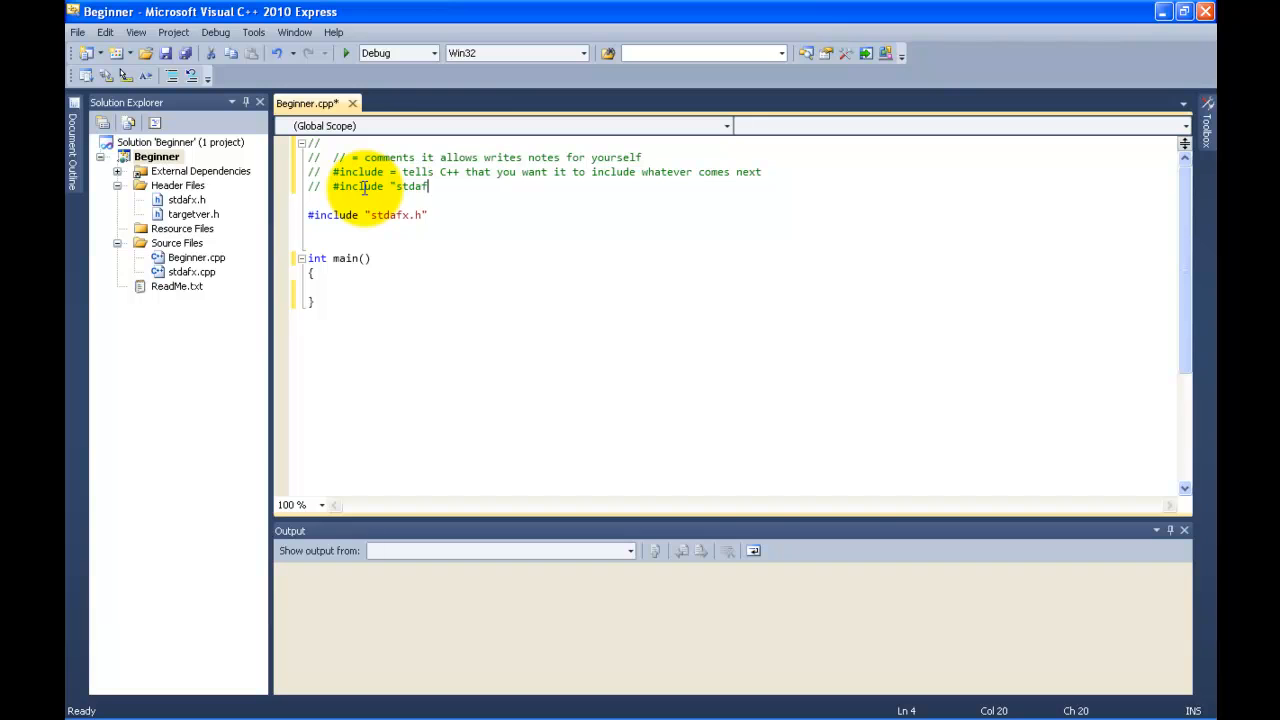
text(x)
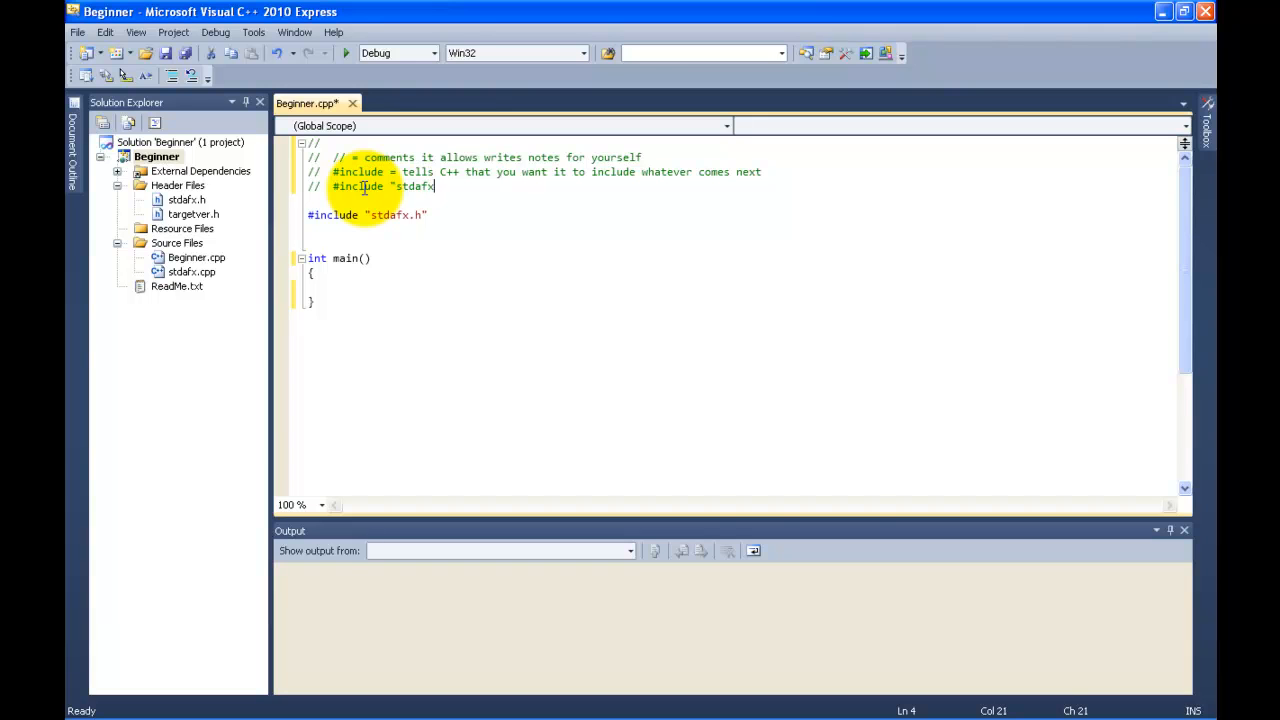
text(.h"  =)
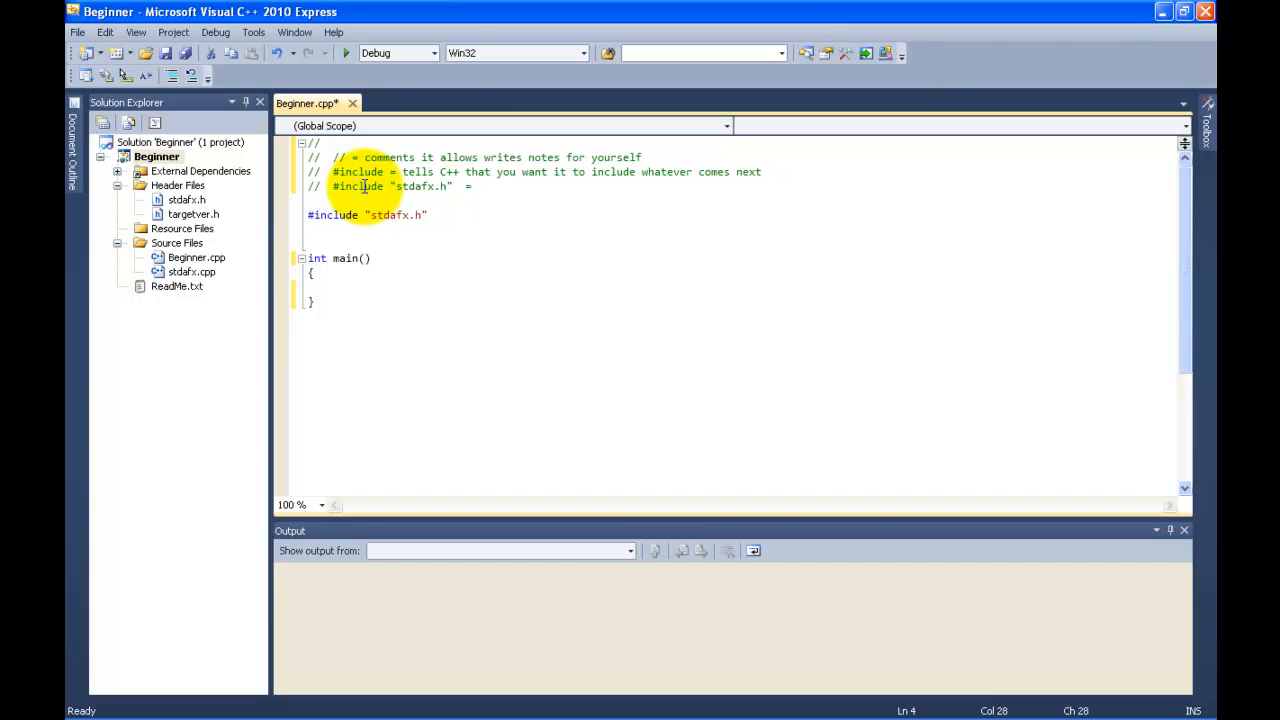
text(for using)
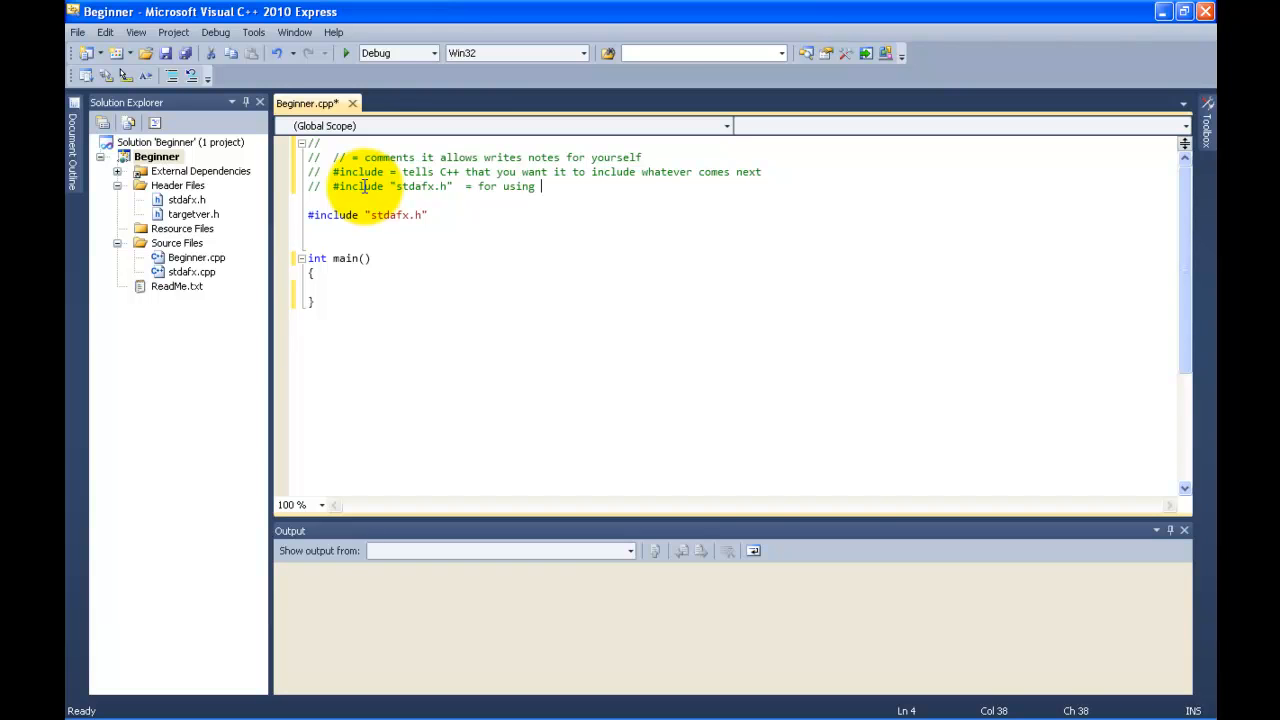
text(pr)
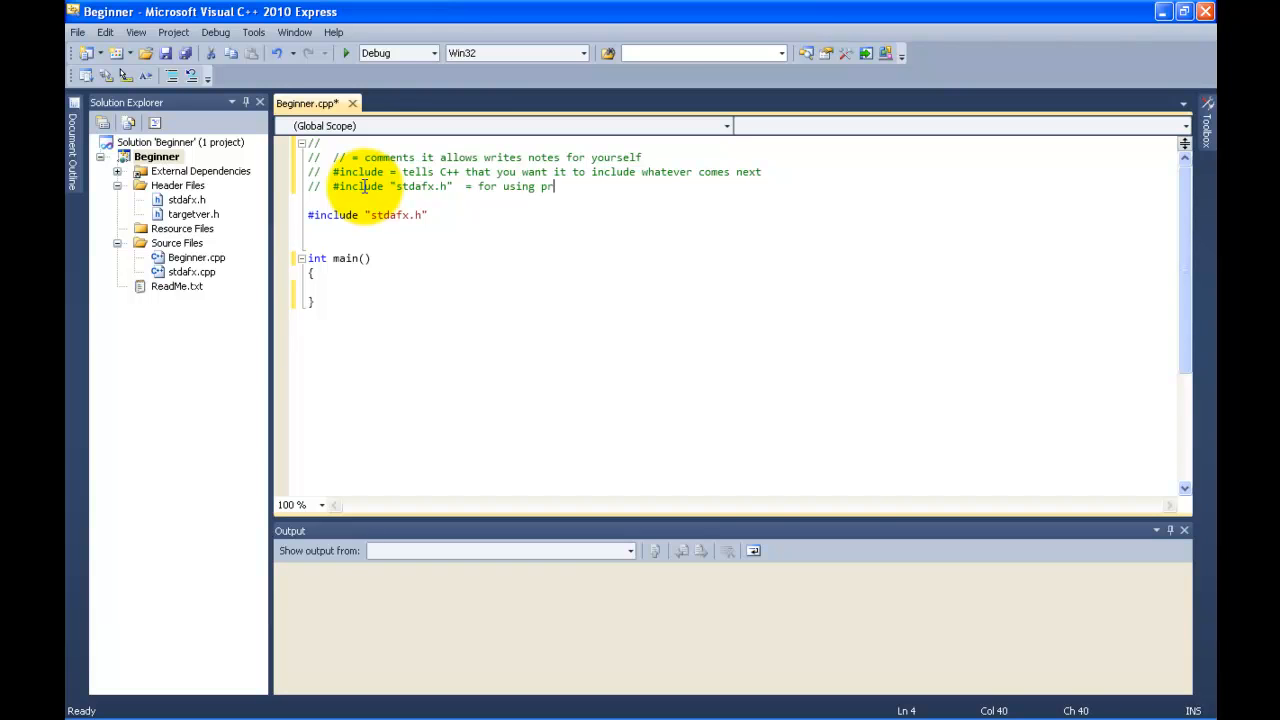
text(e-compiled headers)
text(//)
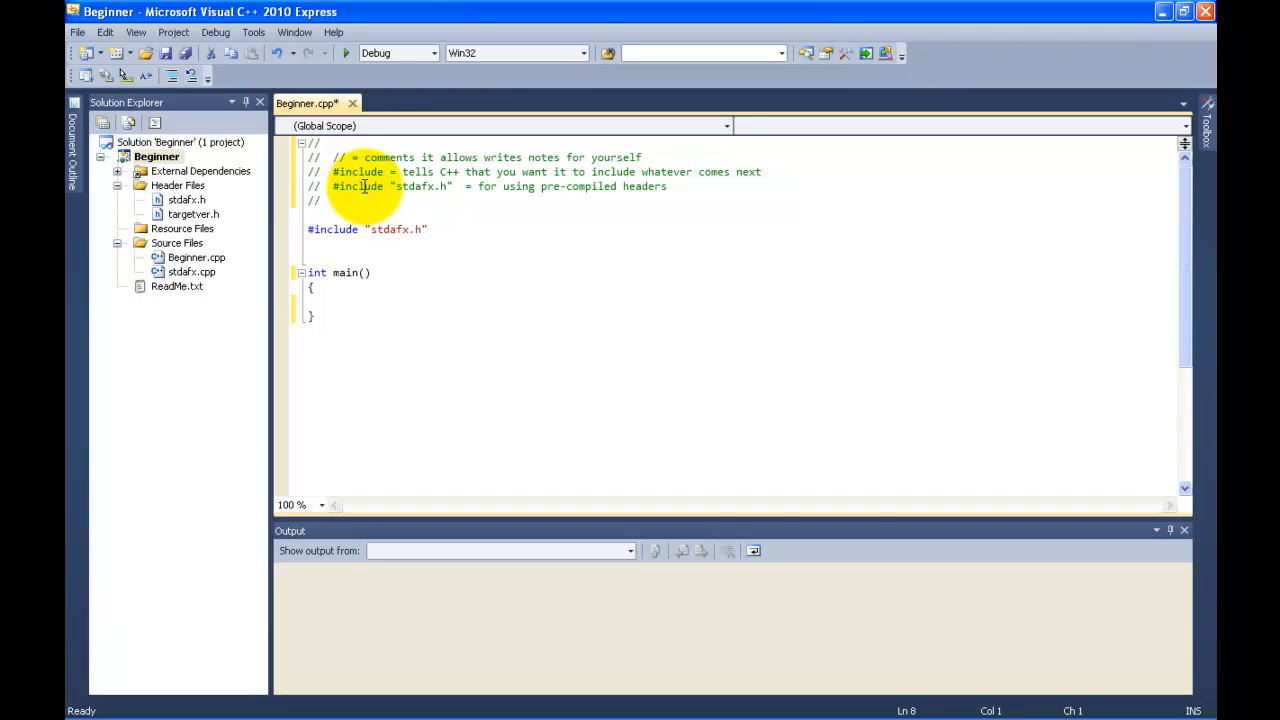
- Add '#include <iostream>' on the line below the stdafx.h include
text(#)
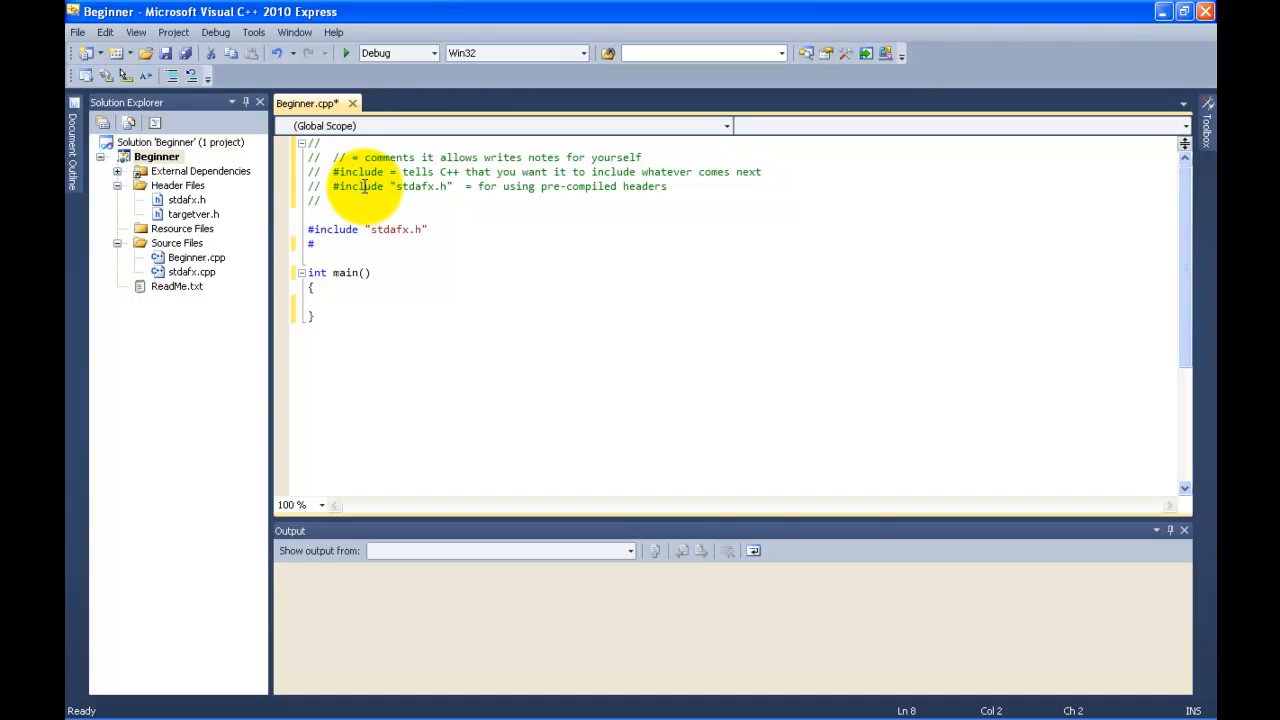
text(#include)
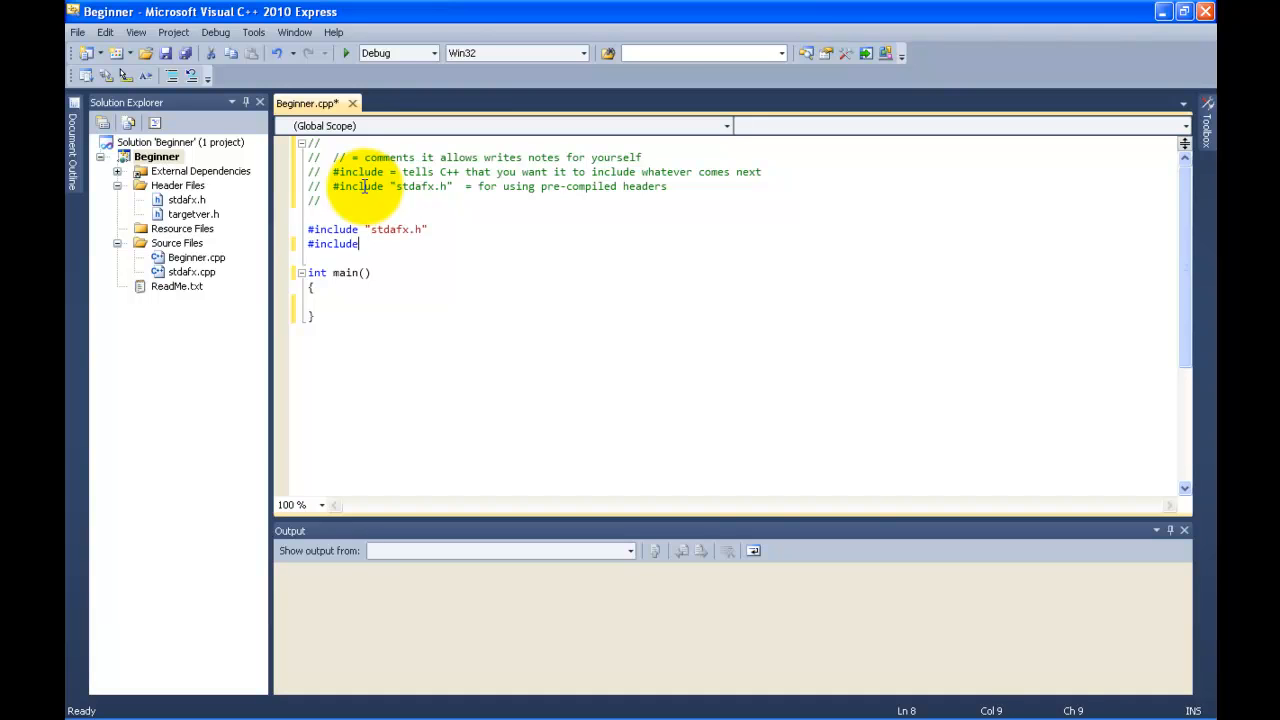
text(<)
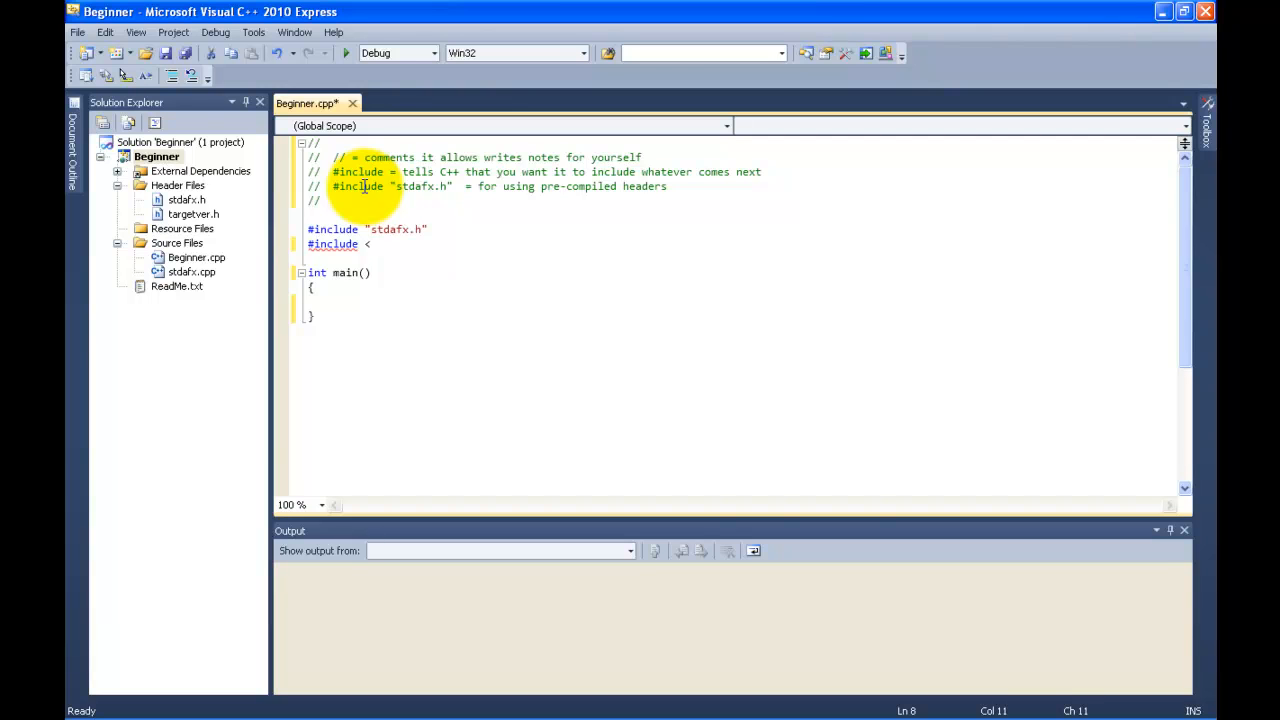
text(iostream)
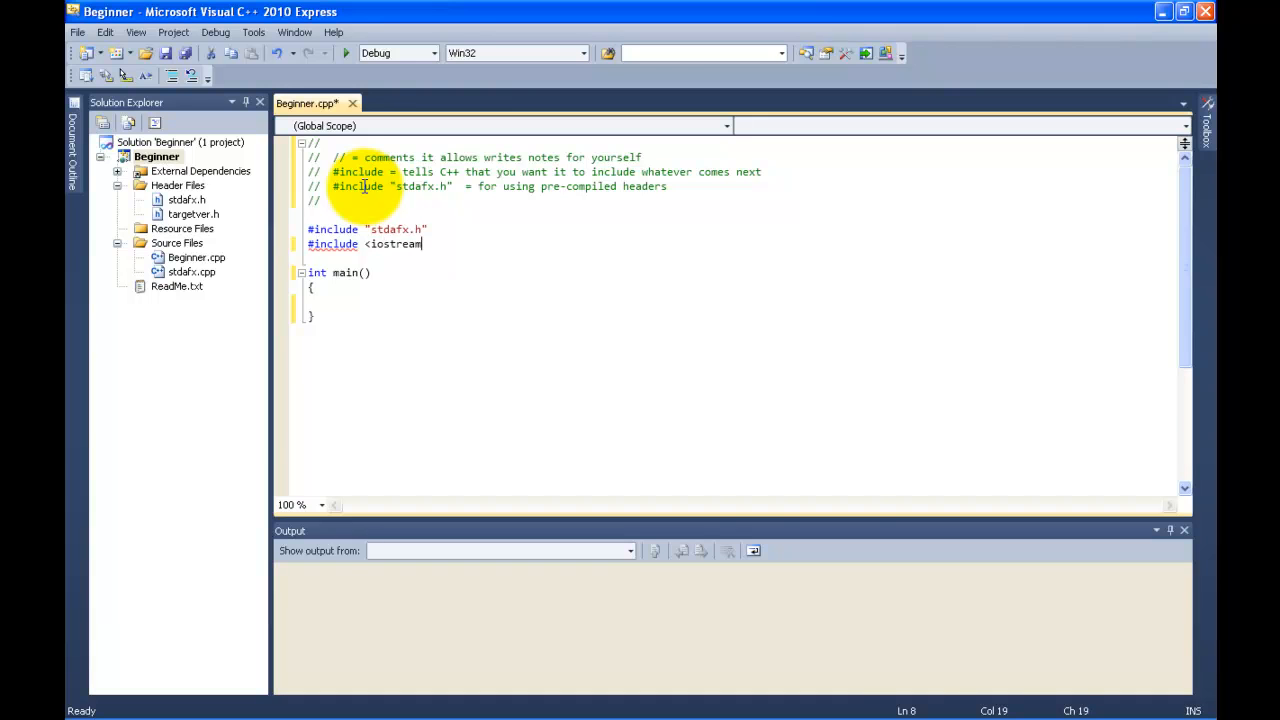
text(>)
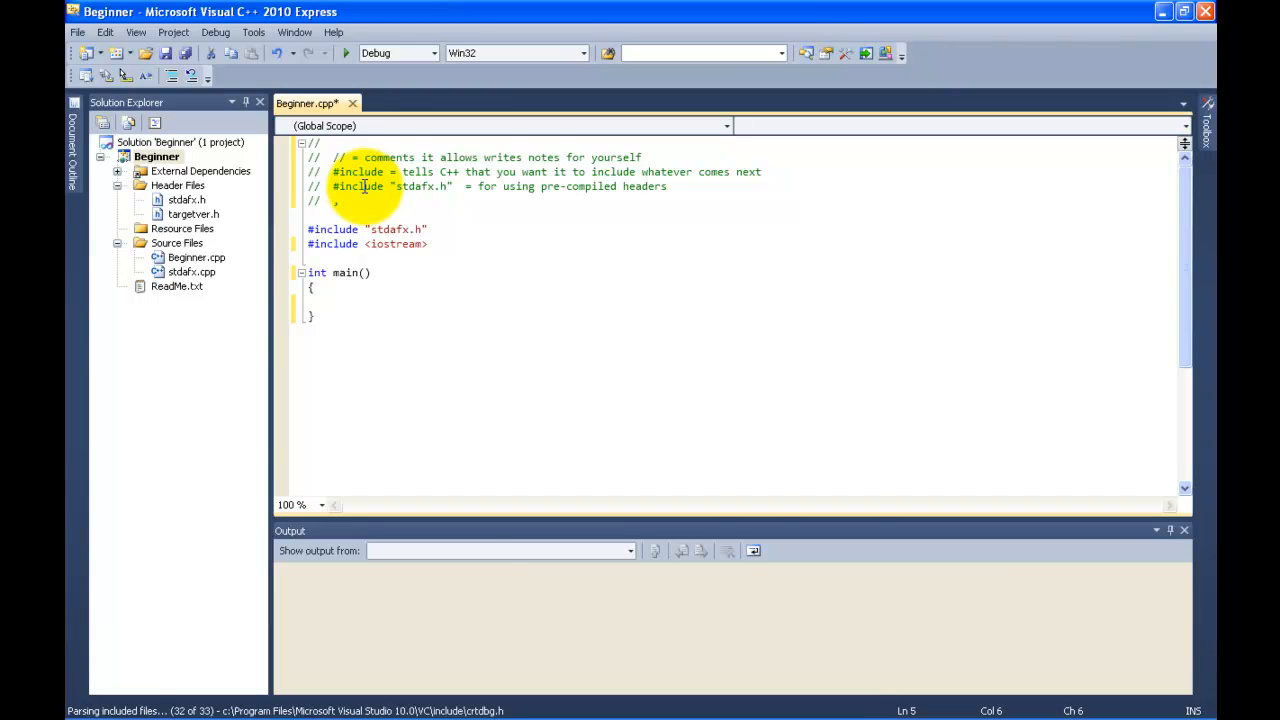
- Add comment lines defining '< = less' and '> = greater than'
text(< =)
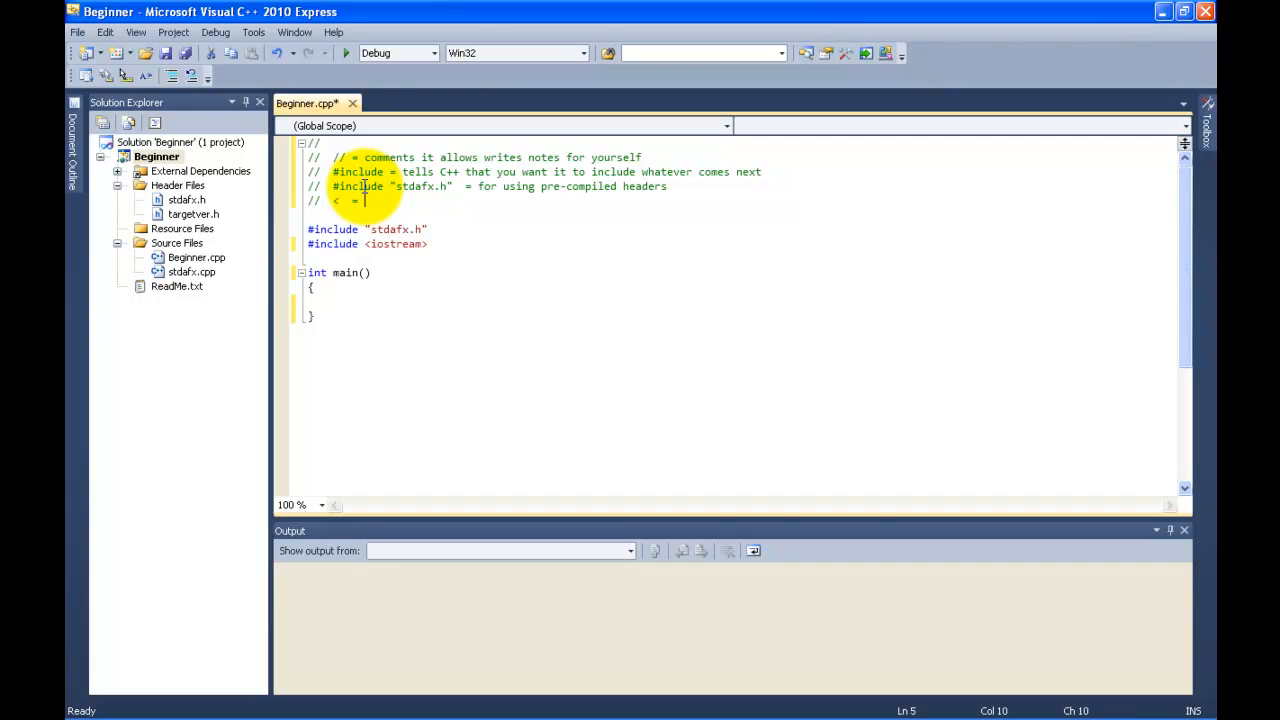
text(less)
text(//)
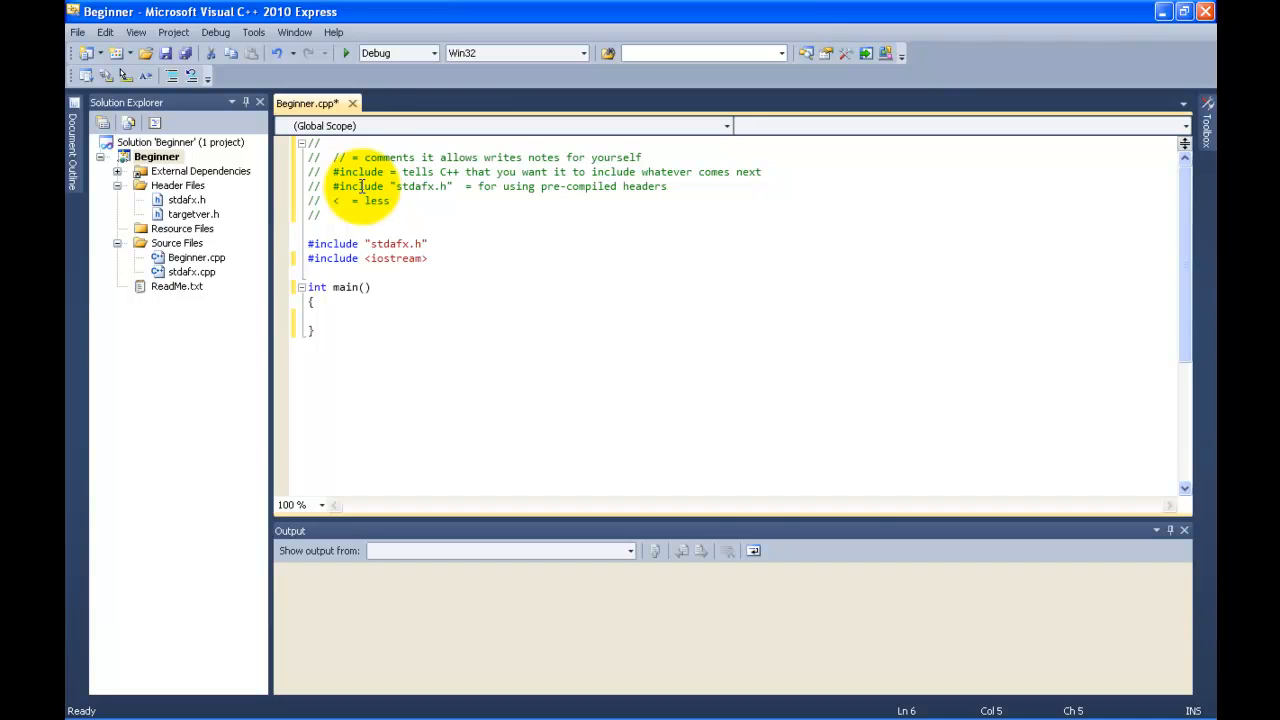
text(>)
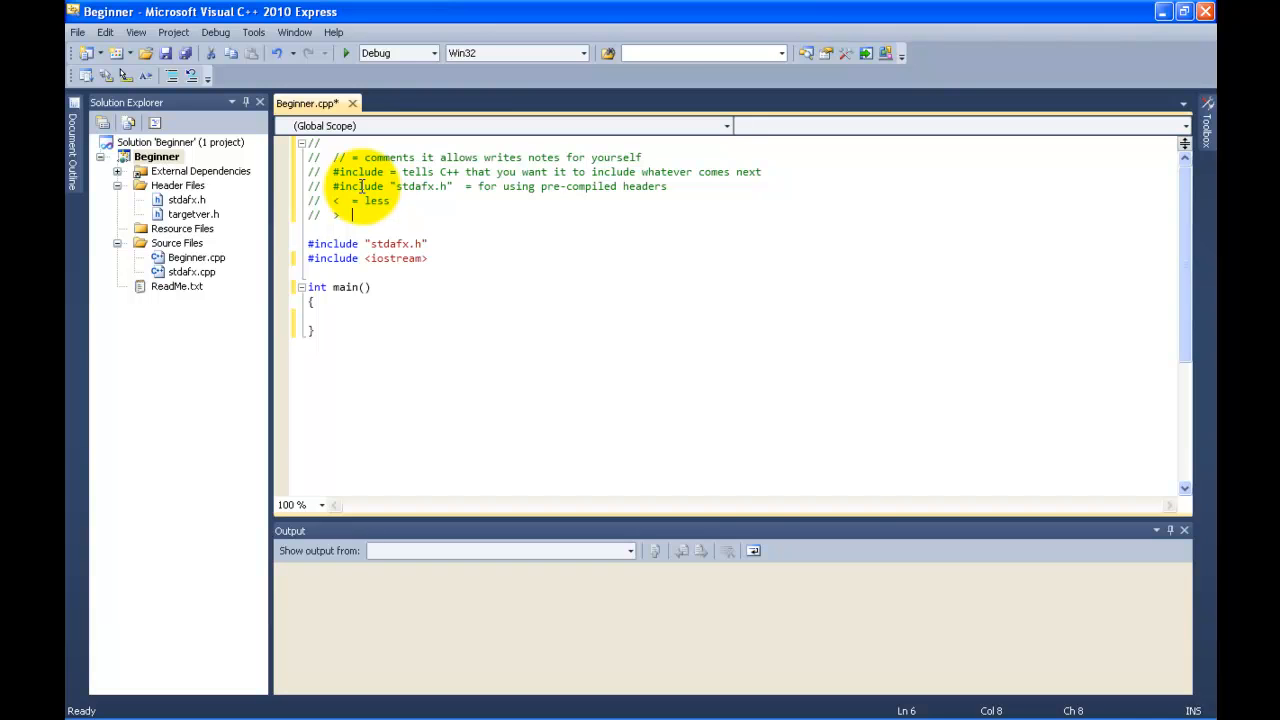
text(greater than)
click(735, 229)
text(//)
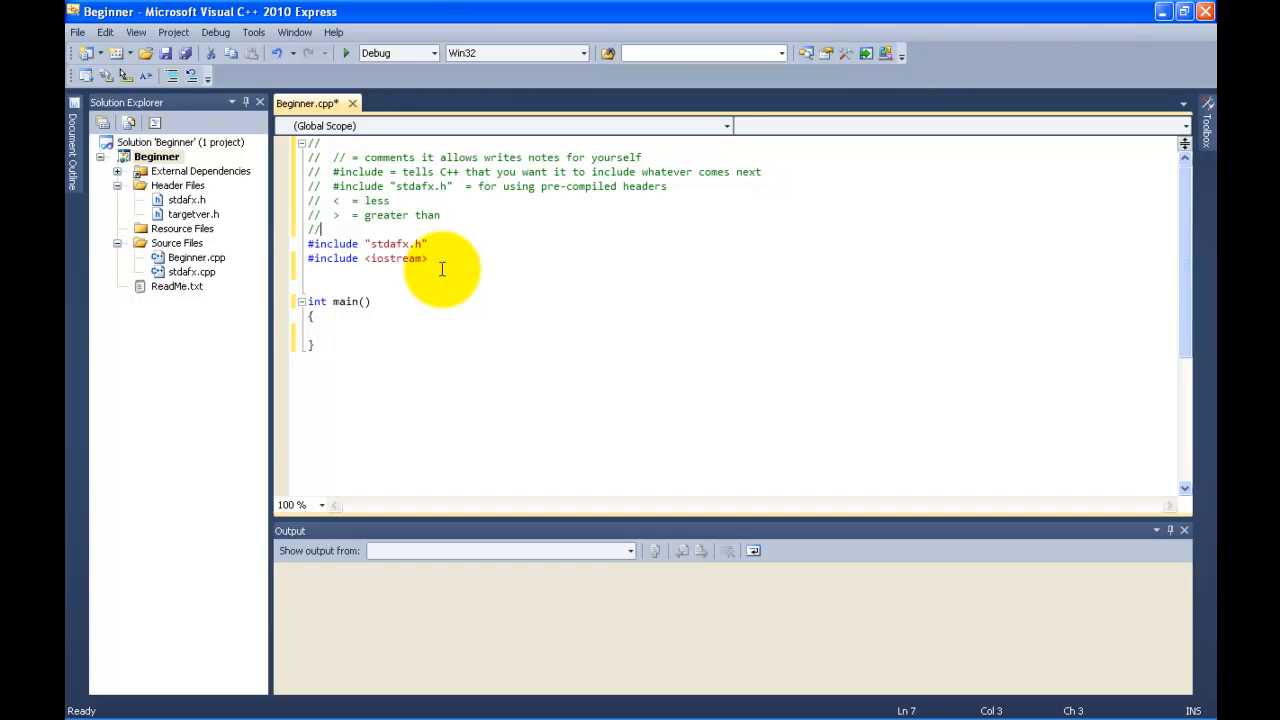
- Add the comment '// cout = prints out/ displays data'
text(co)
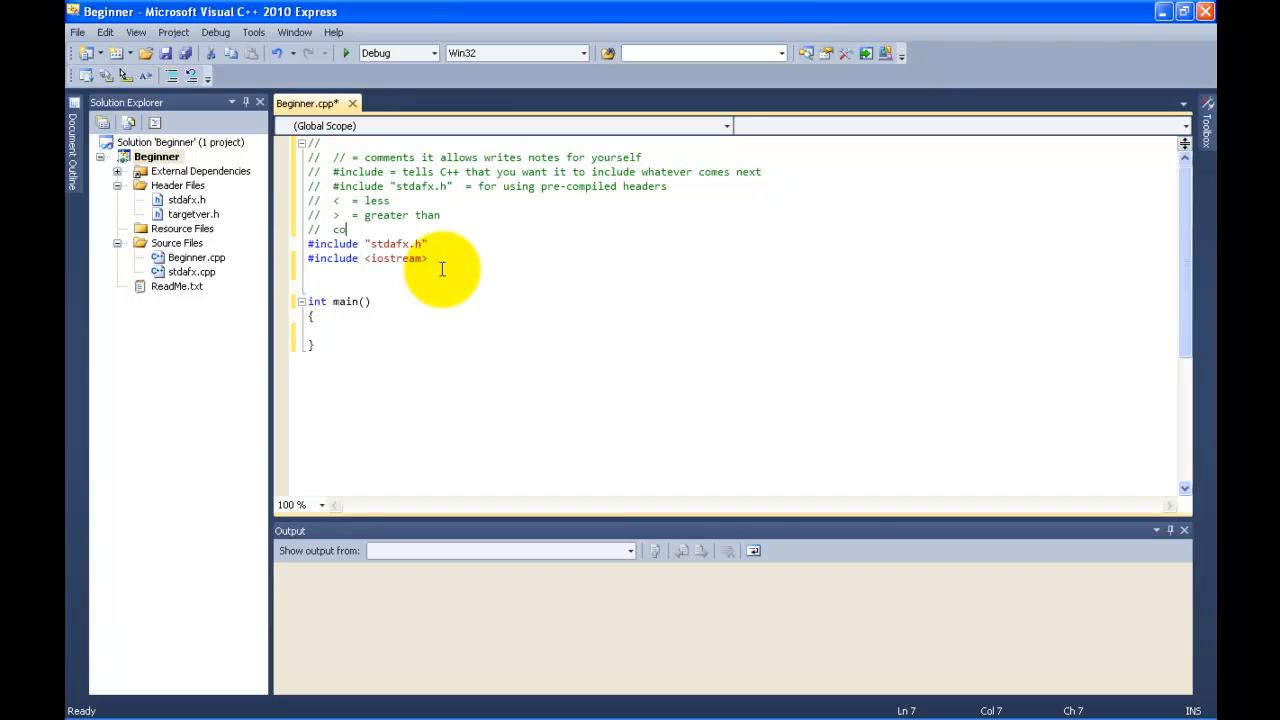
text(ut =)
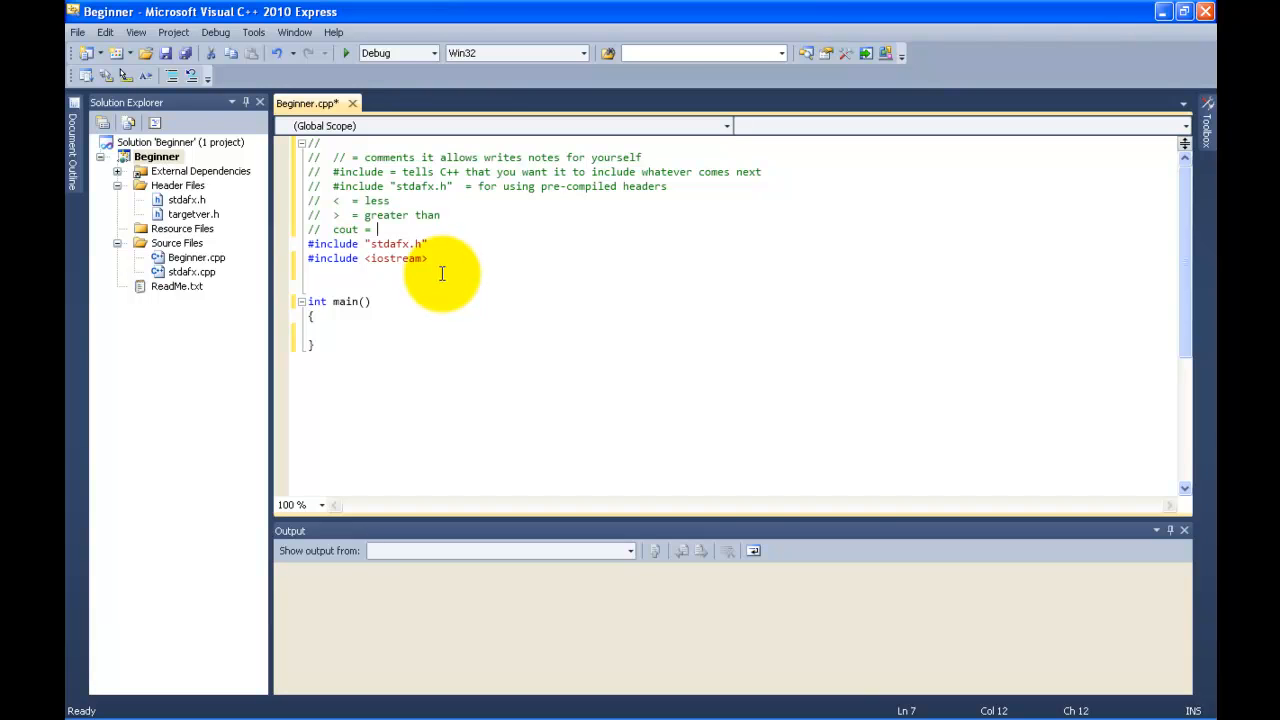
text(prints)
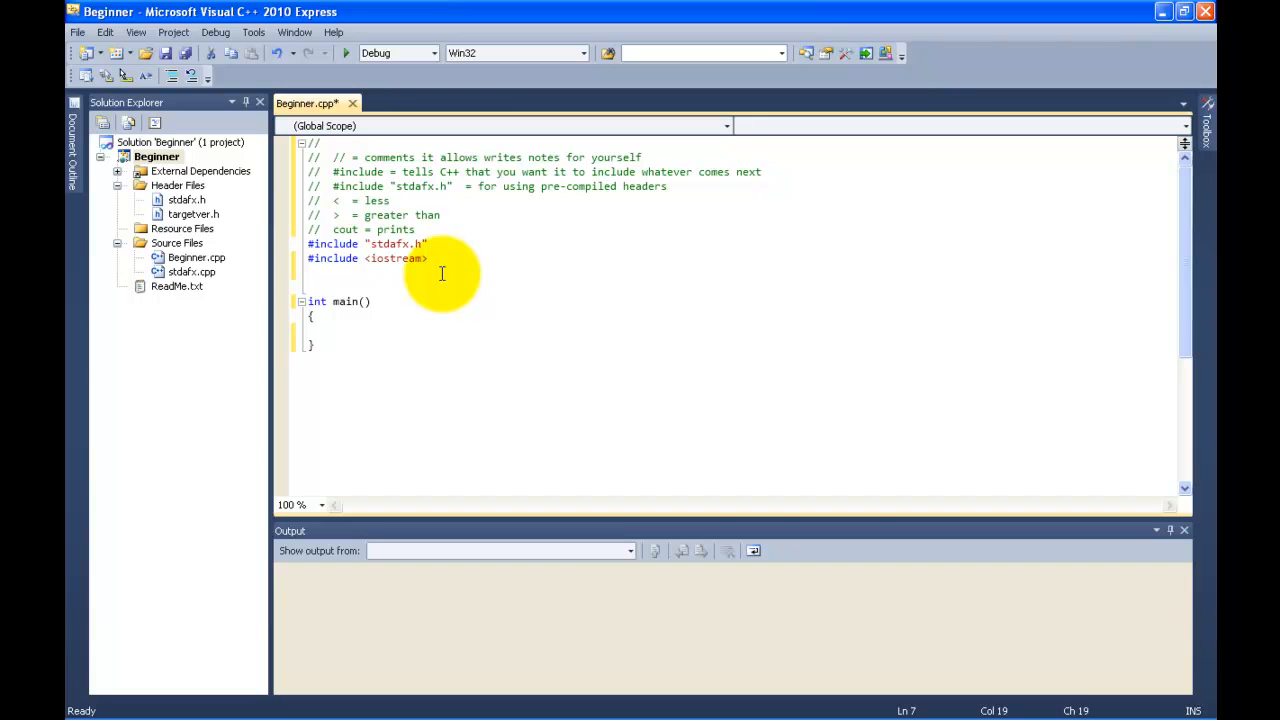
text(out/)
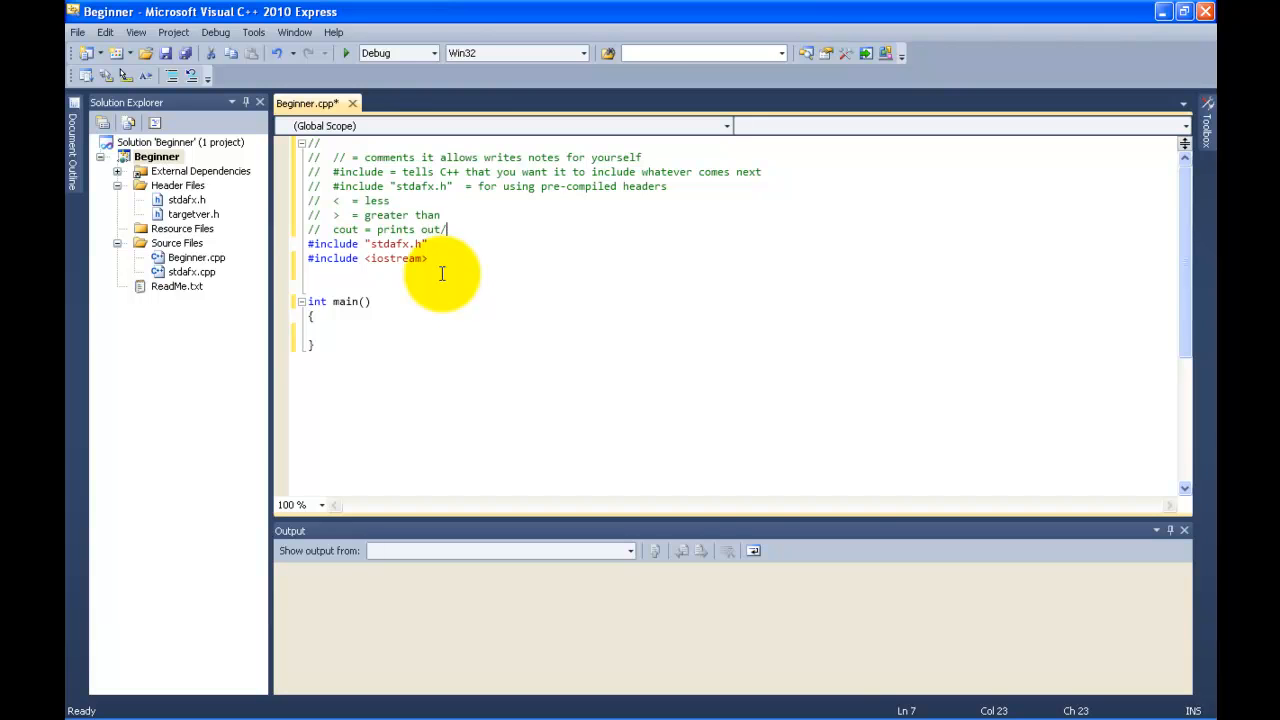
text(displays daa)
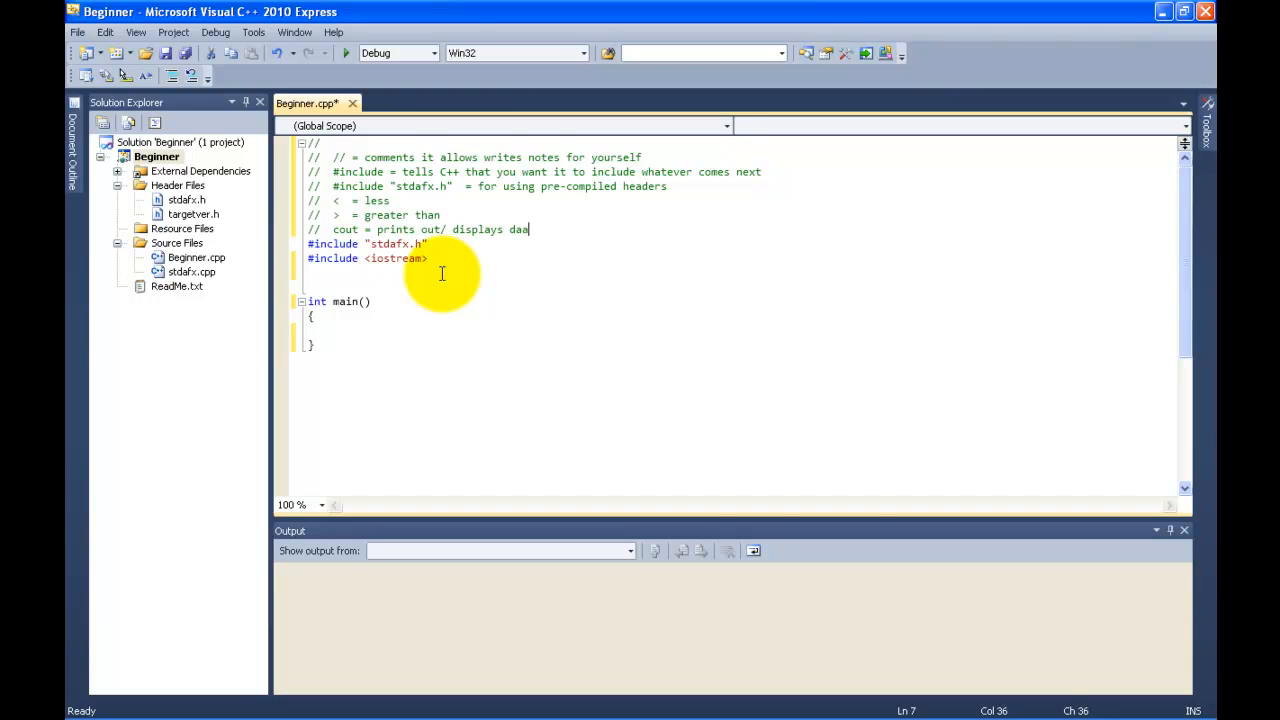
text(ta)
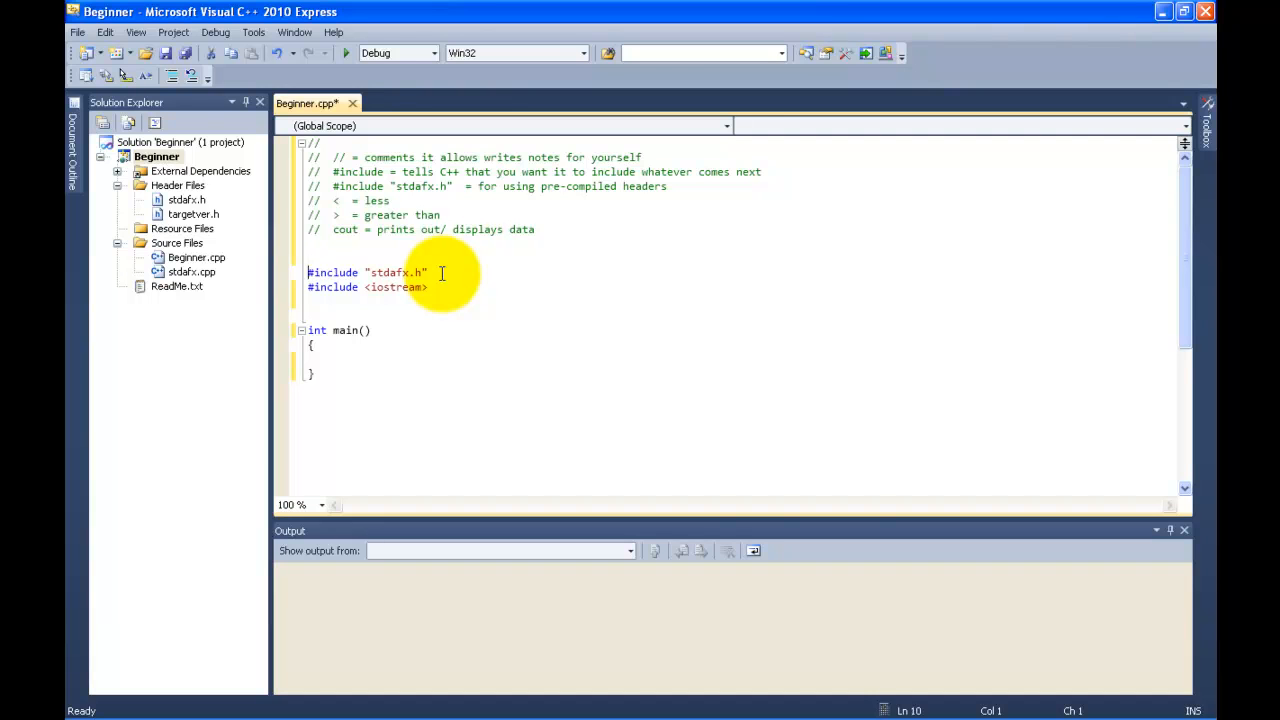
- Write cout << "I like to move it, move it"; inside main's body
click(330, 358)
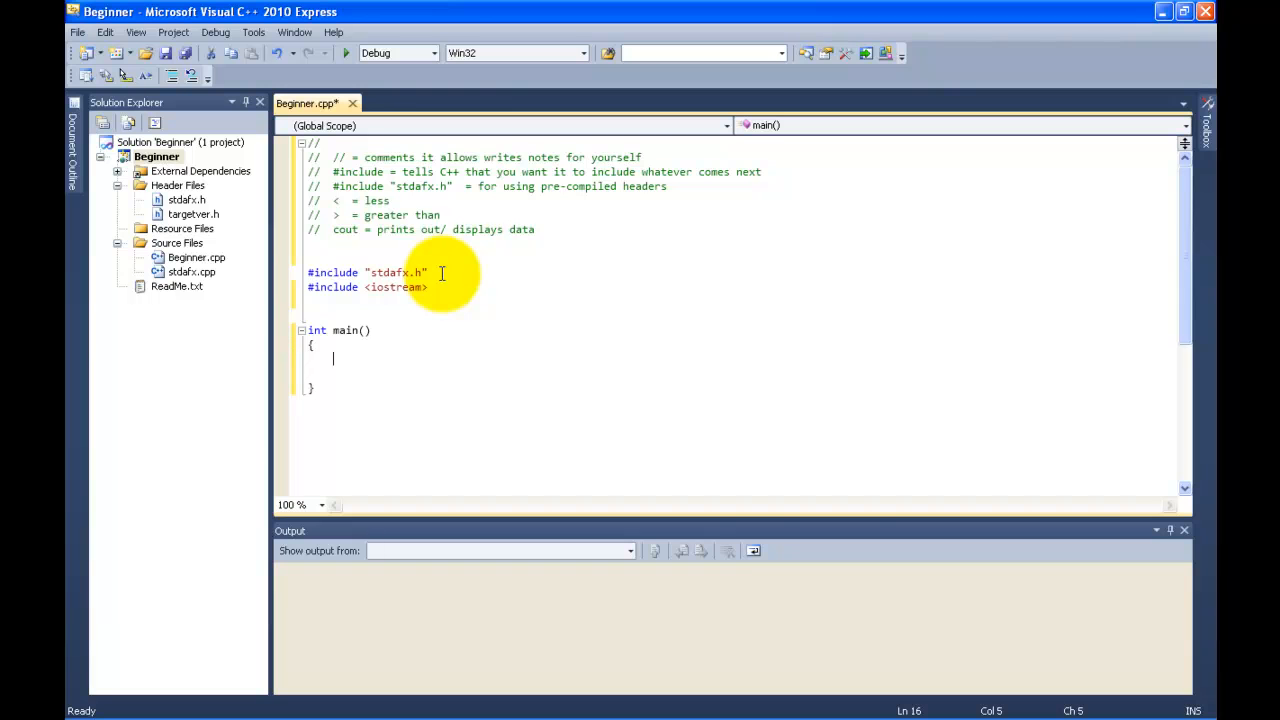
click(321, 310)
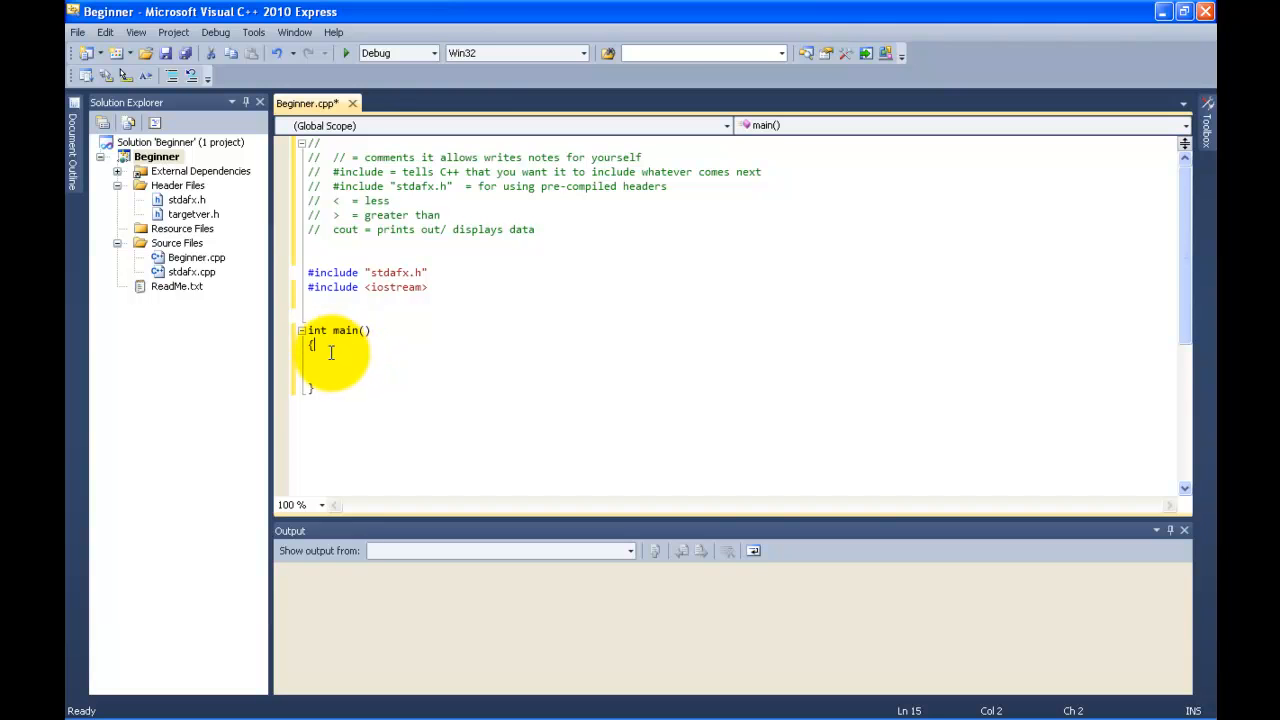
mouse_move(386, 338)
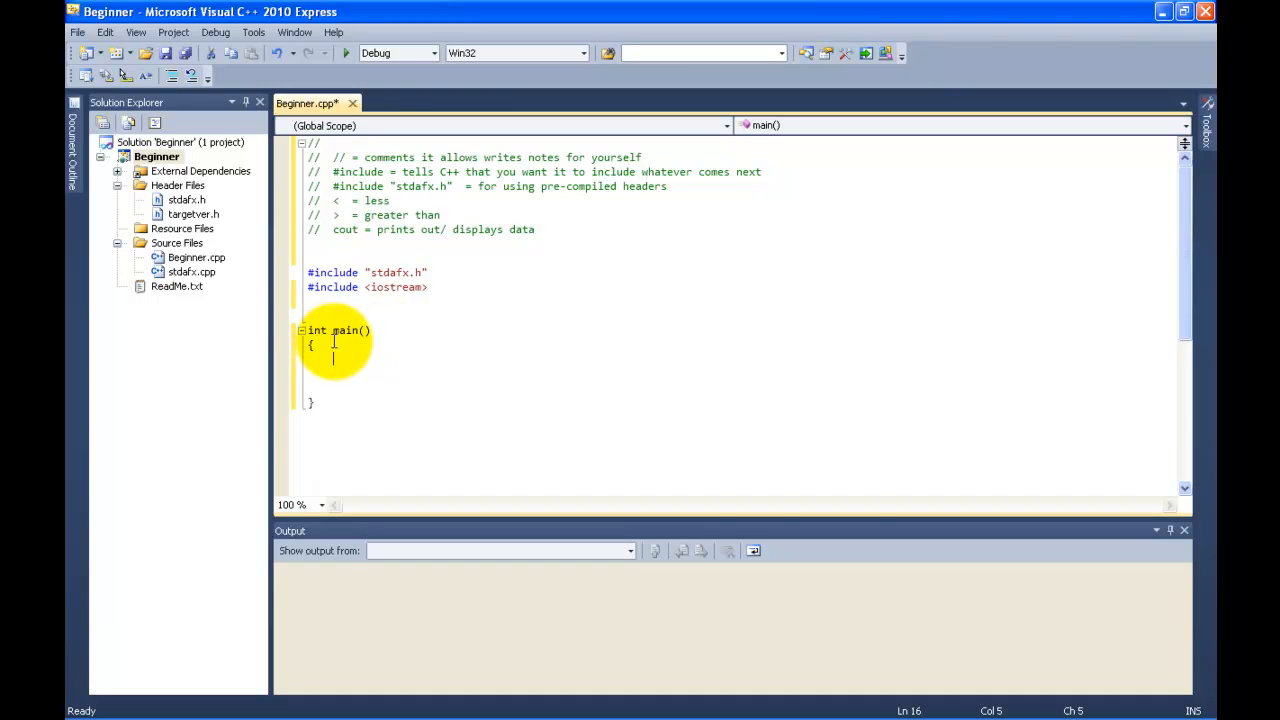
text(cout)
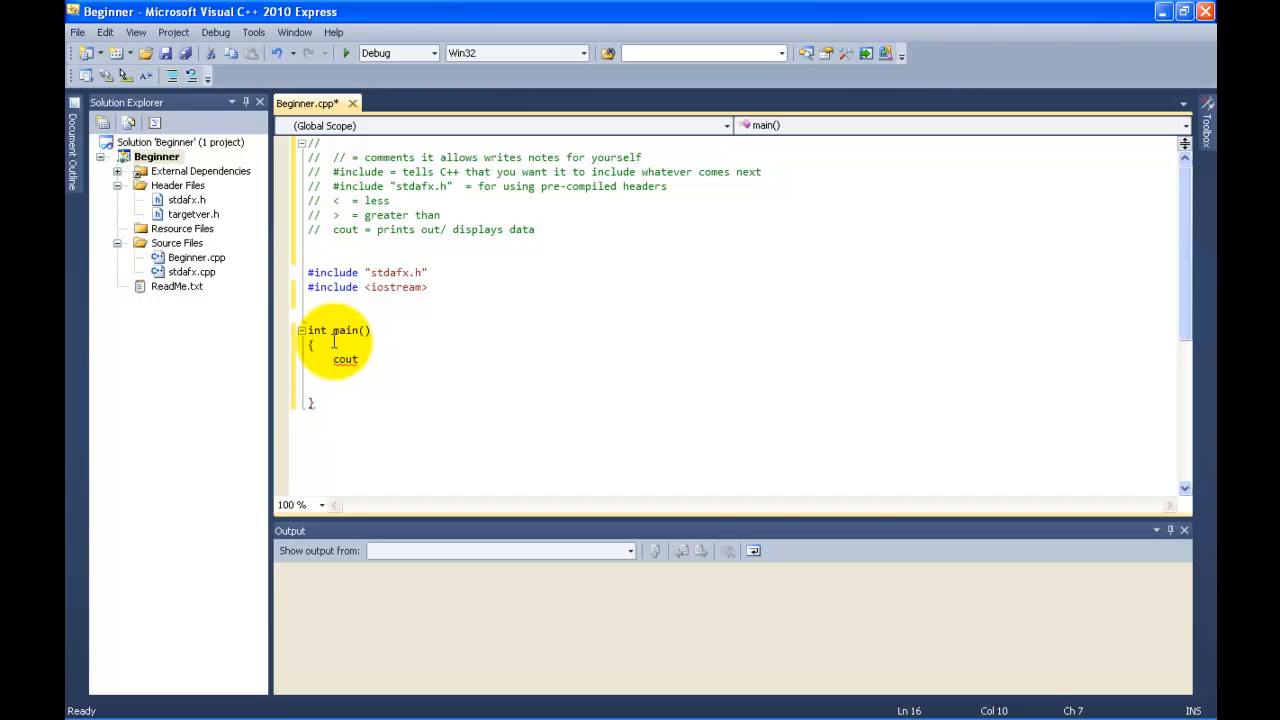
text(<<)
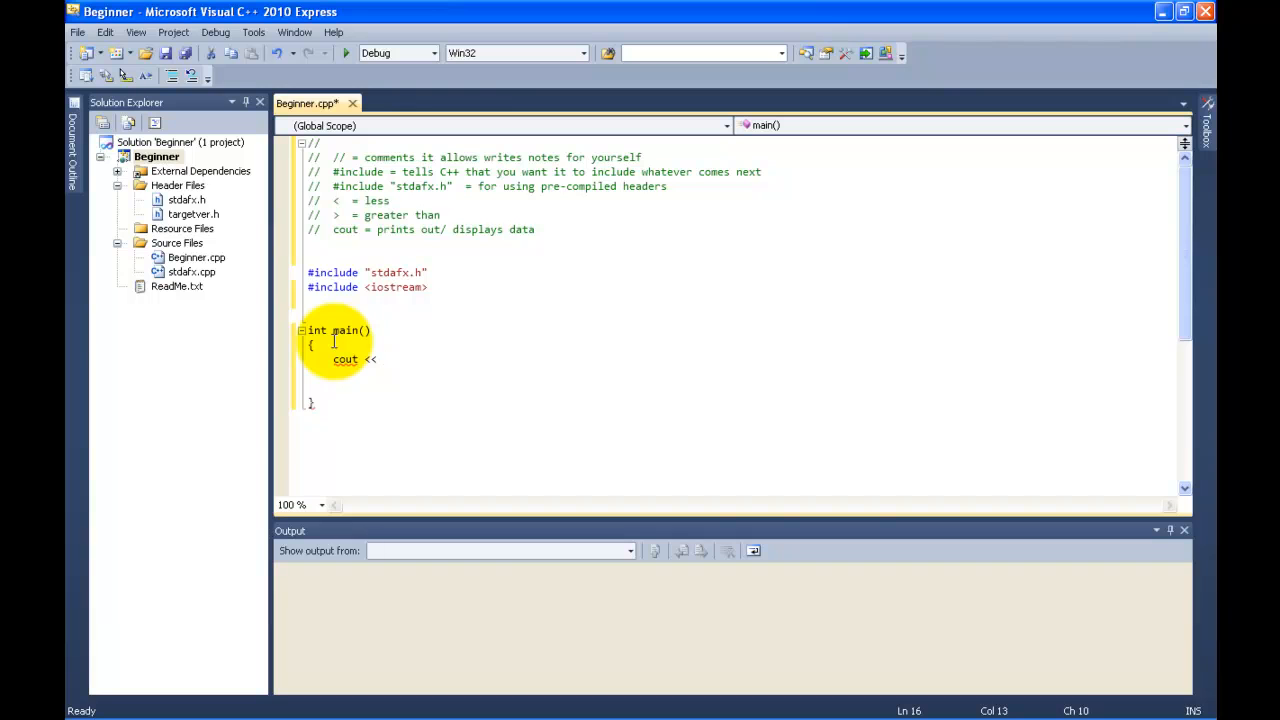
text("I like to)
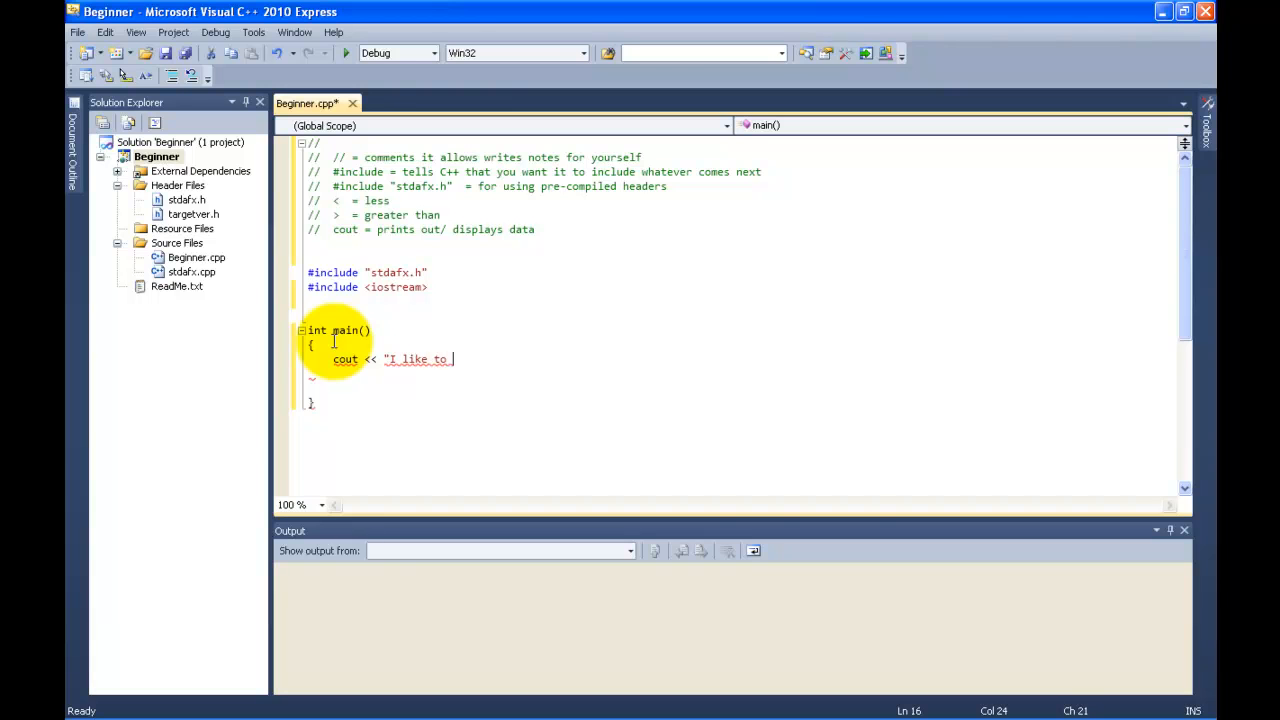
text(move it)
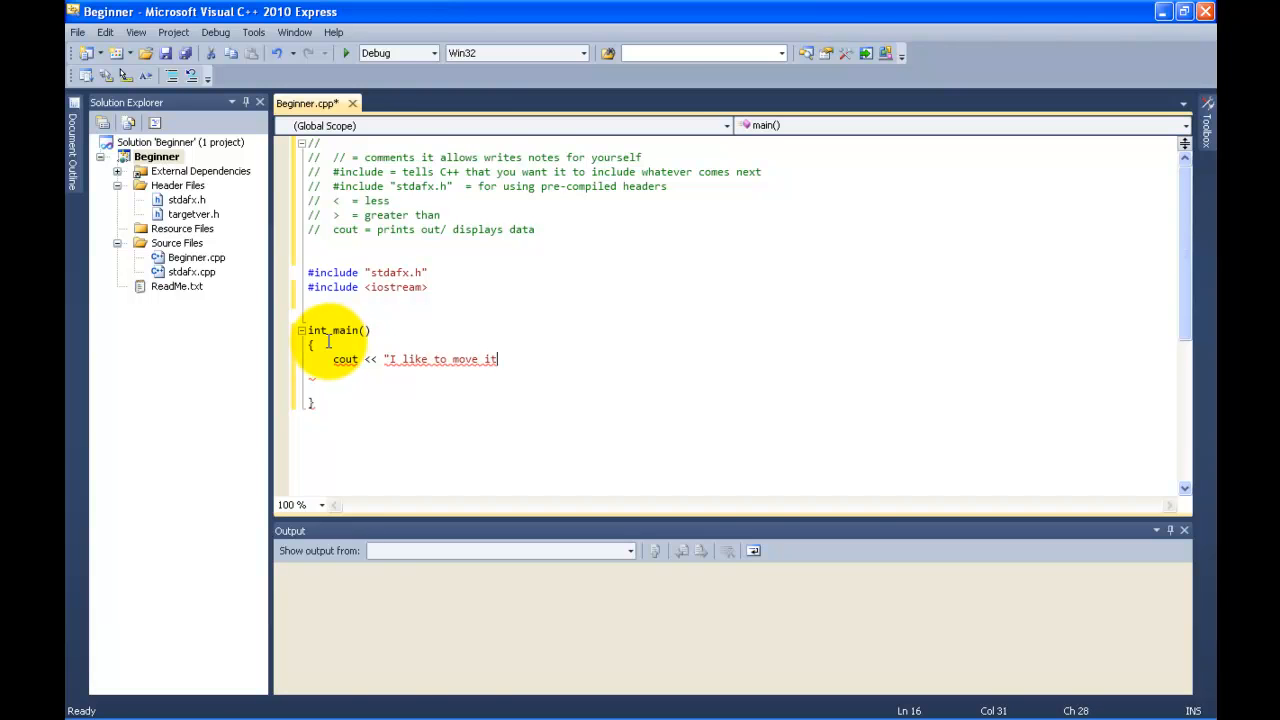
text(, movei)
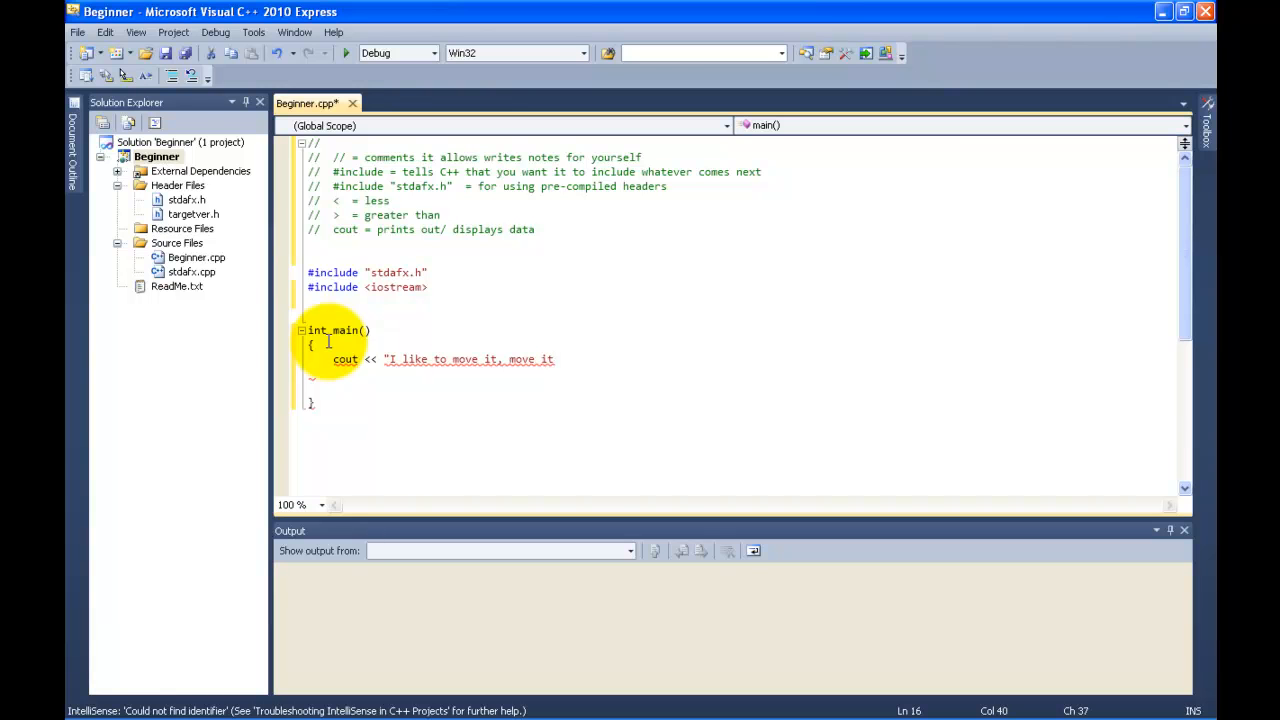
text(";)
click(740, 243)
text(//)
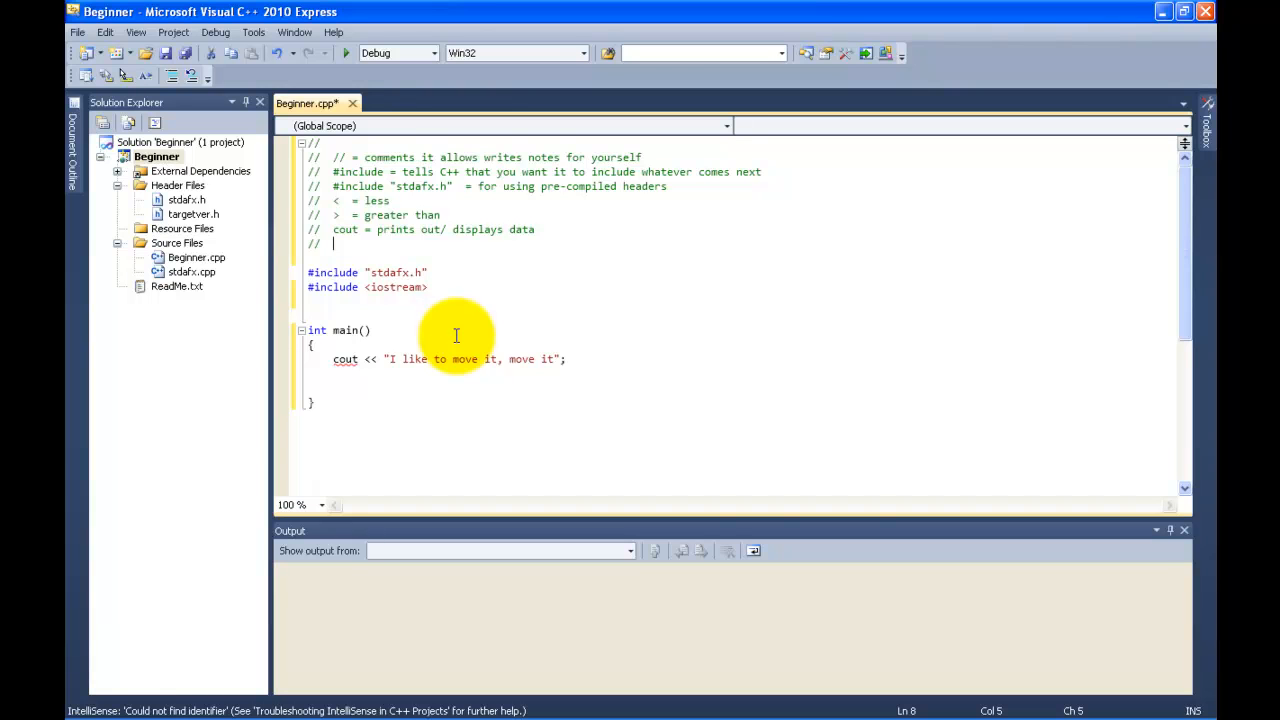
- Write the comment '// F7 = tells C++ to compile your code'
text(F)
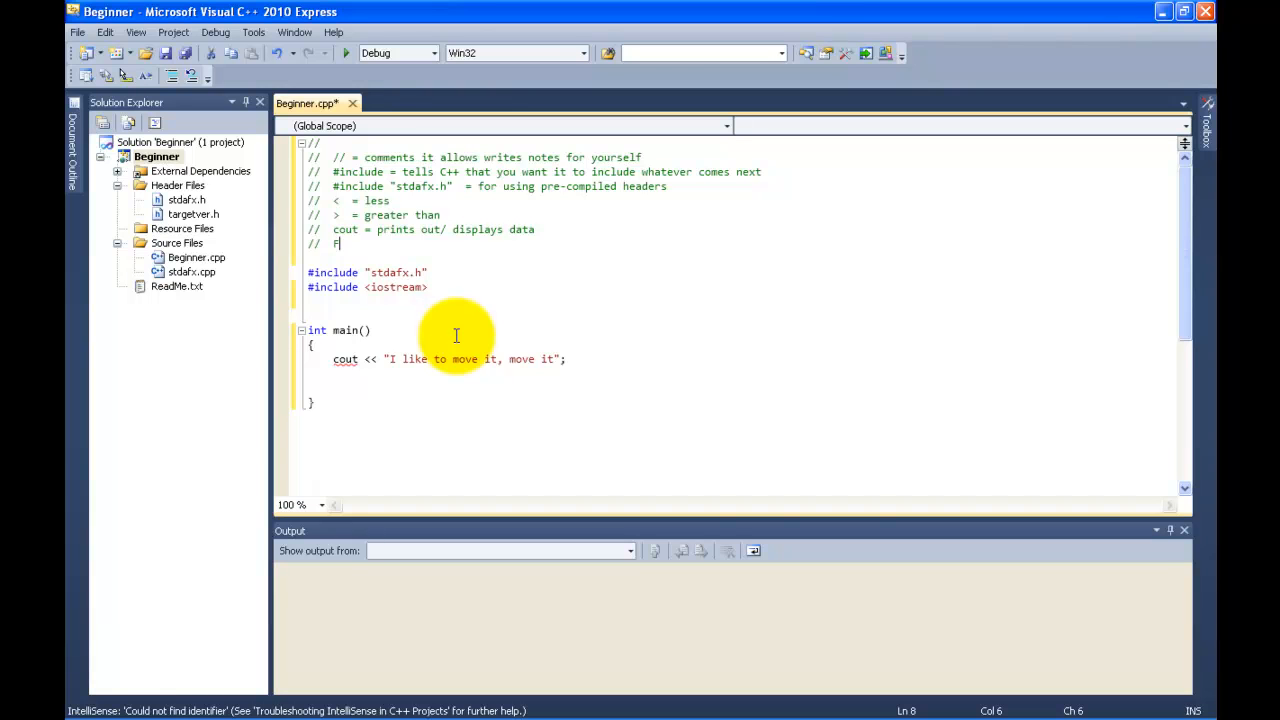
text(7)
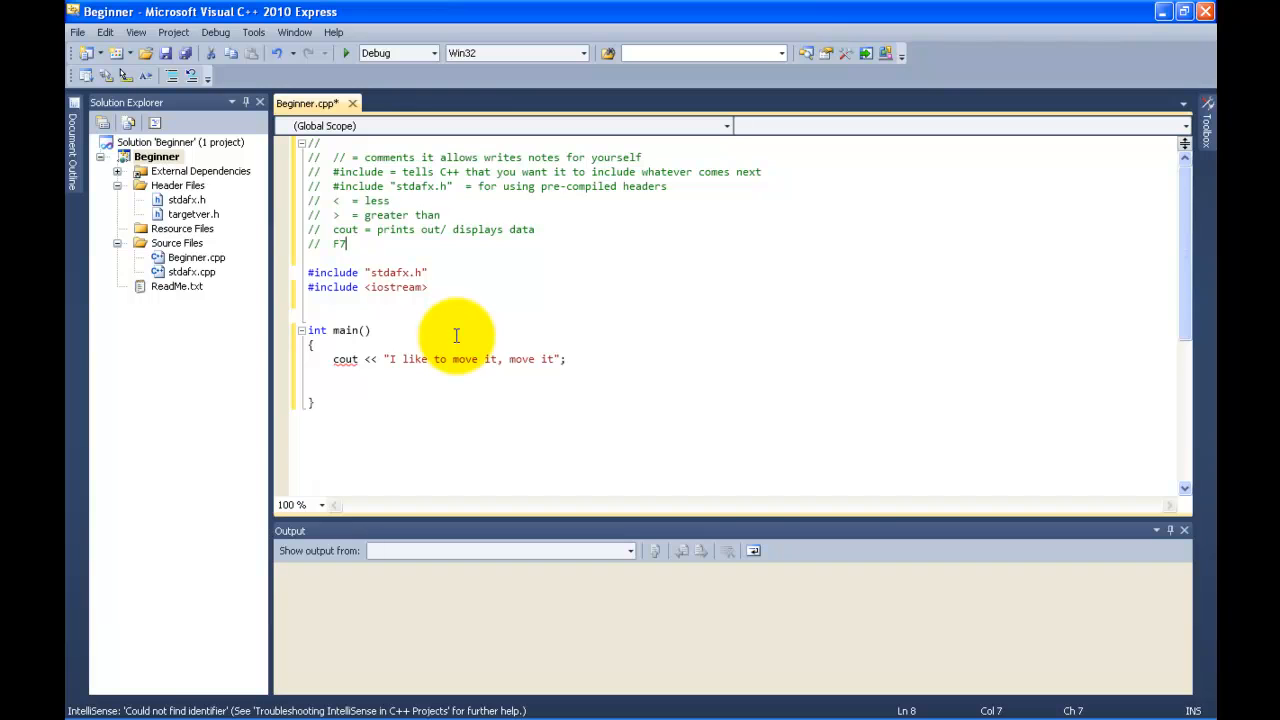
text(=)
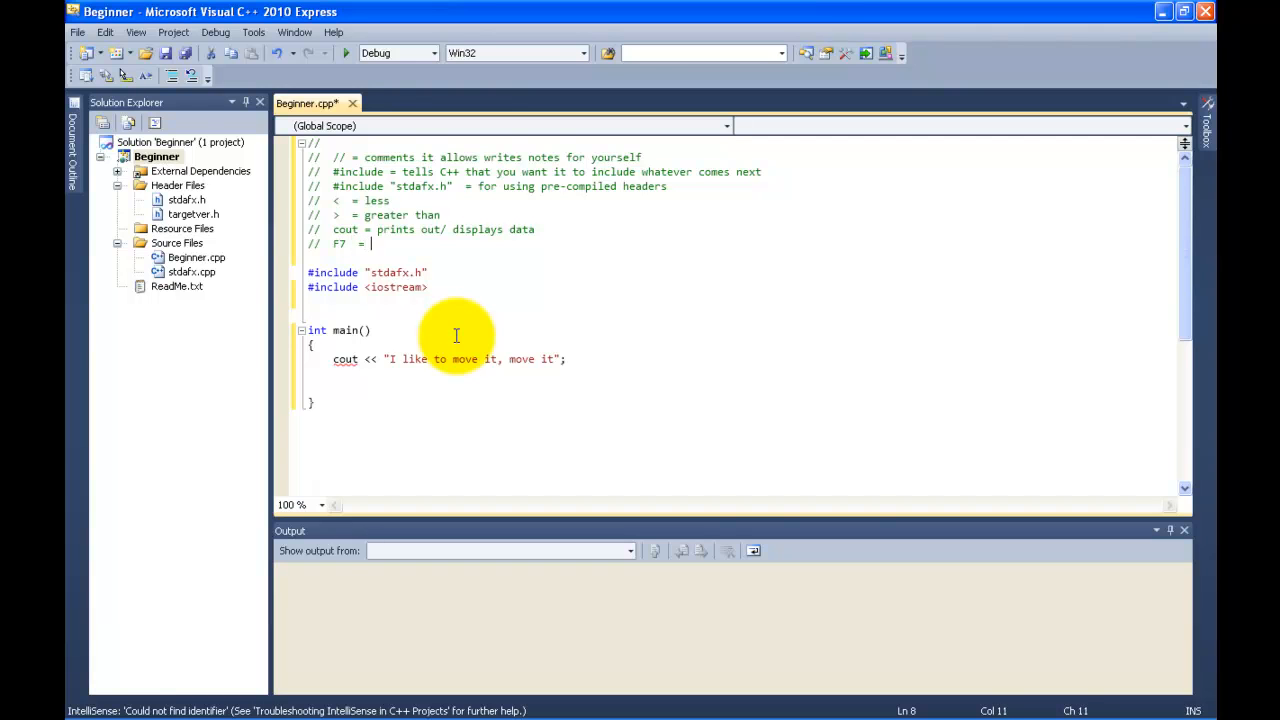
text(tells)
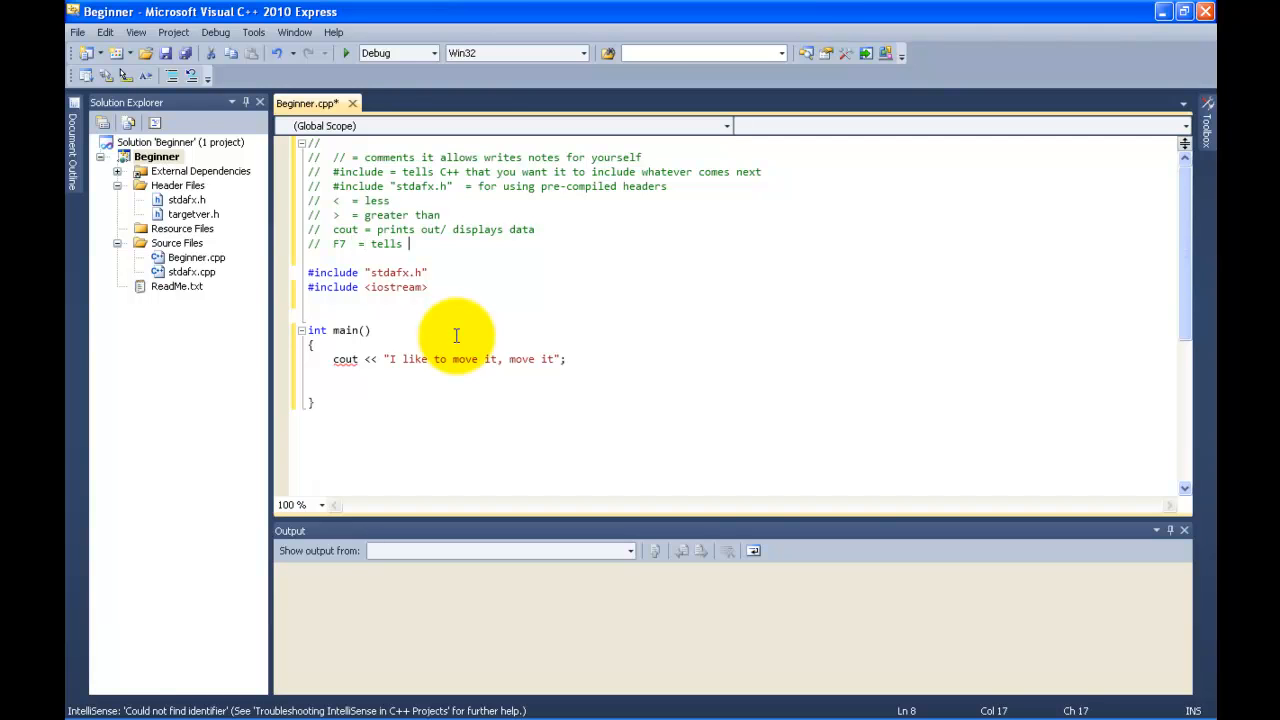
text(C++ to com)
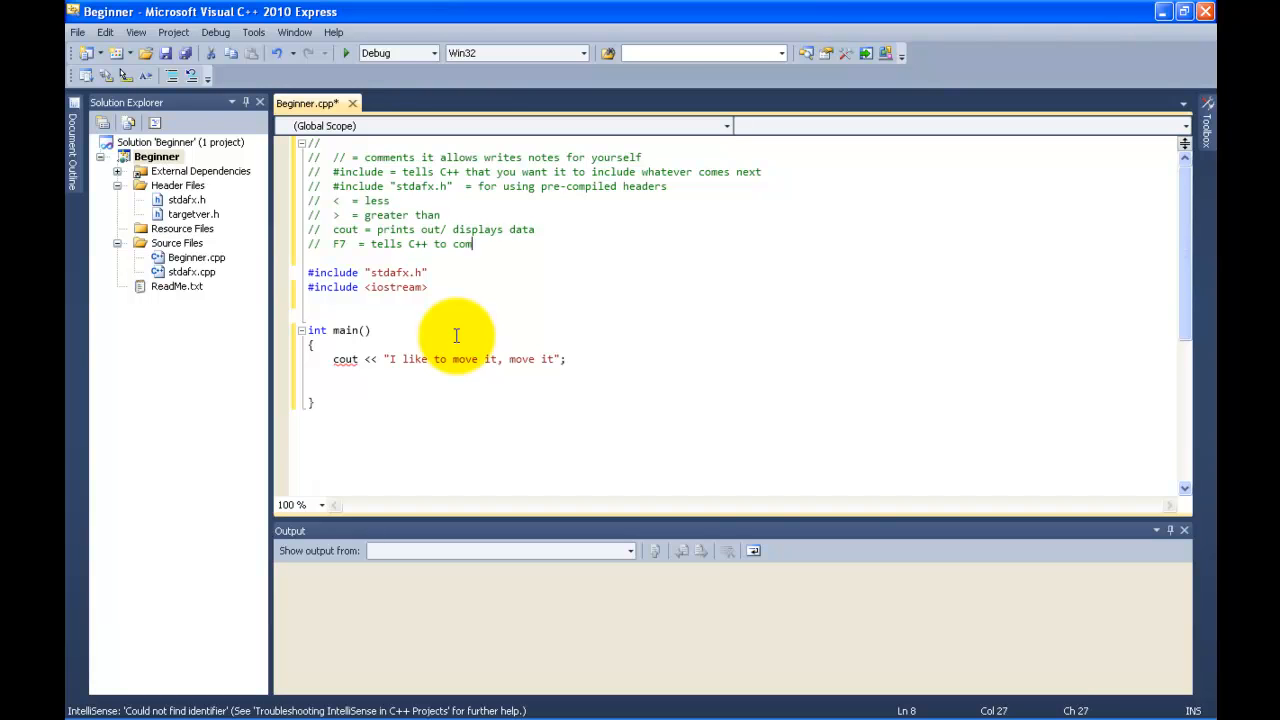
text(pile your)
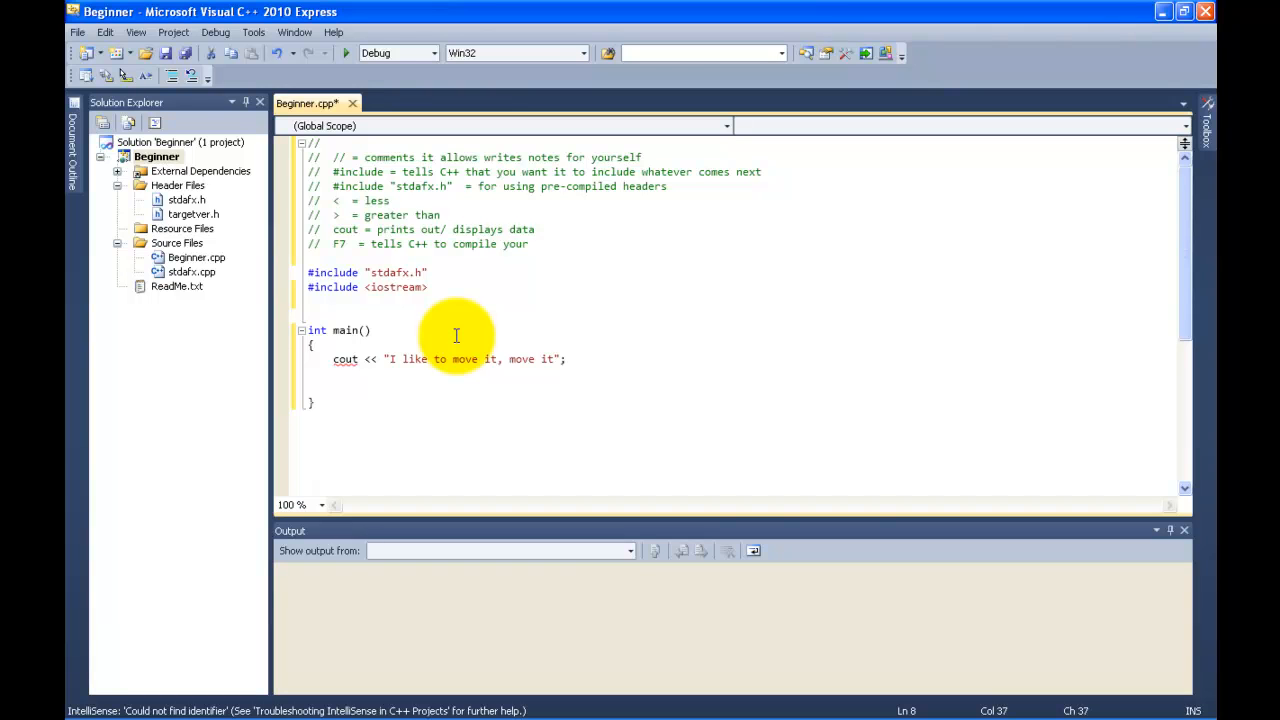
text(de)
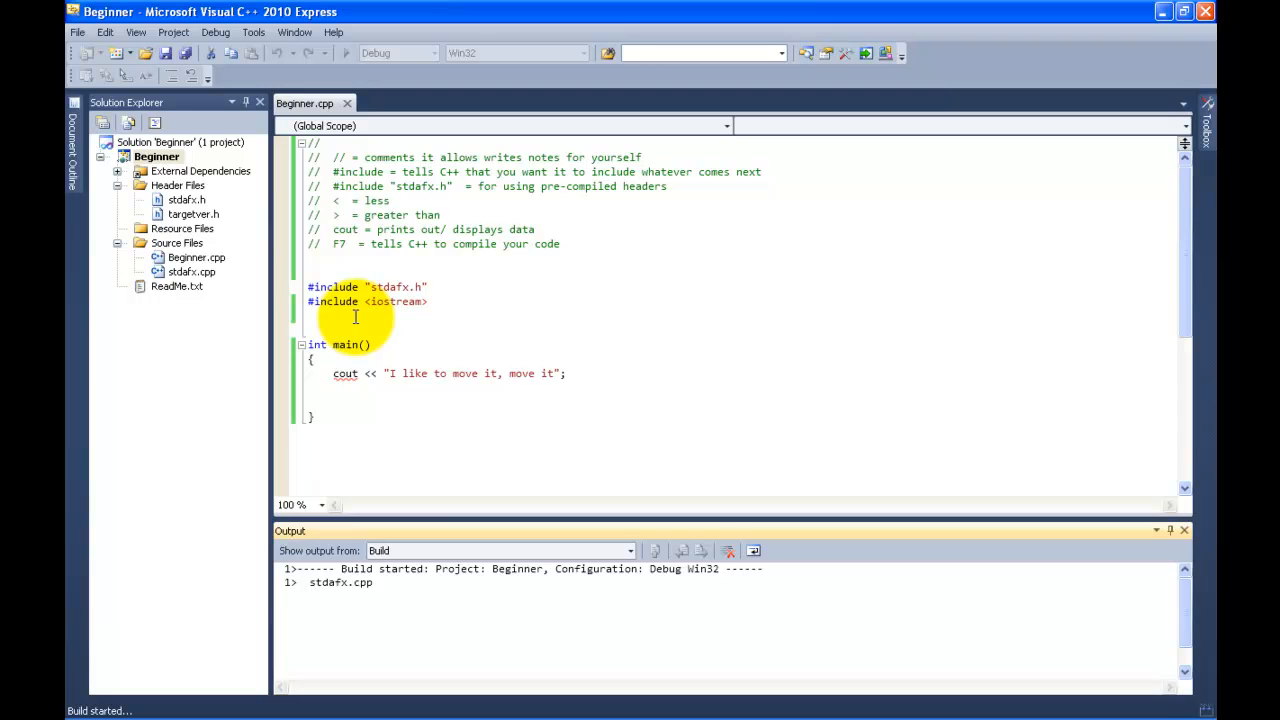
mouse_move(382, 590)
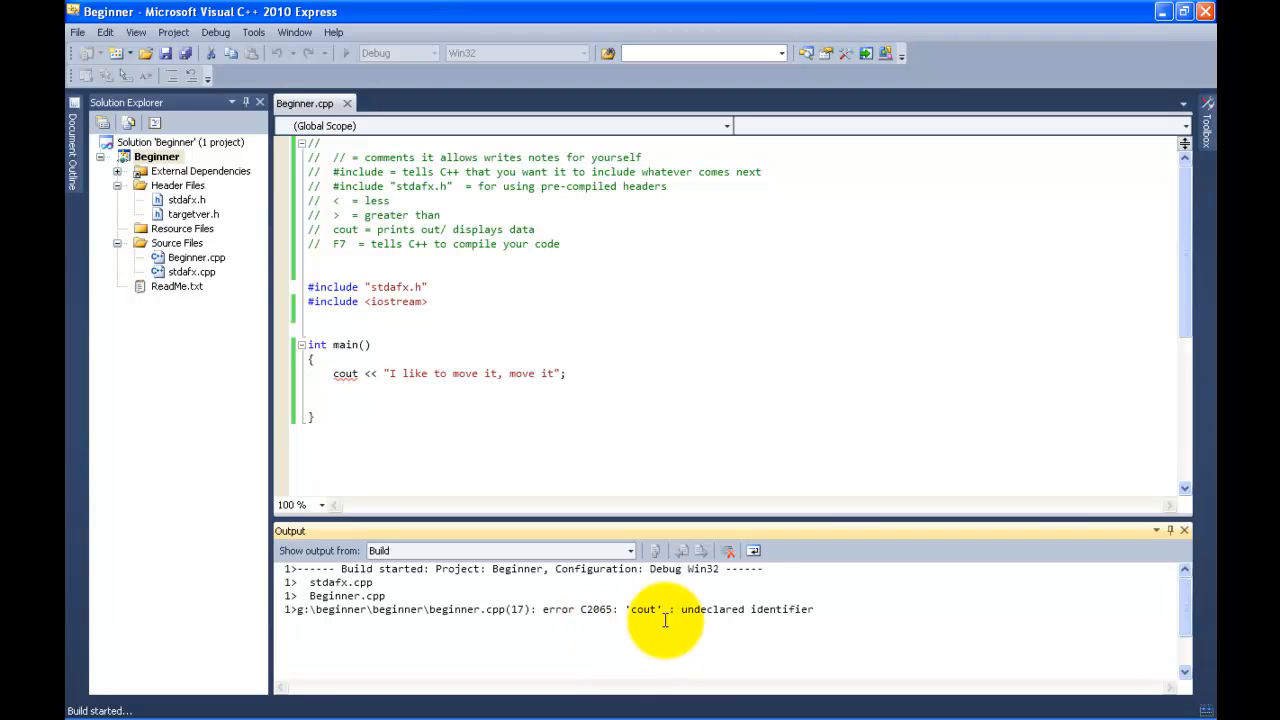
mouse_move(775, 568)
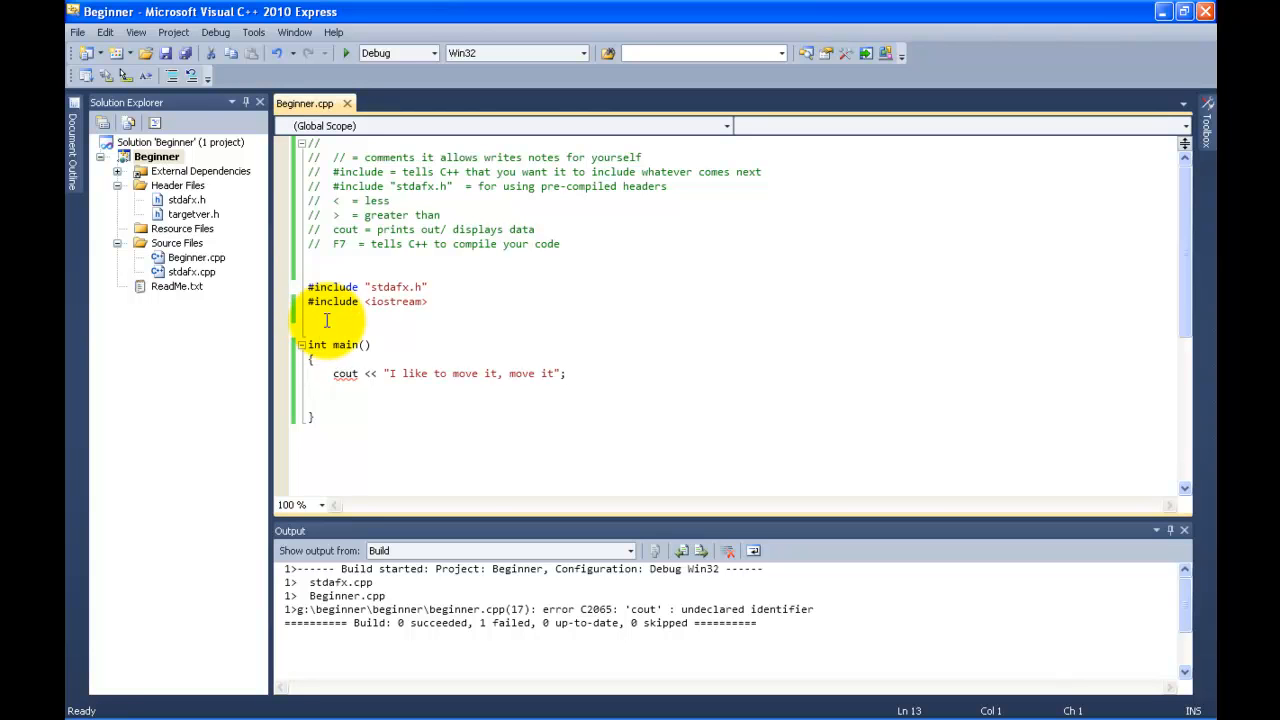
- Add '#include <iomanip>' below the iostream include, correcting the mistyped header name
text(#)
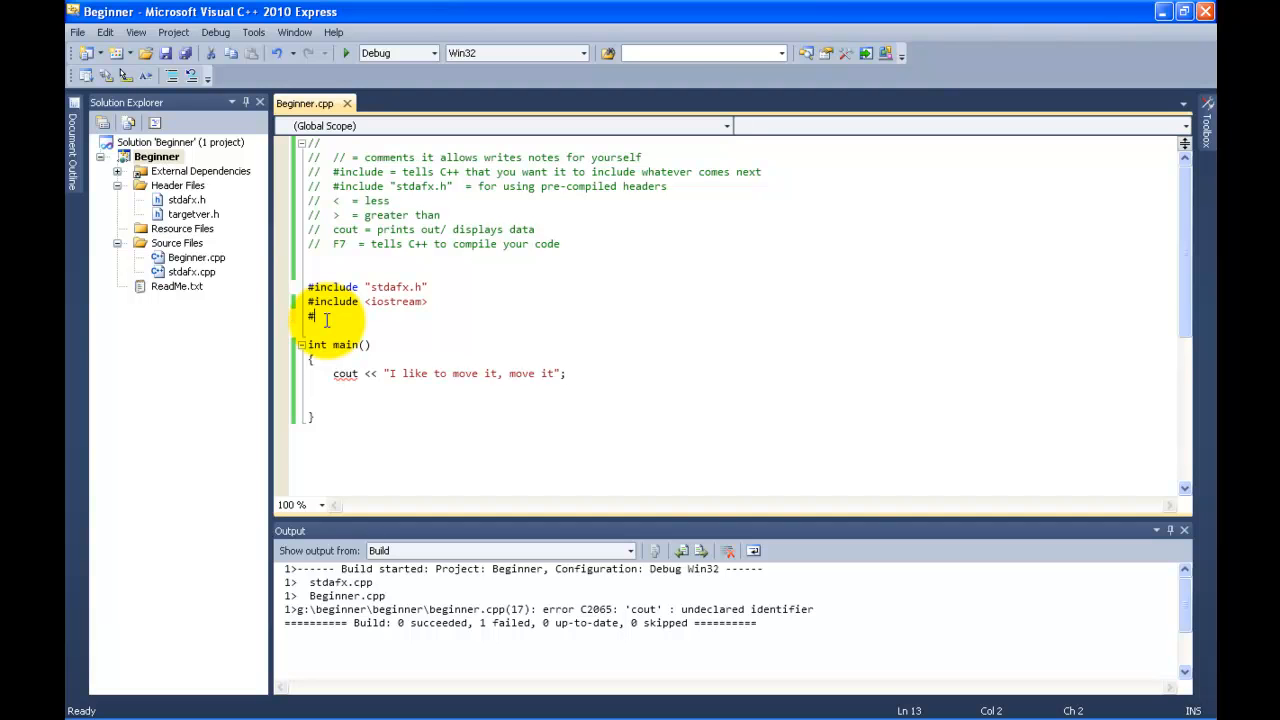
text(include)
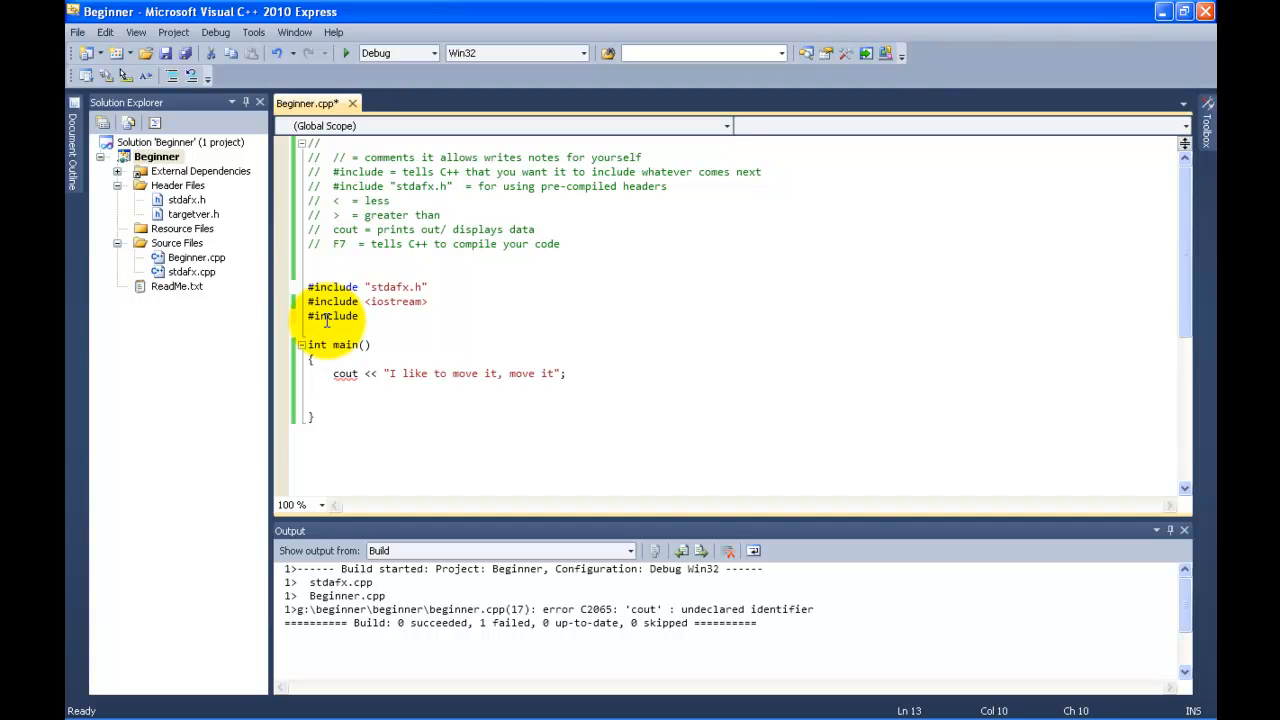
text(<)
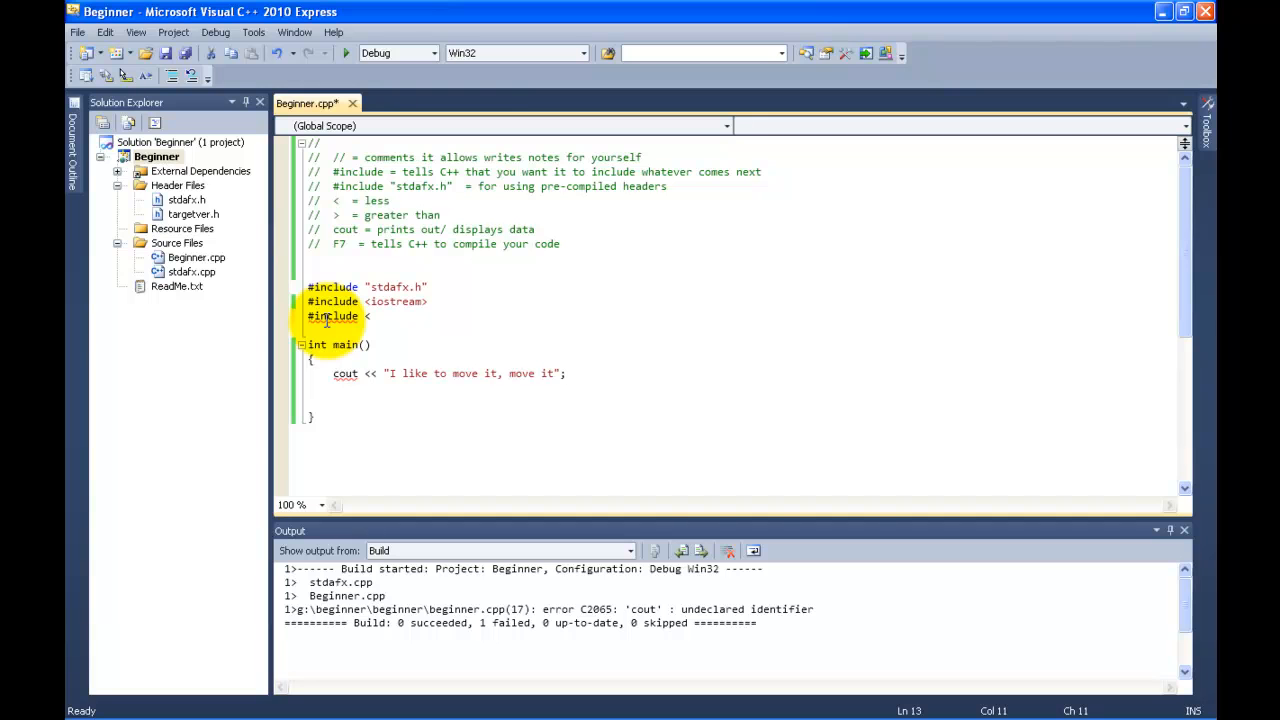
text(mani)
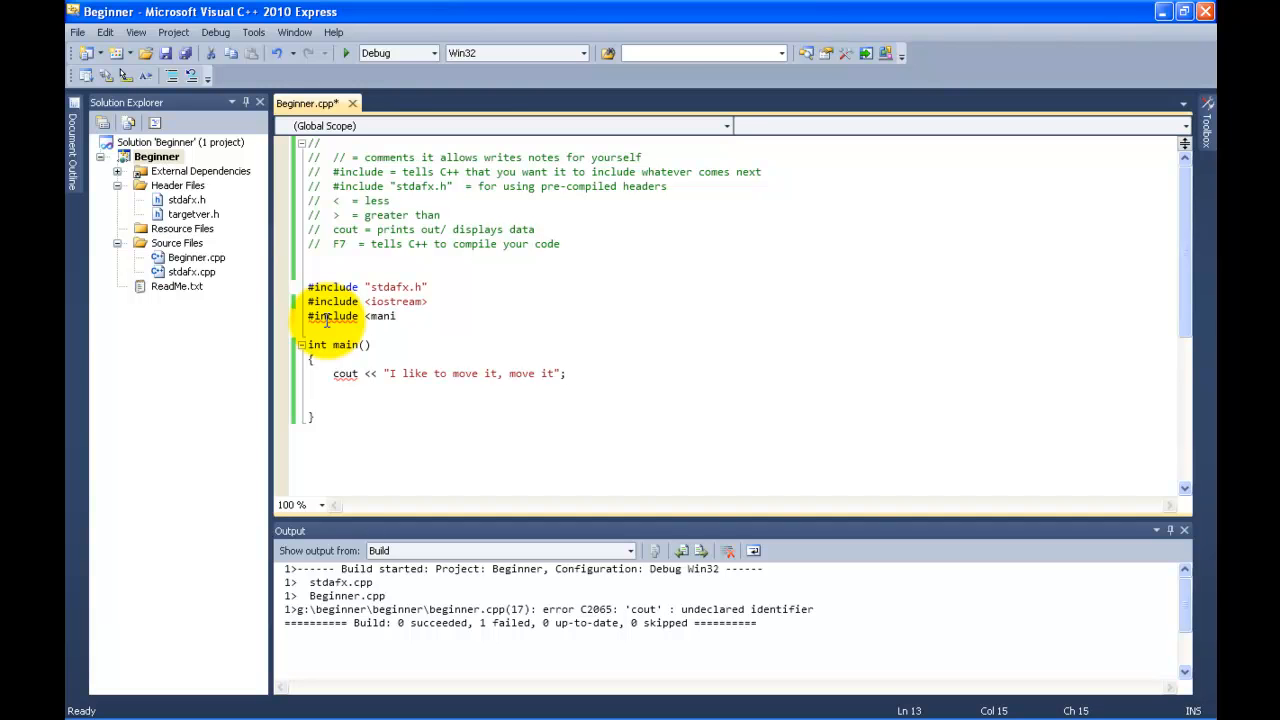
key(Backspace)
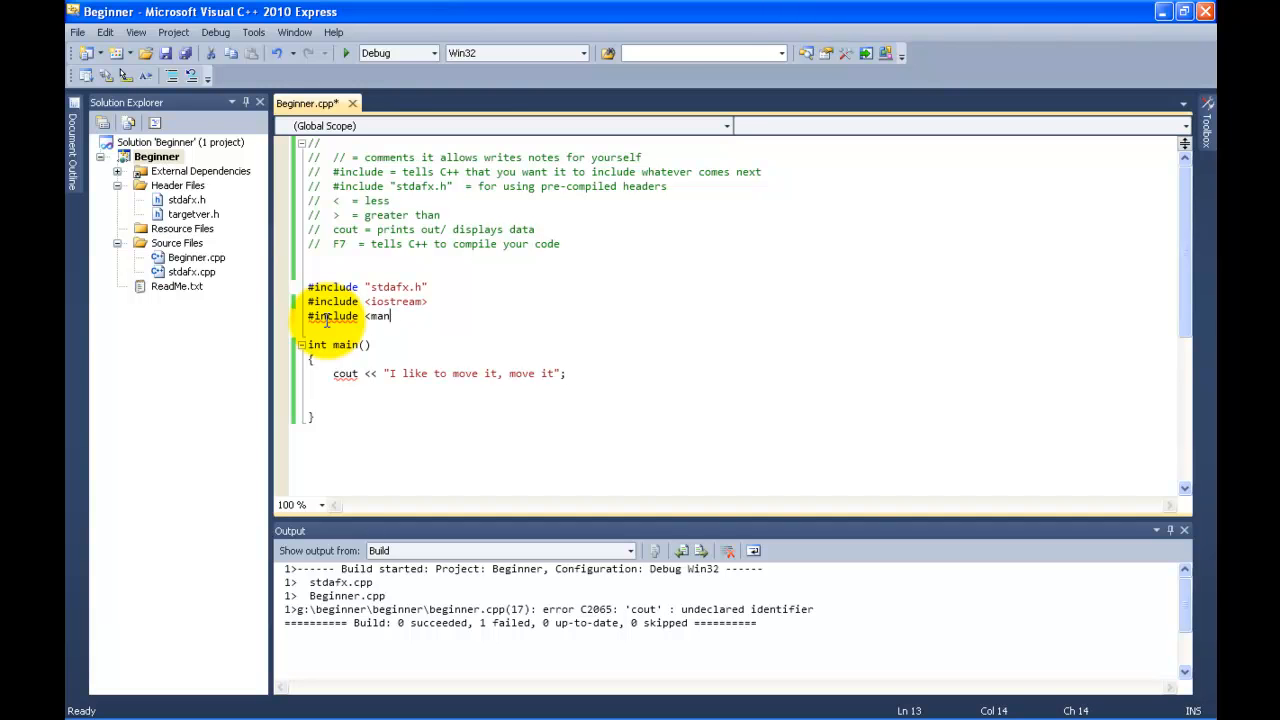
text(iomani)
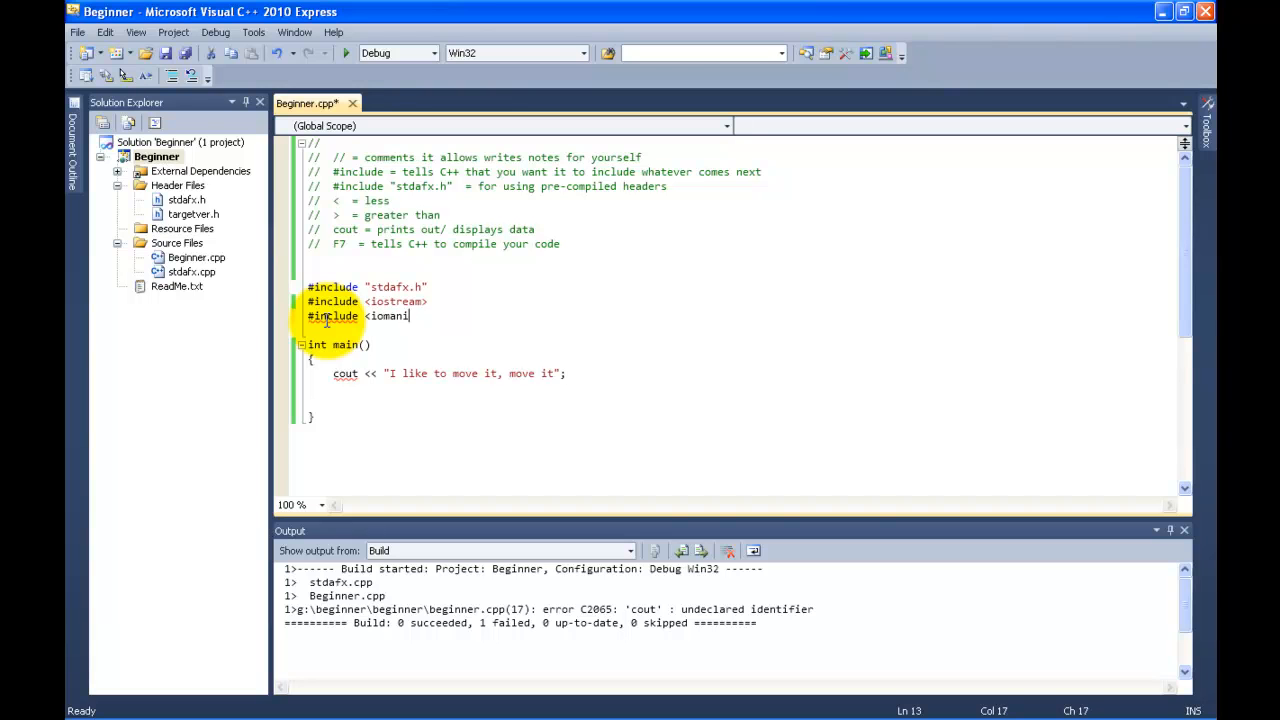
text(p>)
click(740, 258)
text(//  )
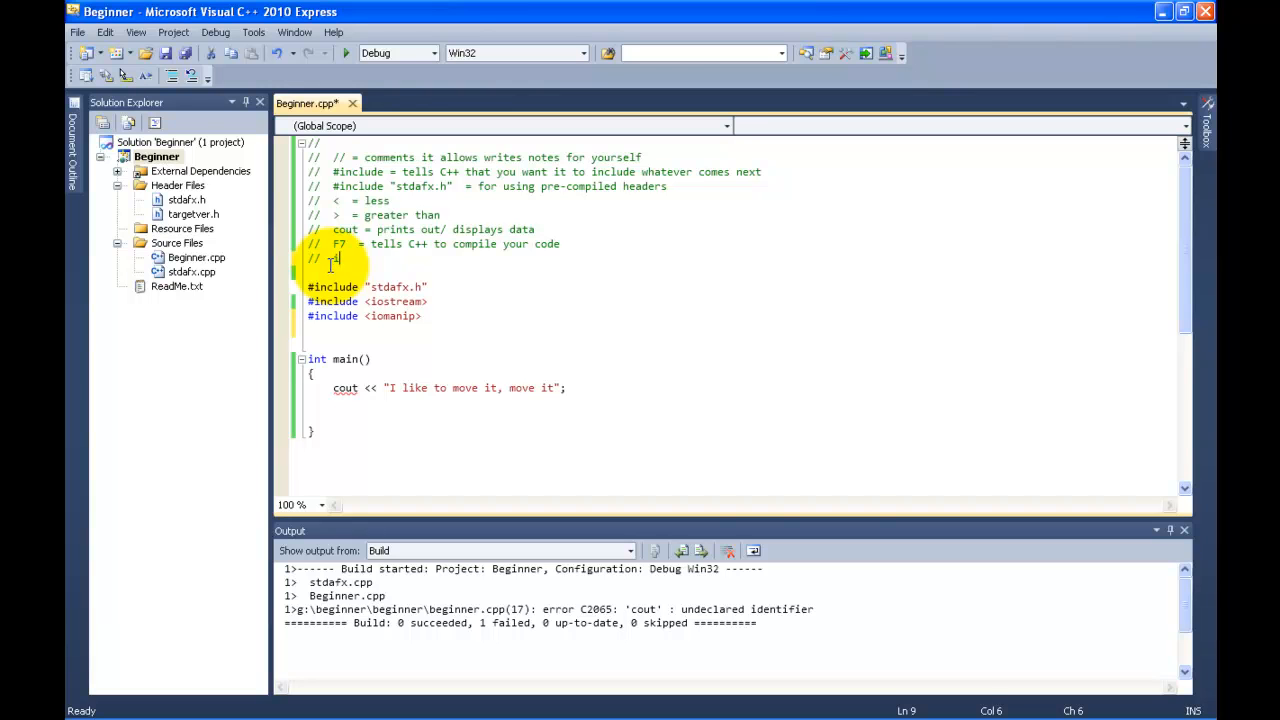
- Write the comment 'iomanip = used for manipulating/formatting output'
text(iomanip =)
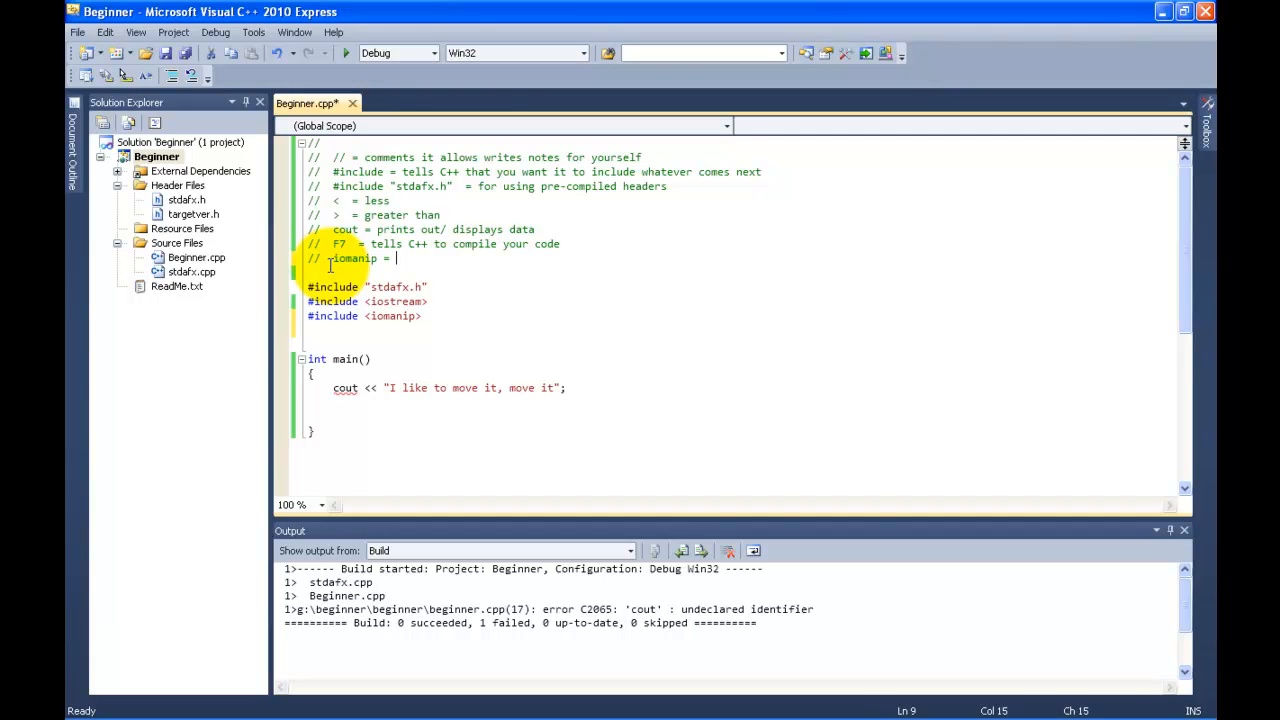
text(u)
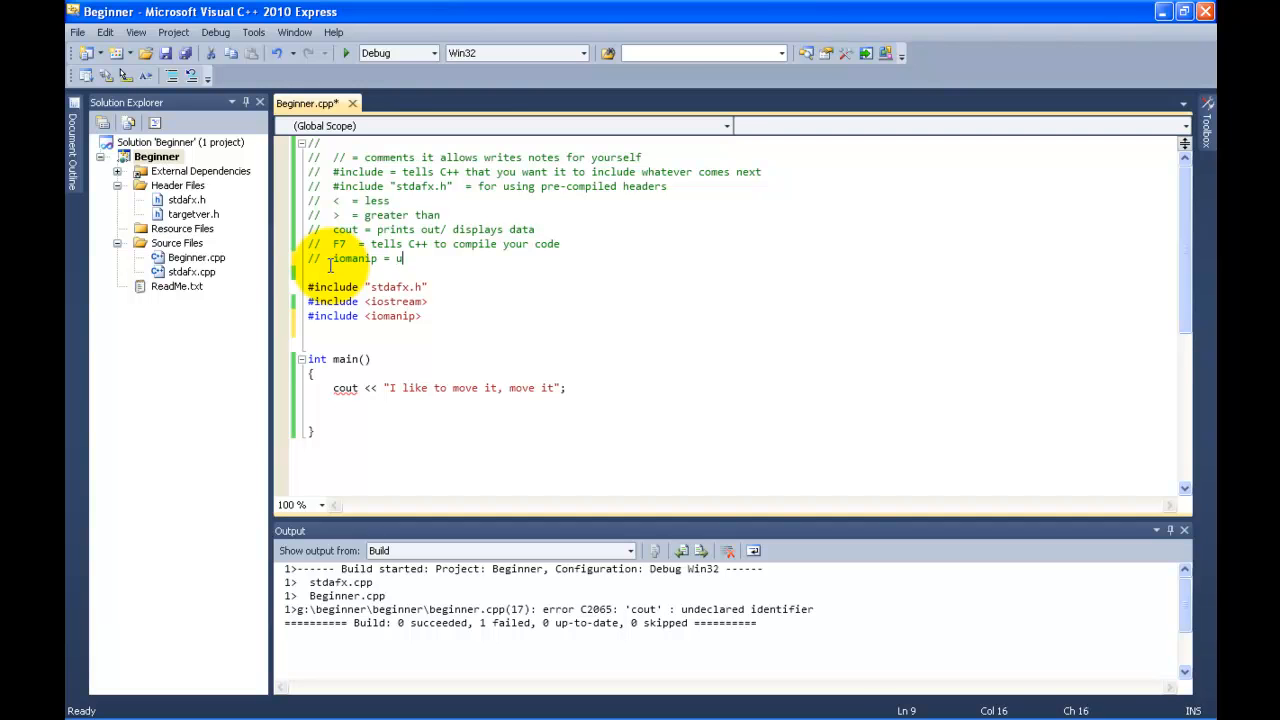
text(sed for man)
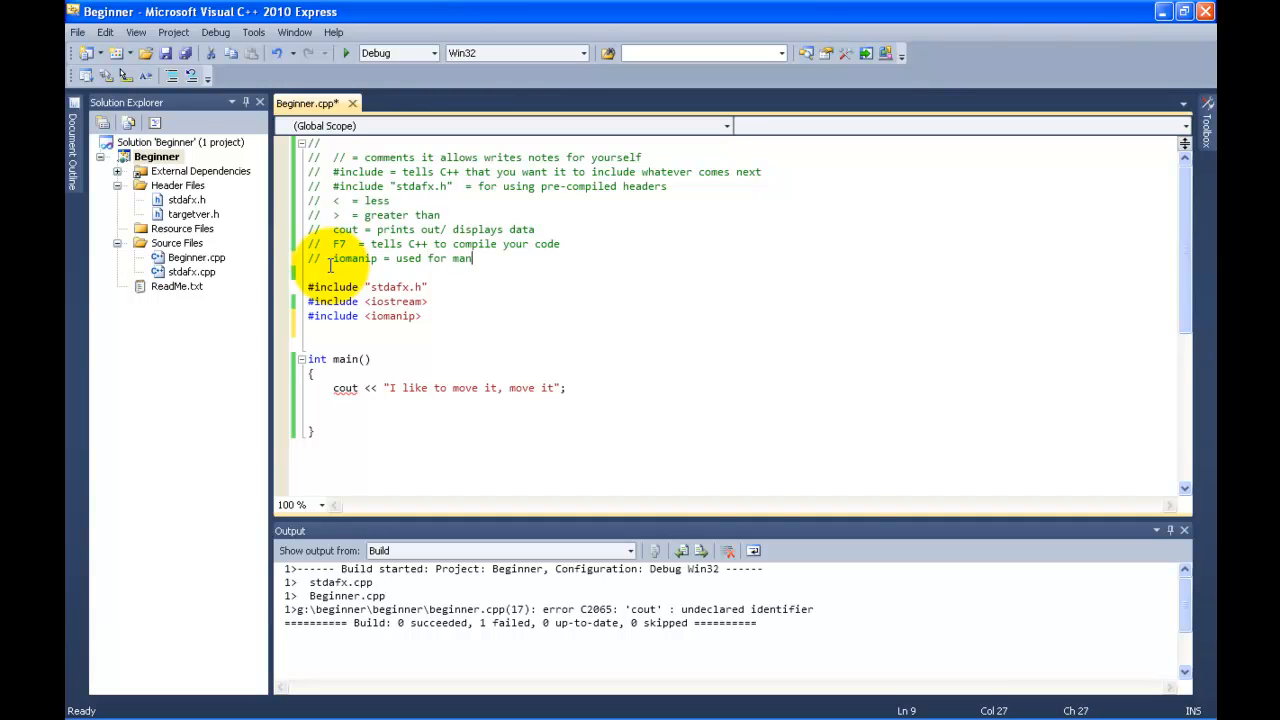
text(ipulating)
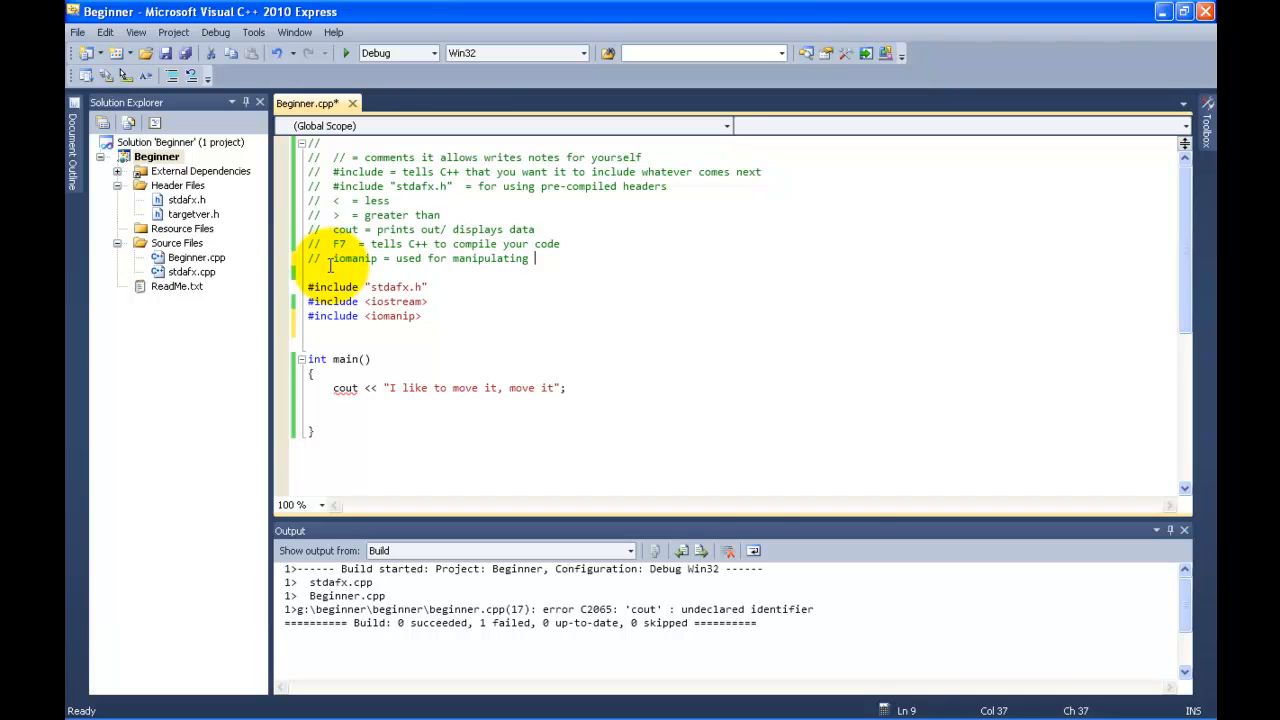
text(/form)
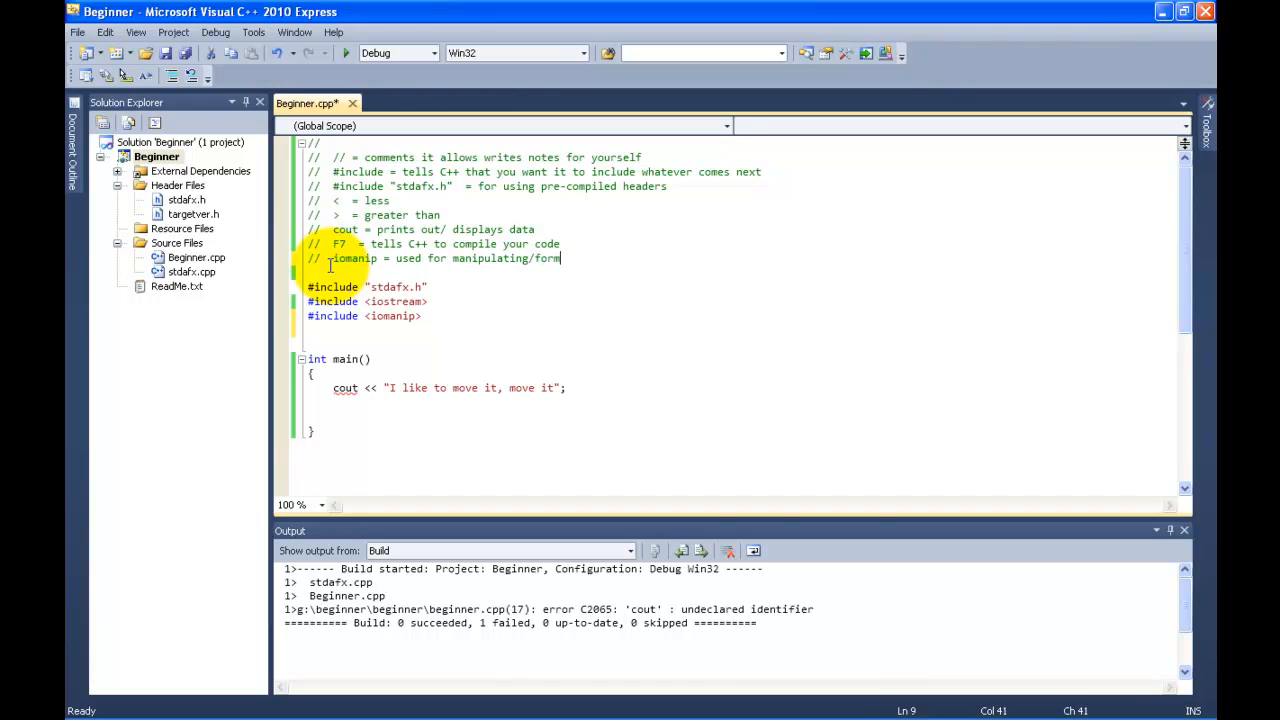
text(atting)
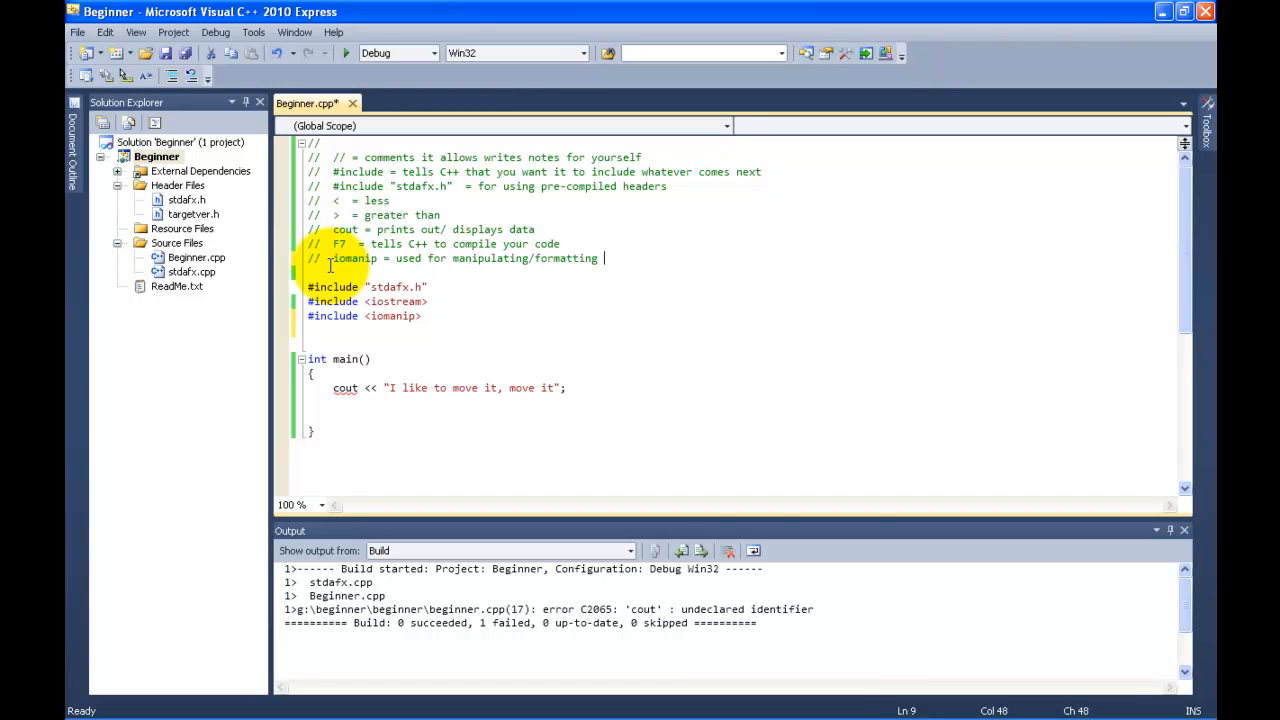
text(out p)
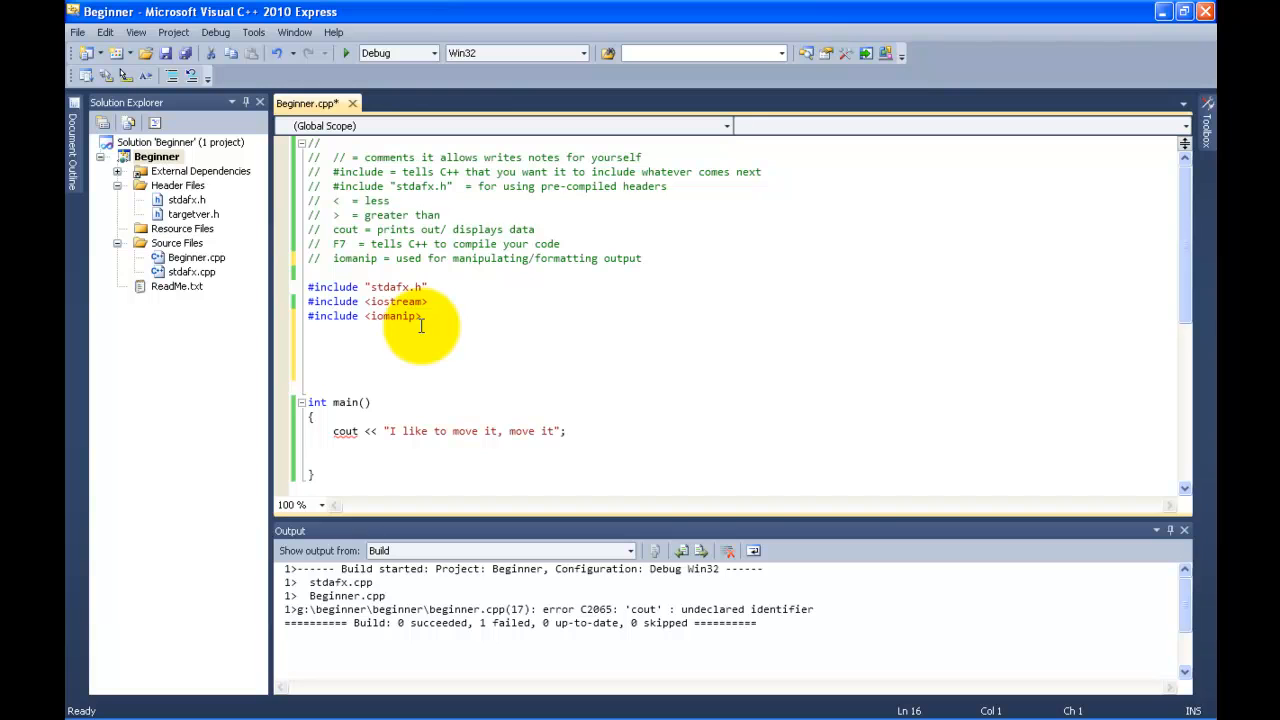
- Type 'using namespace std;' on the line below the includes
text(using name)
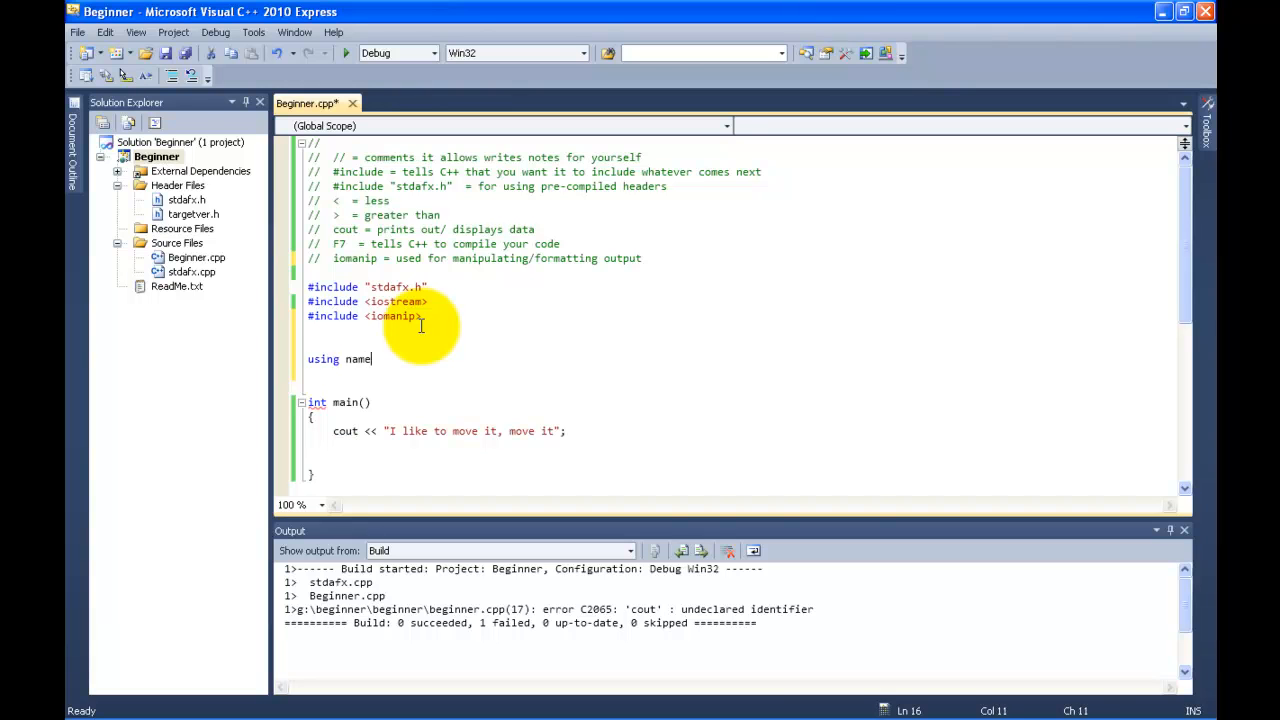
text(space)
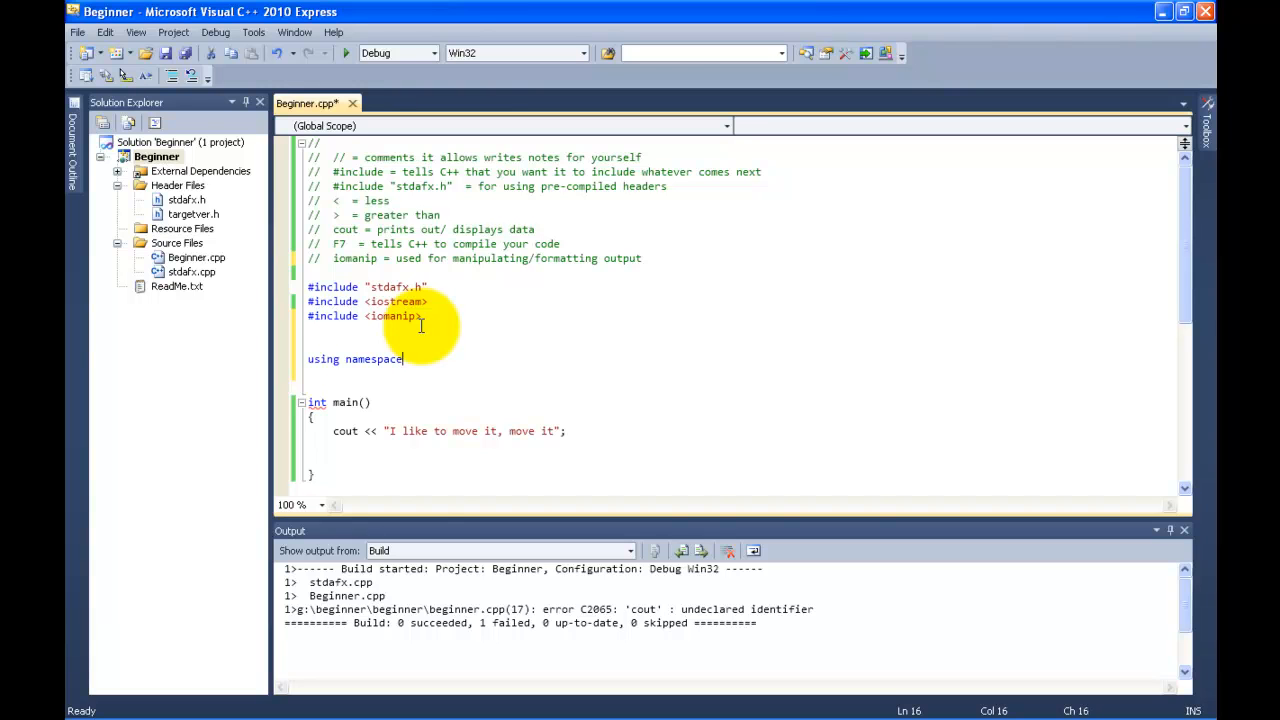
text(std;)
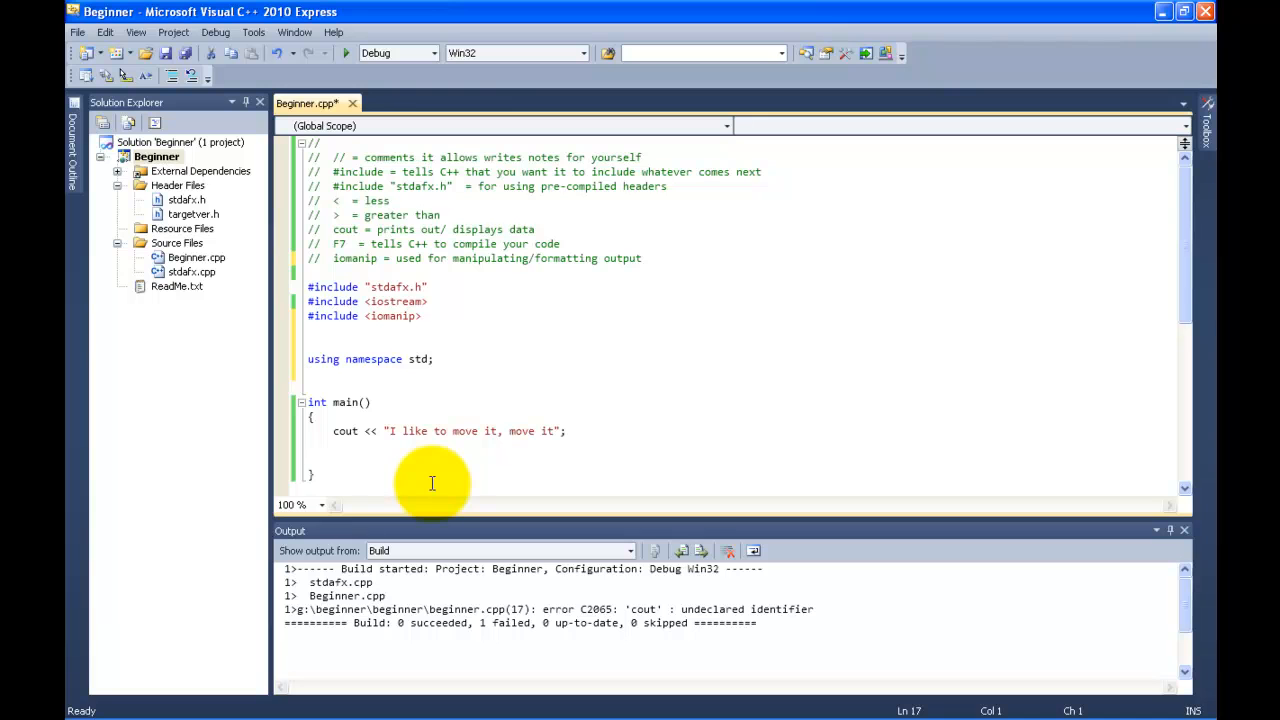
mouse_move(425, 507)
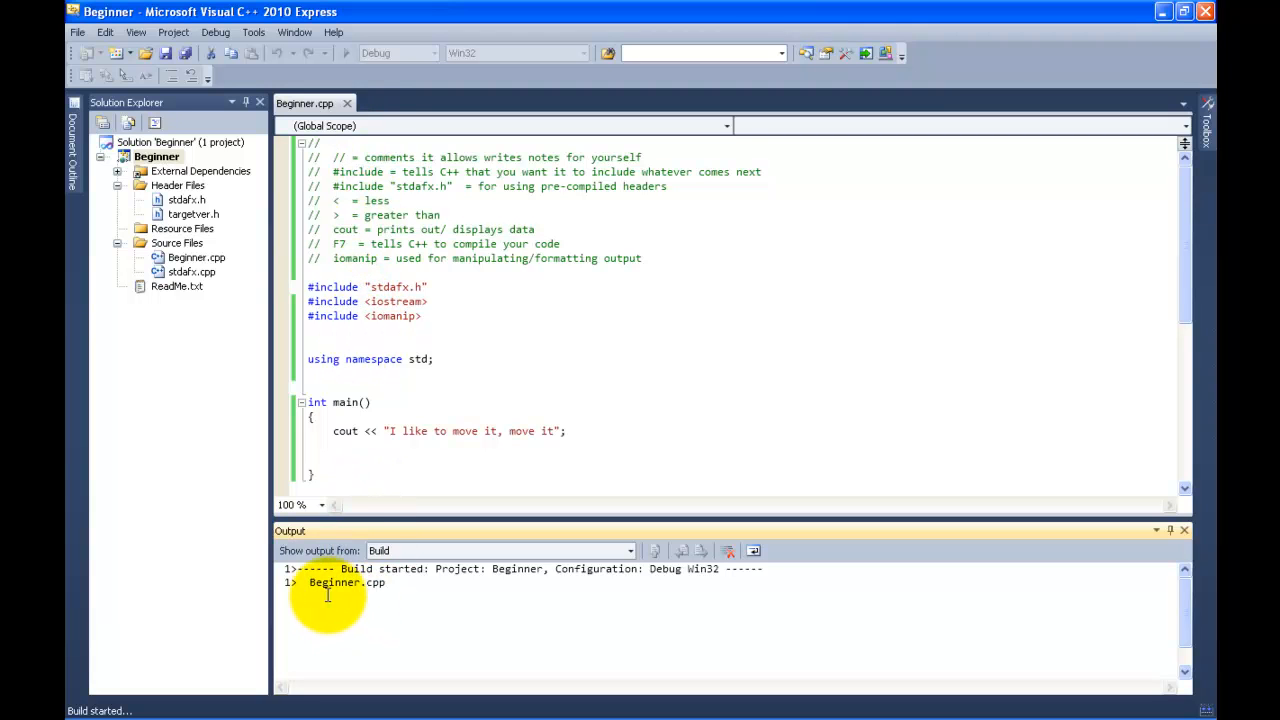
mouse_move(497, 606)
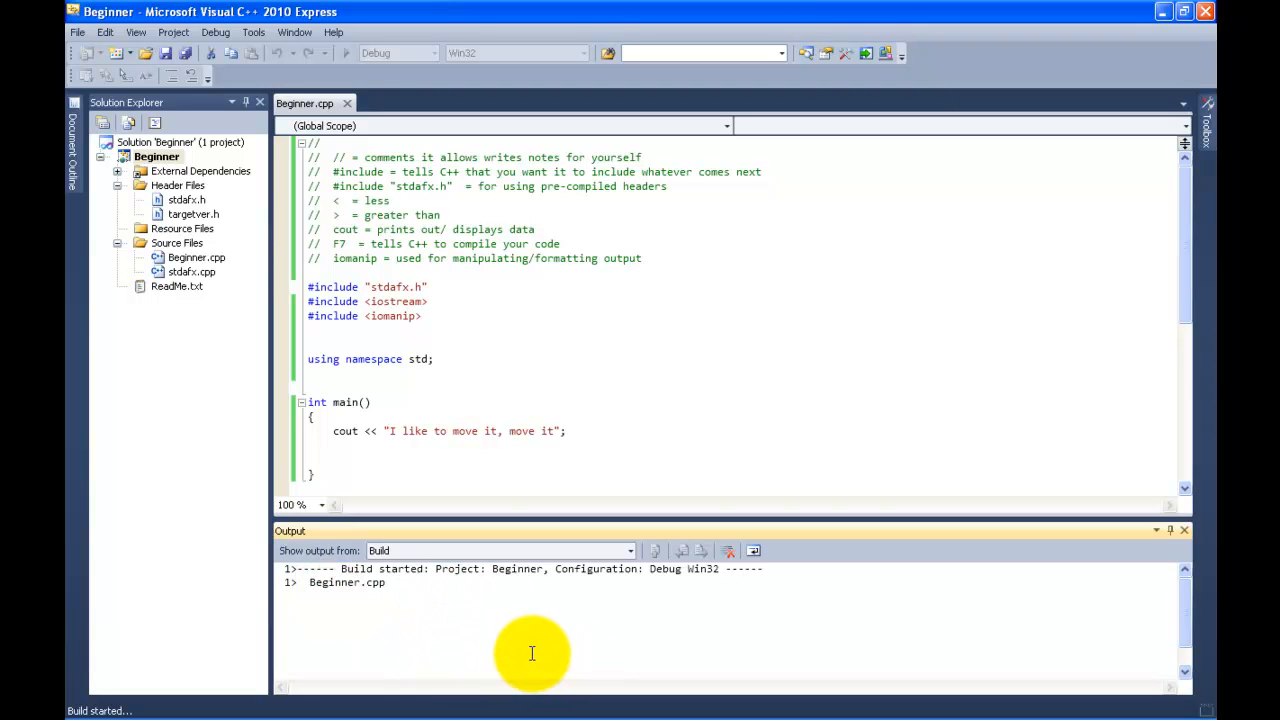
mouse_move(526, 649)
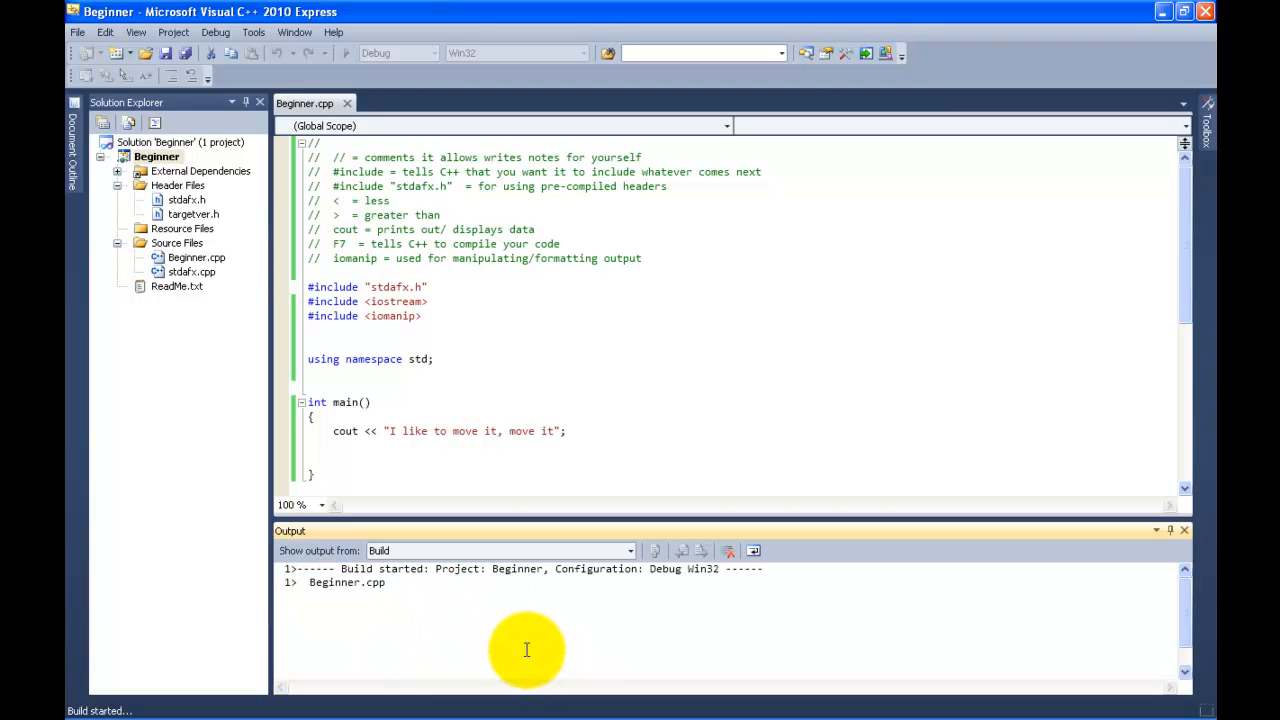
mouse_move(432, 594)
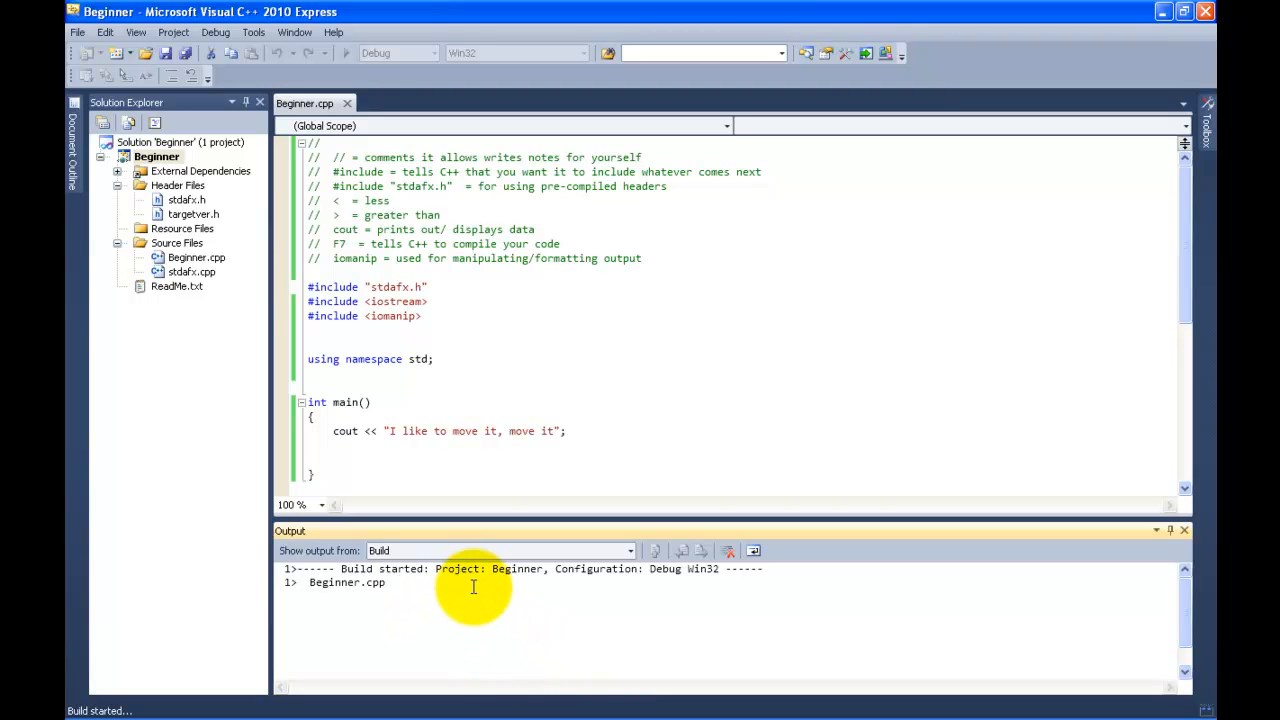
mouse_move(560, 250)
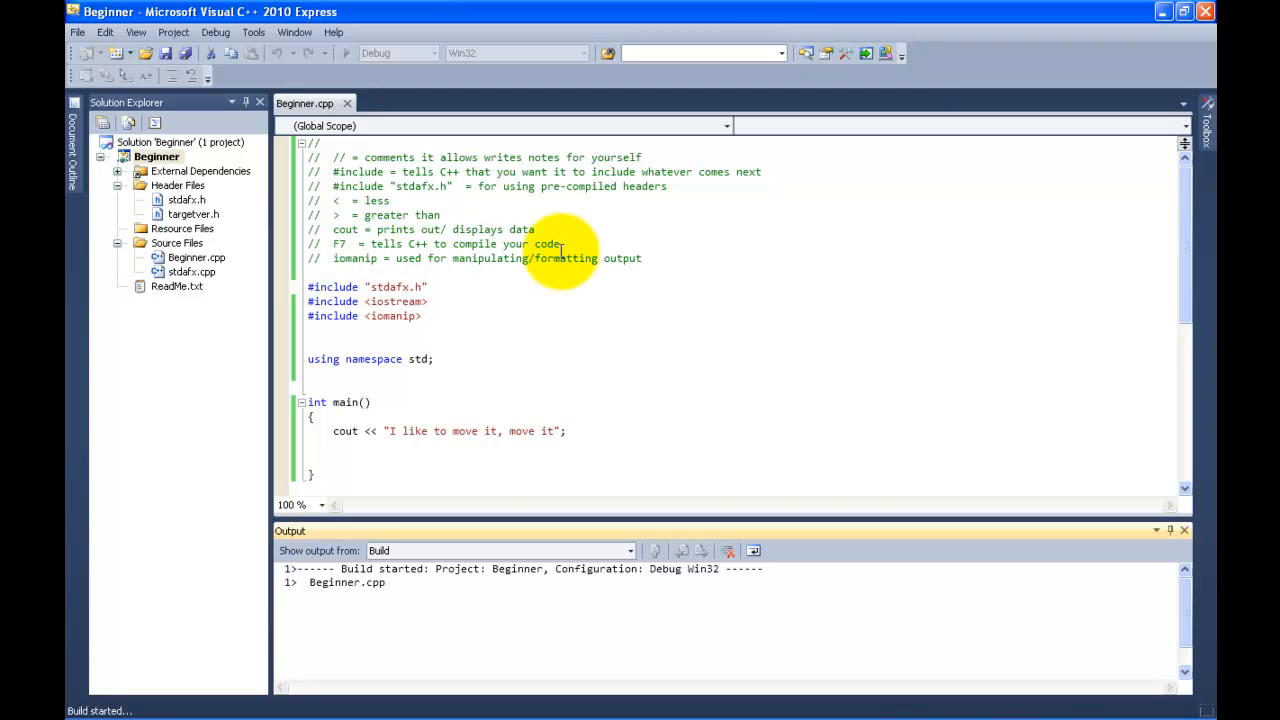
- Start a new line below the F7 compile-shortcut comment
key(Enter)
text(//)
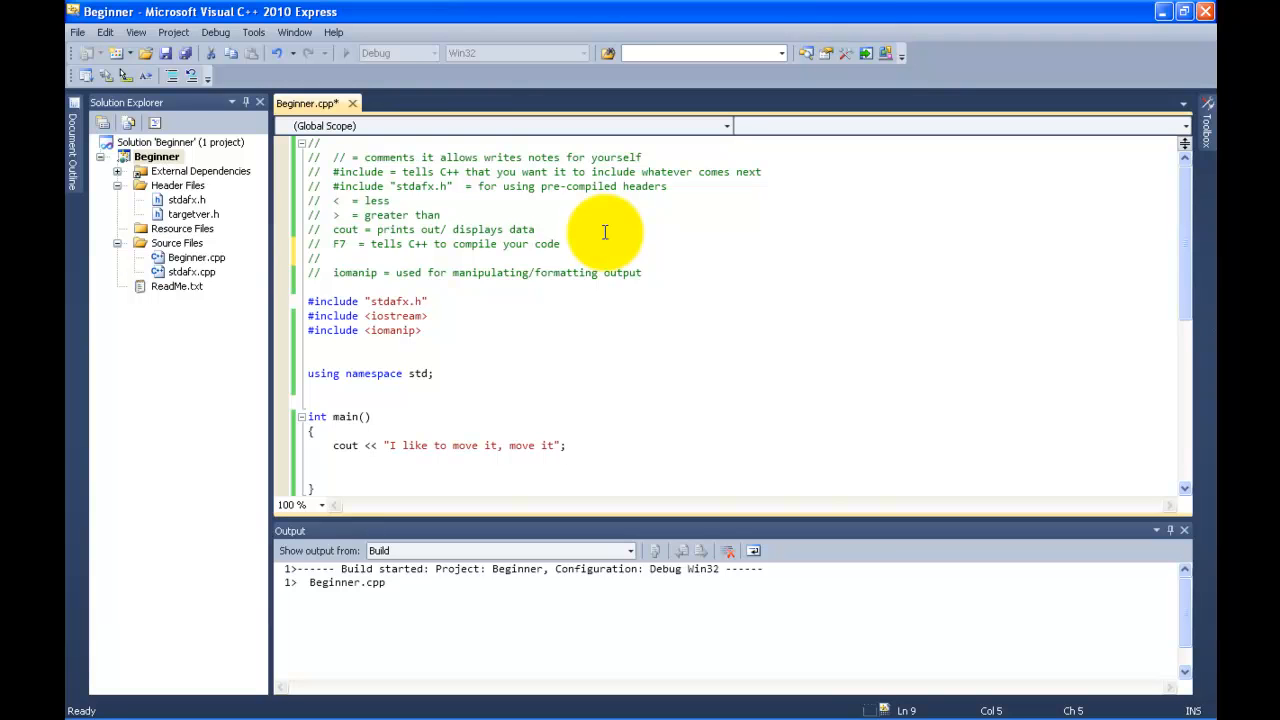
- Write the comment 'ctrl + F5 = this command tells C++ to run'
text(ctrl)
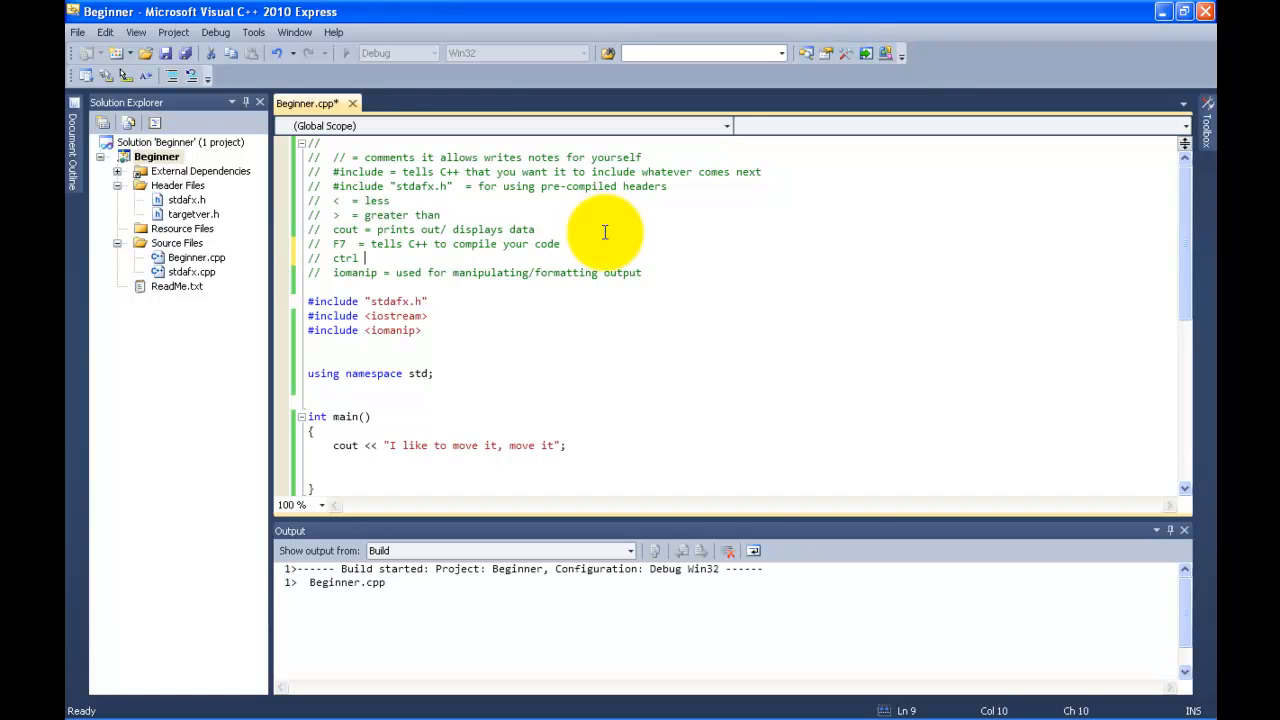
text(+)
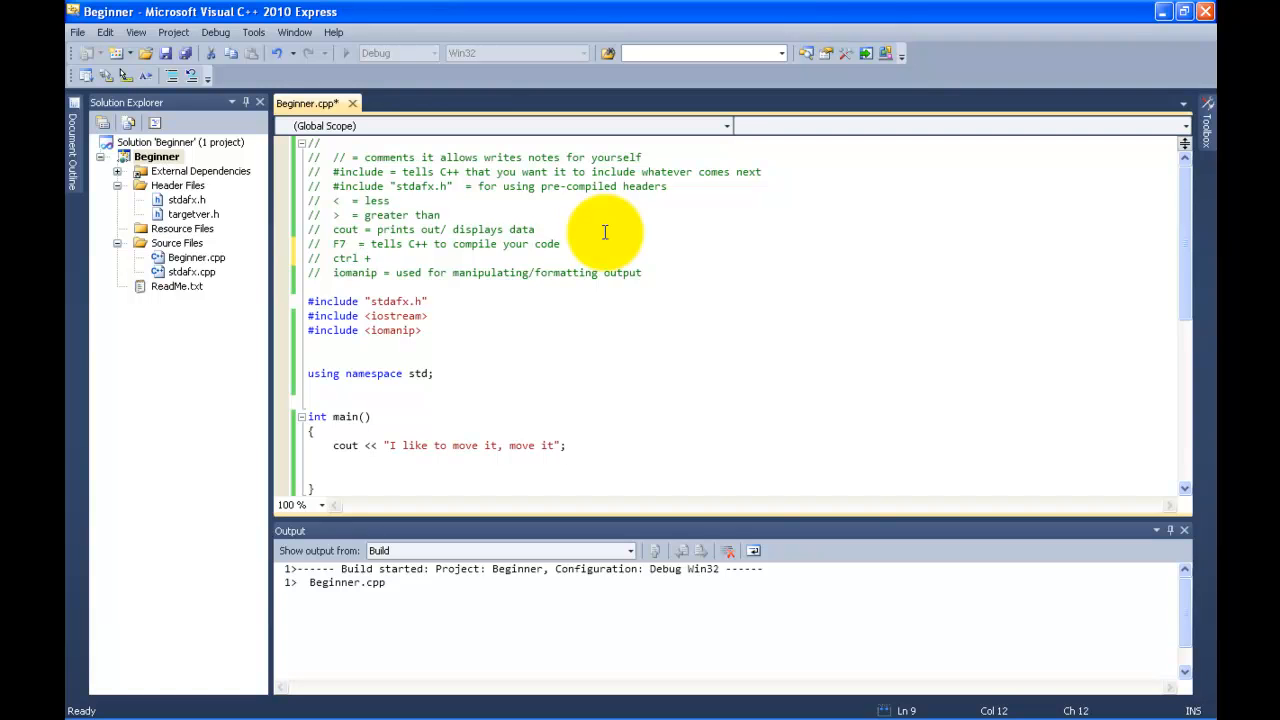
text(F)
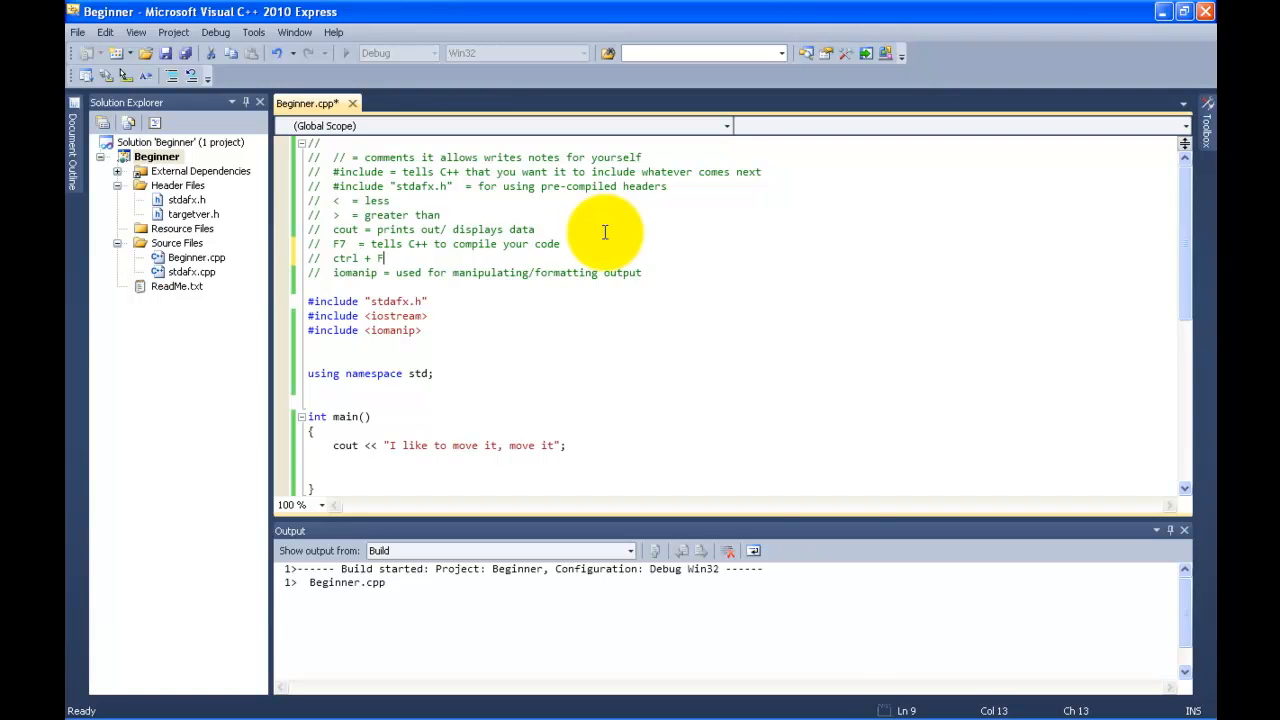
text(5 =)
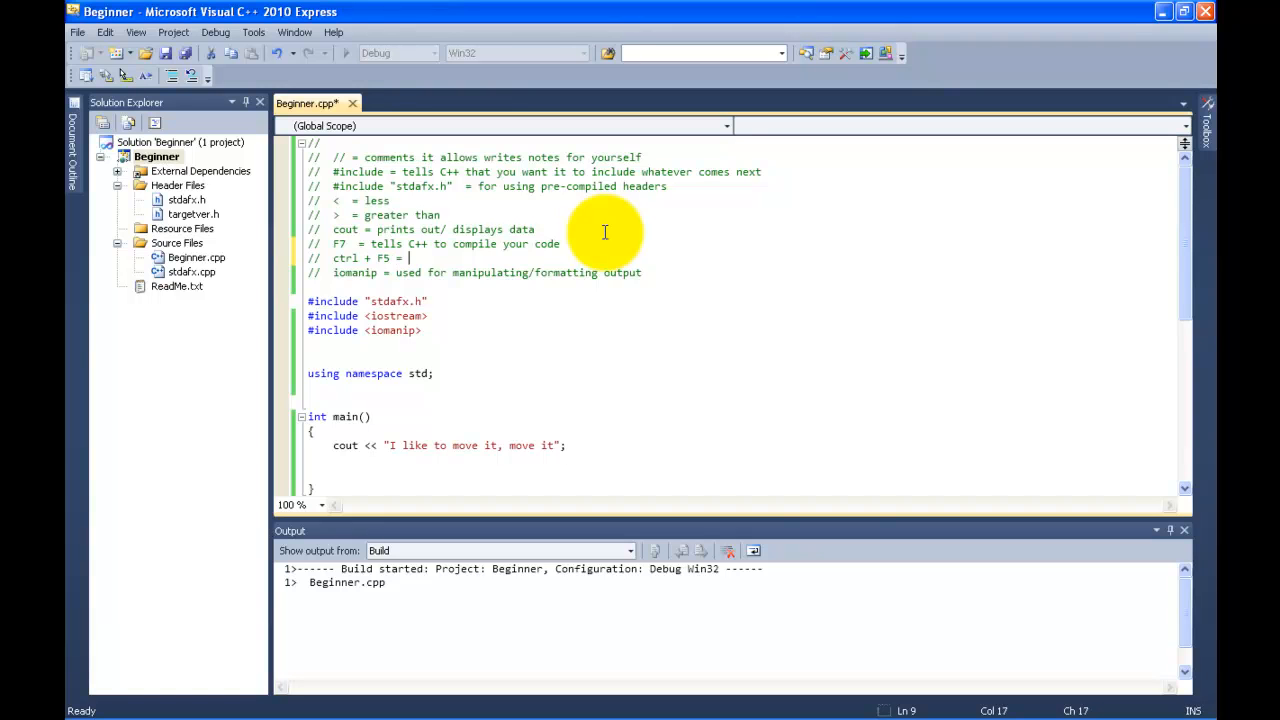
text(this command tells)
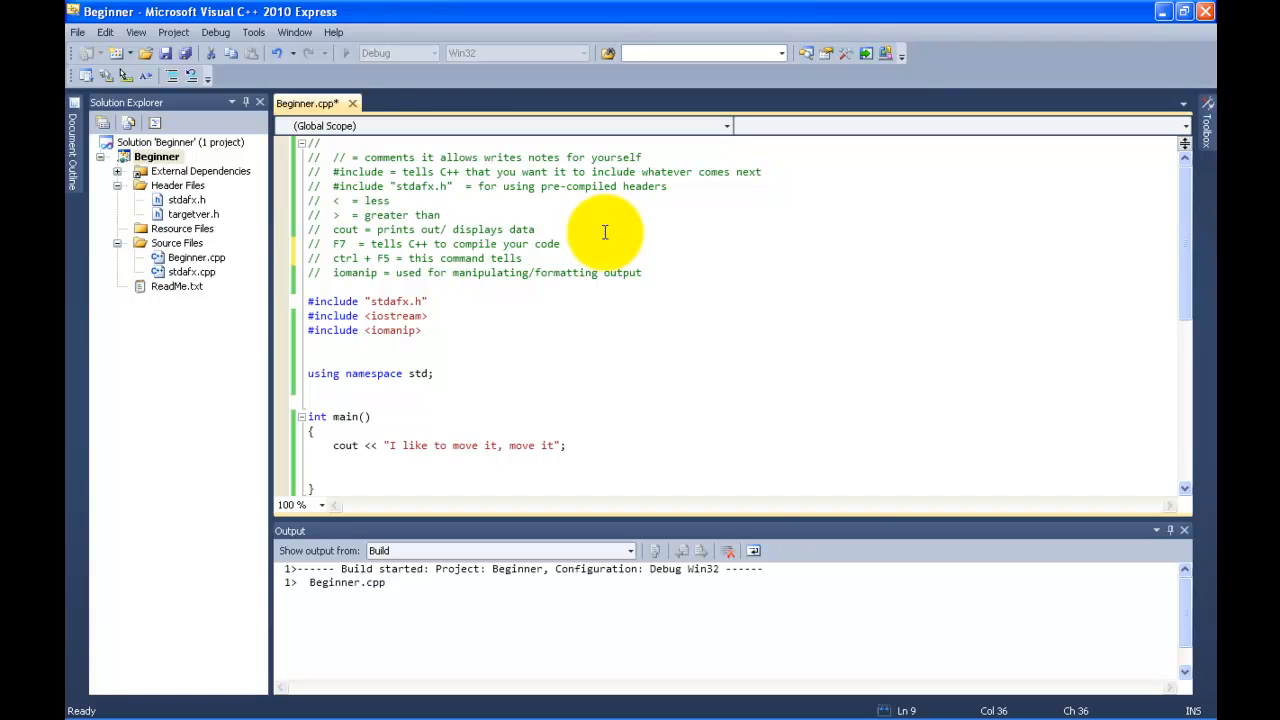
text(C++)
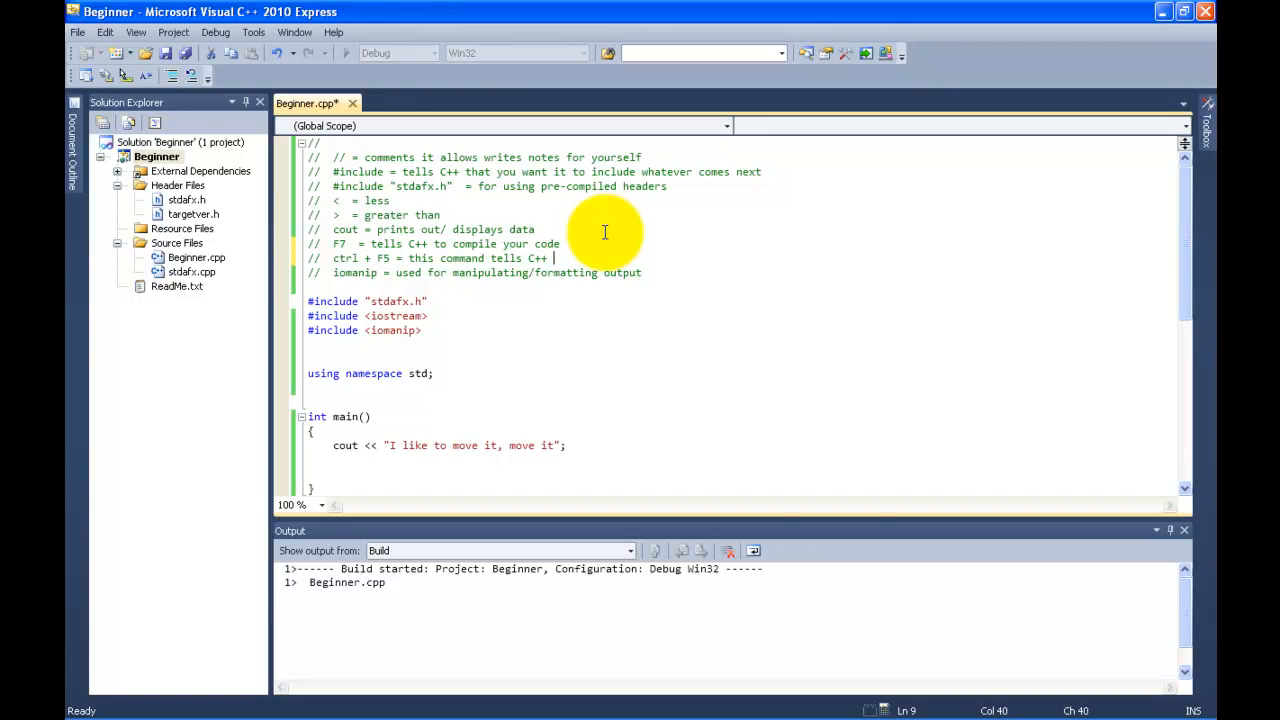
text(run your code)
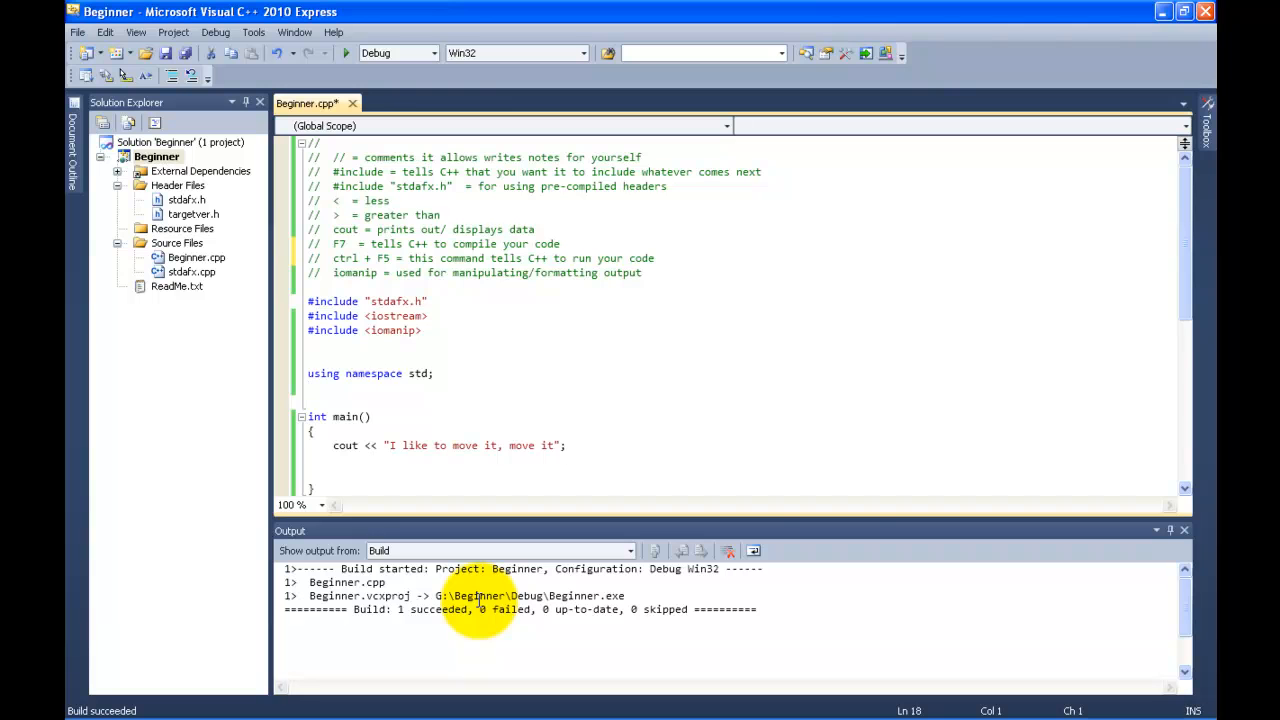
mouse_move(367, 614)
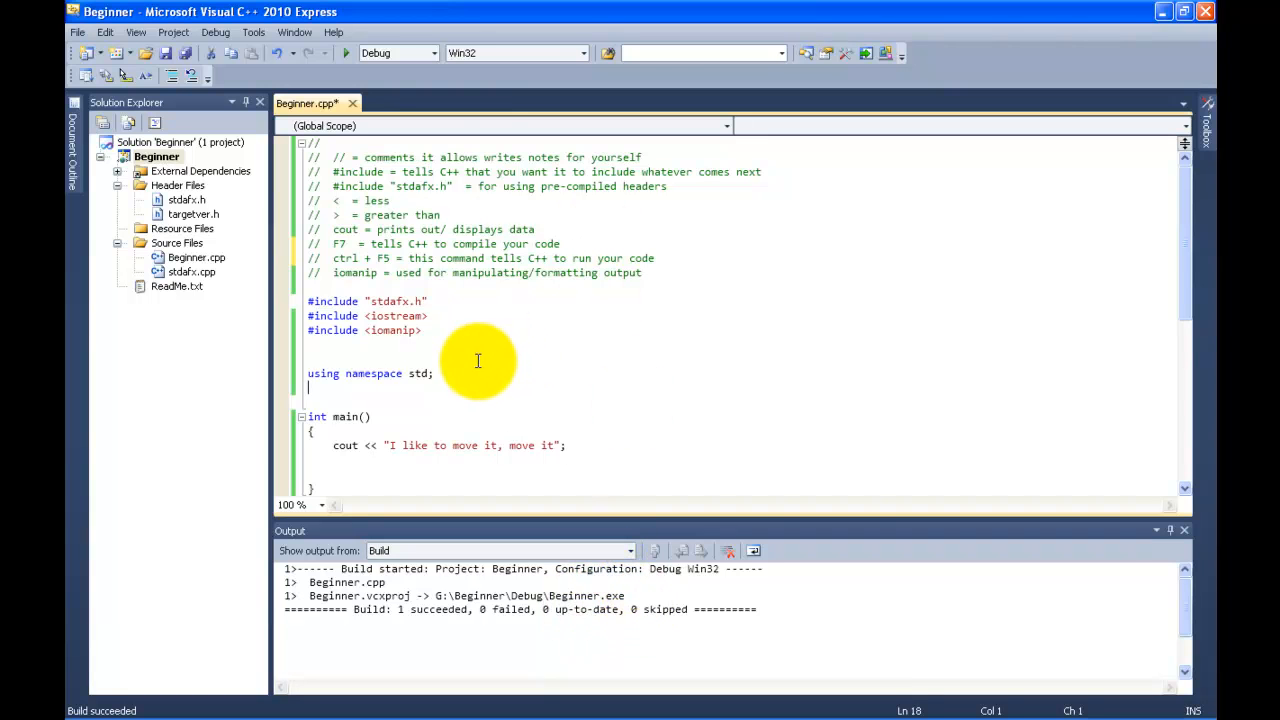
mouse_move(380, 258)
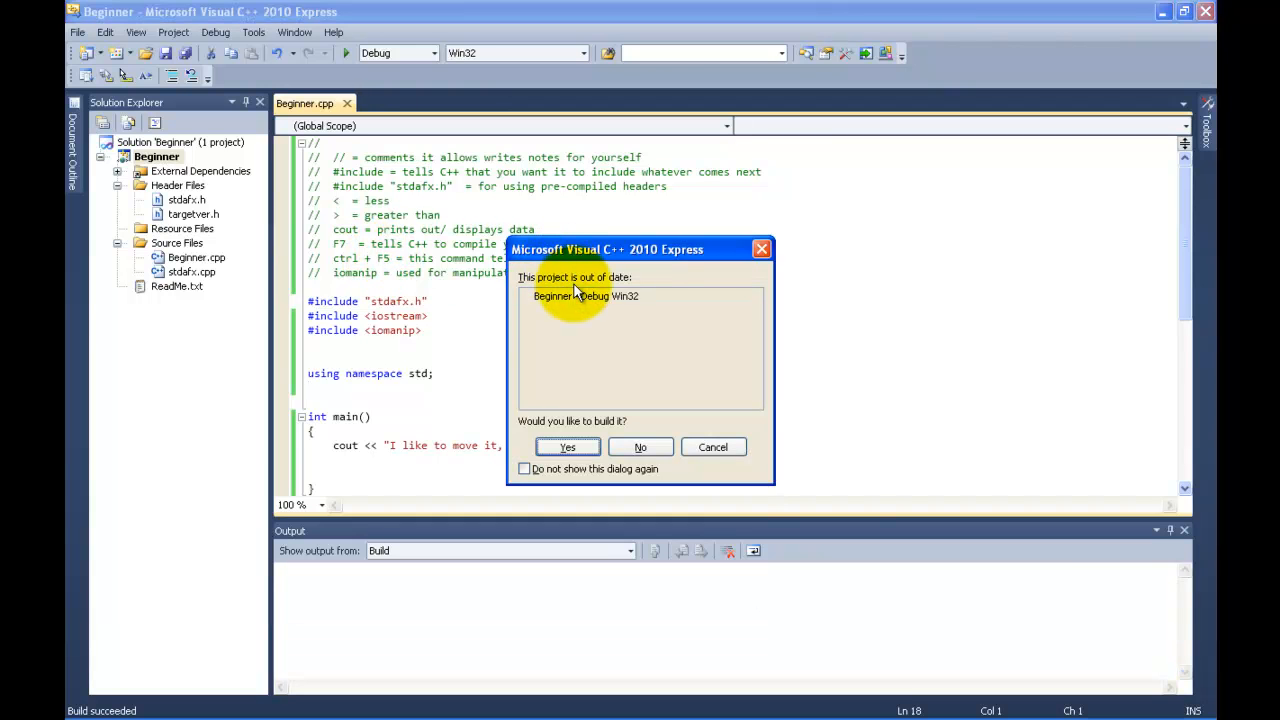
mouse_move(570, 447)
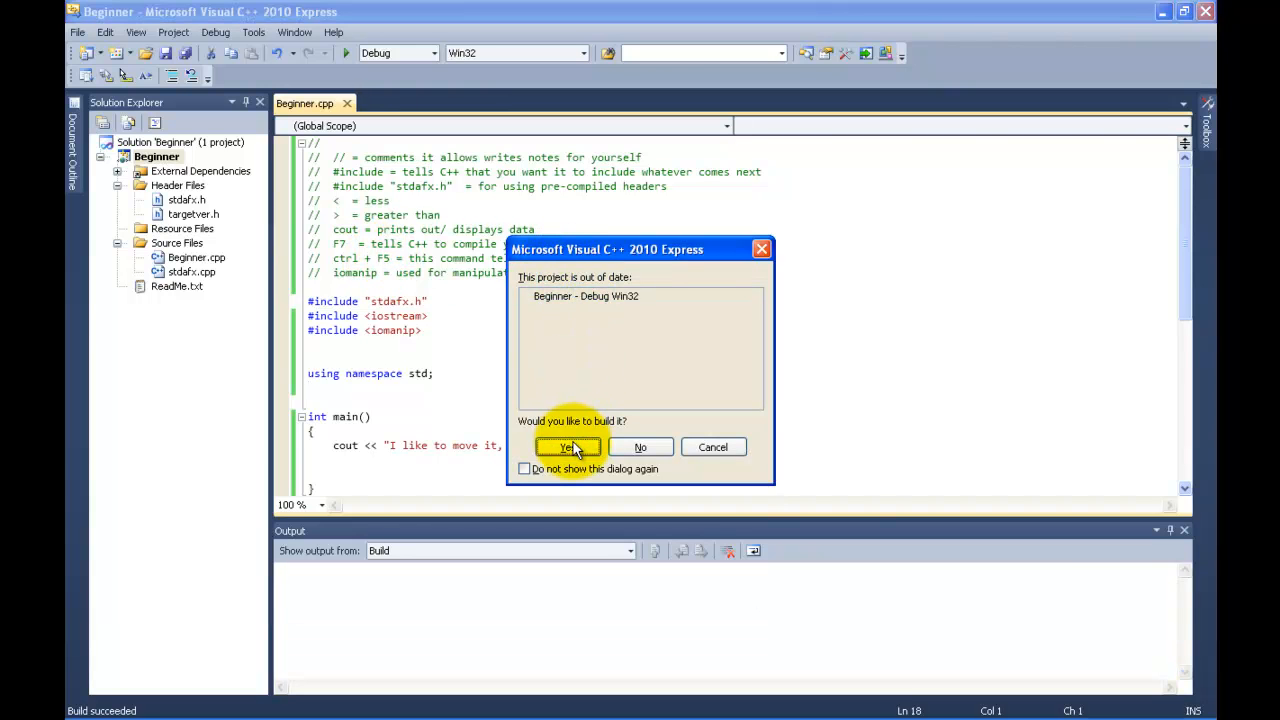
- Build the out-of-date project, then close the console printing 'I like to move it, move it'
click(566, 447)
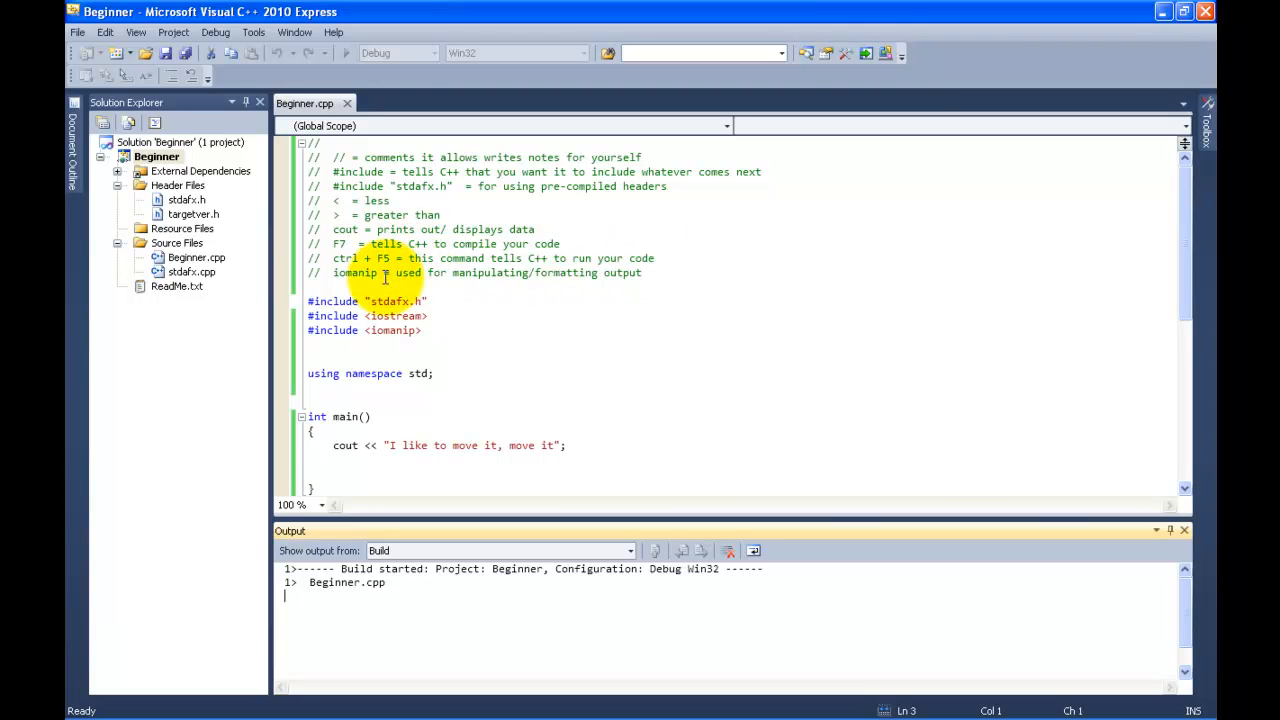
mouse_move(416, 278)
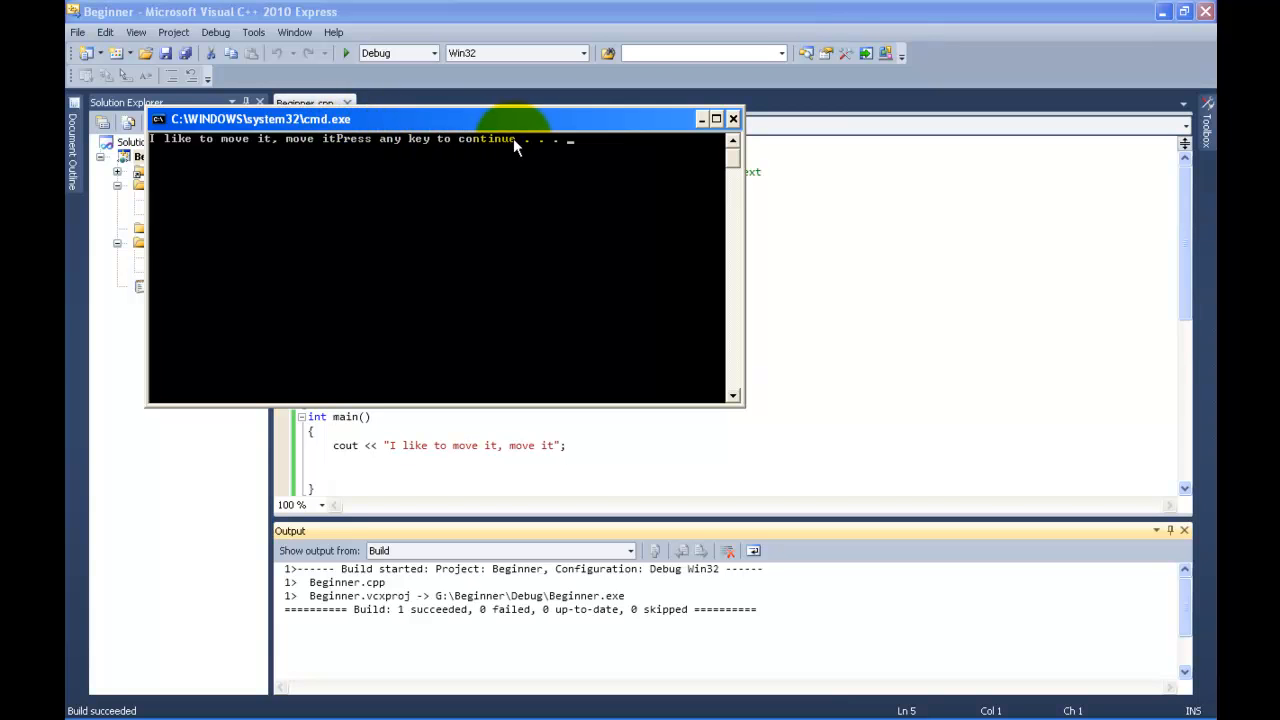
mouse_move(450, 148)
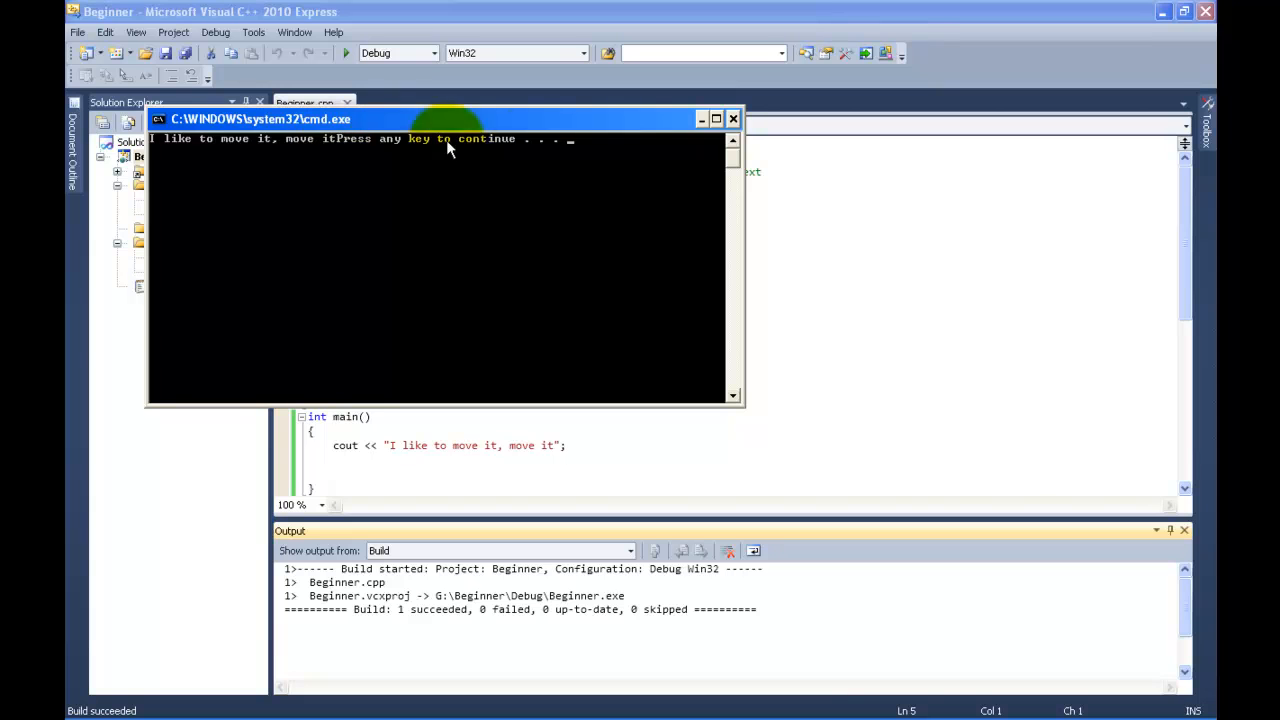
mouse_move(680, 177)
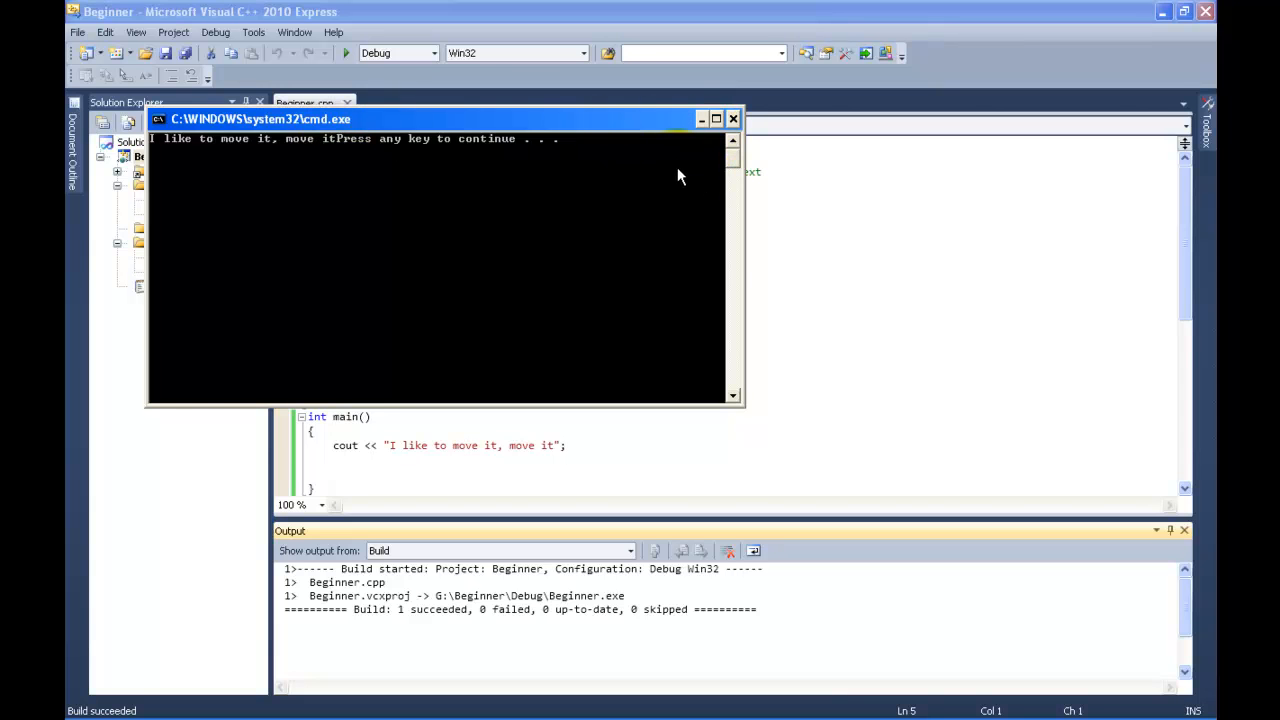
click(733, 118)
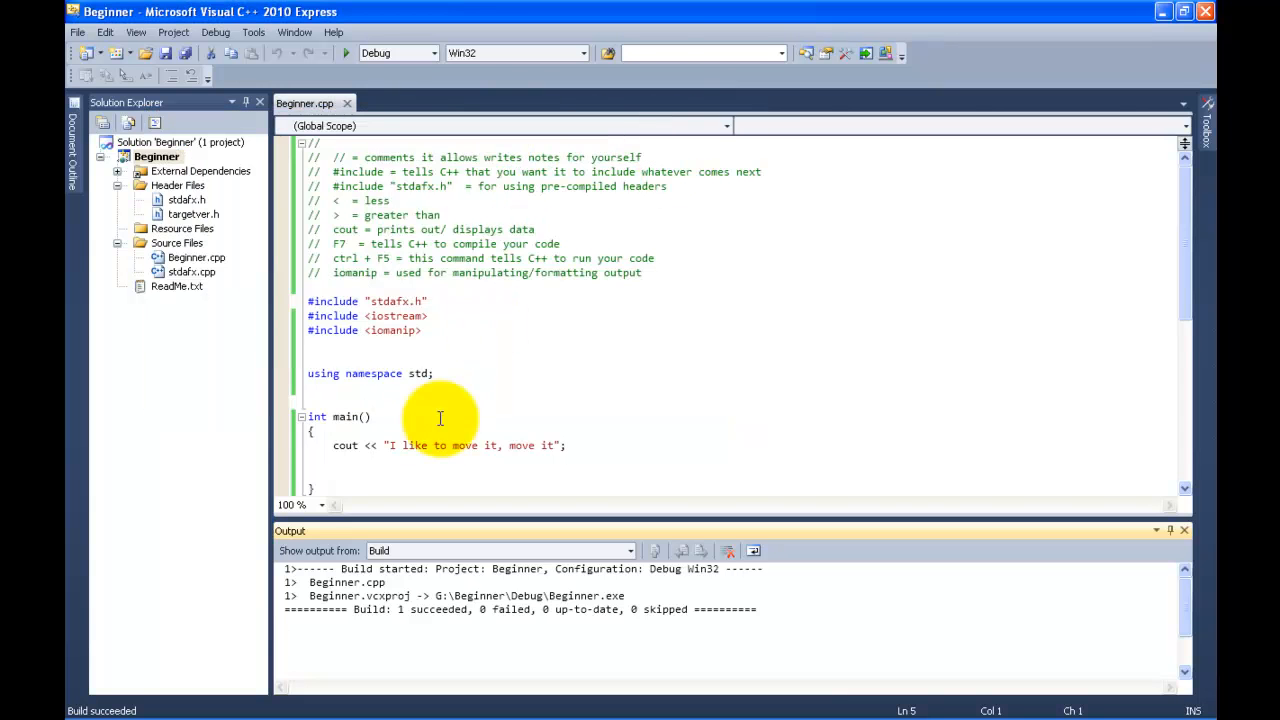
mouse_move(649, 272)
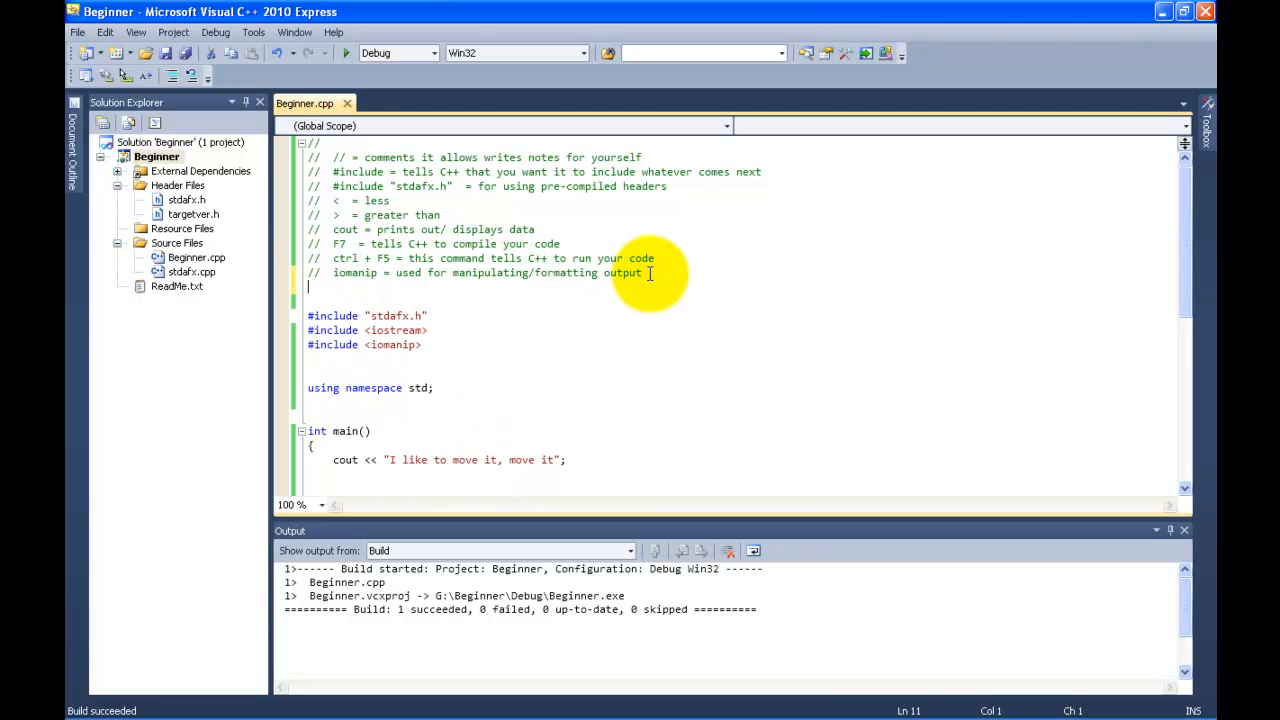
- Write the comment '// \n = it tells C++ to move to the next line'
text(//)
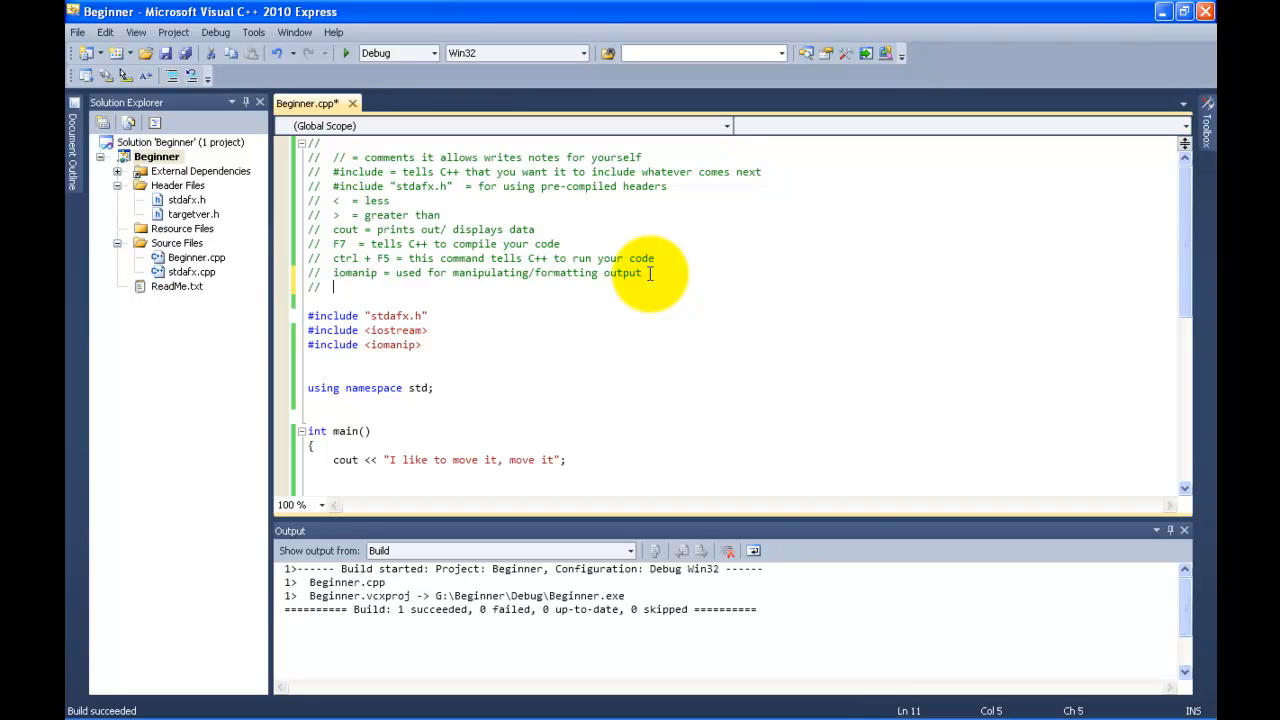
text(\n  =)
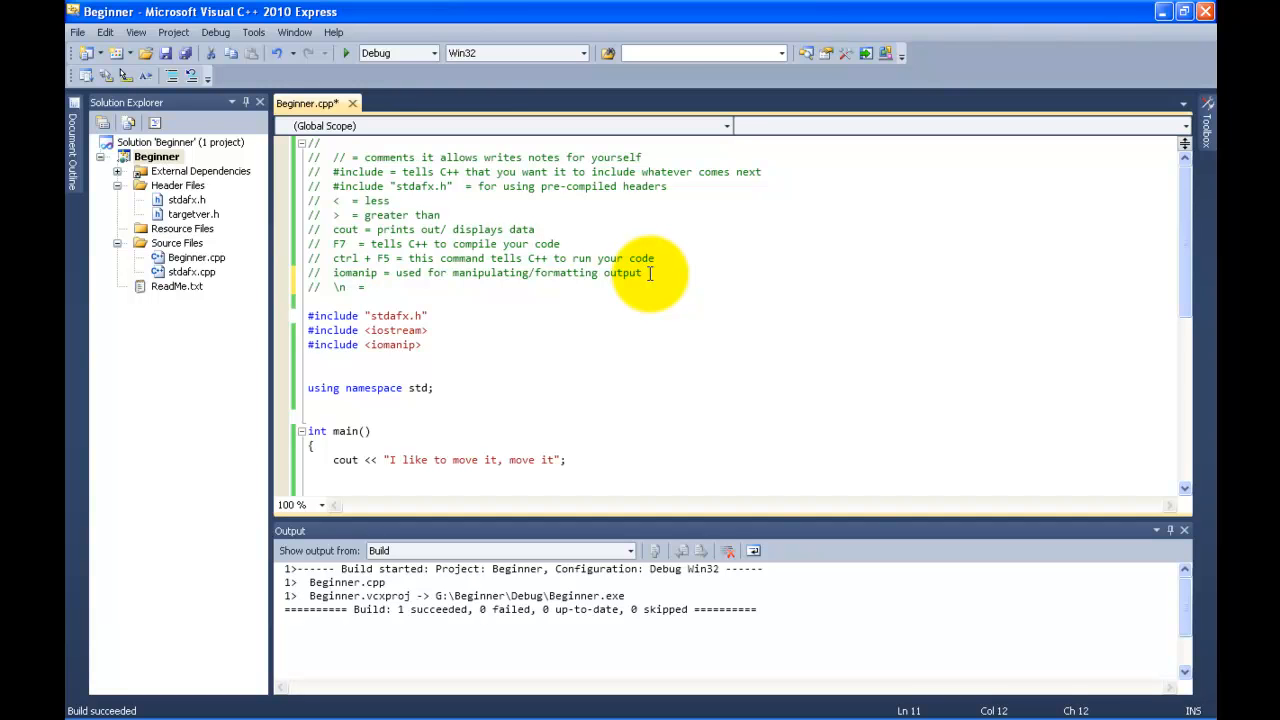
text(it)
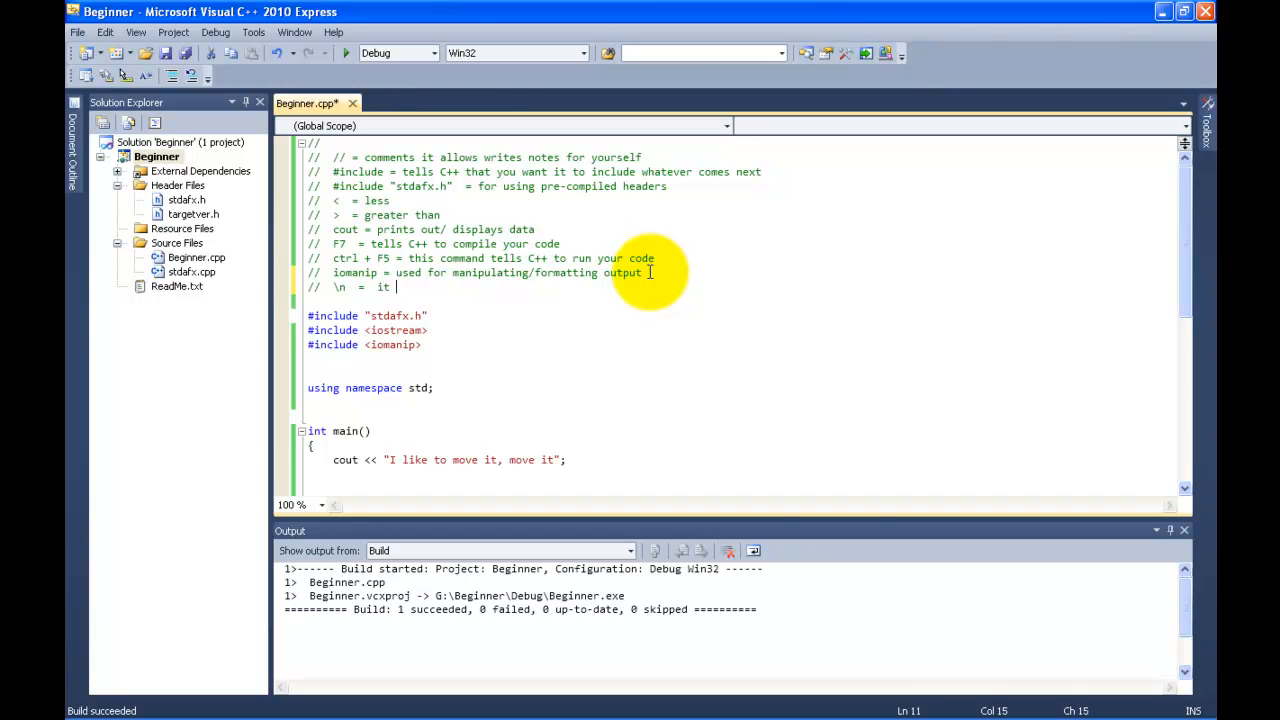
text(tells)
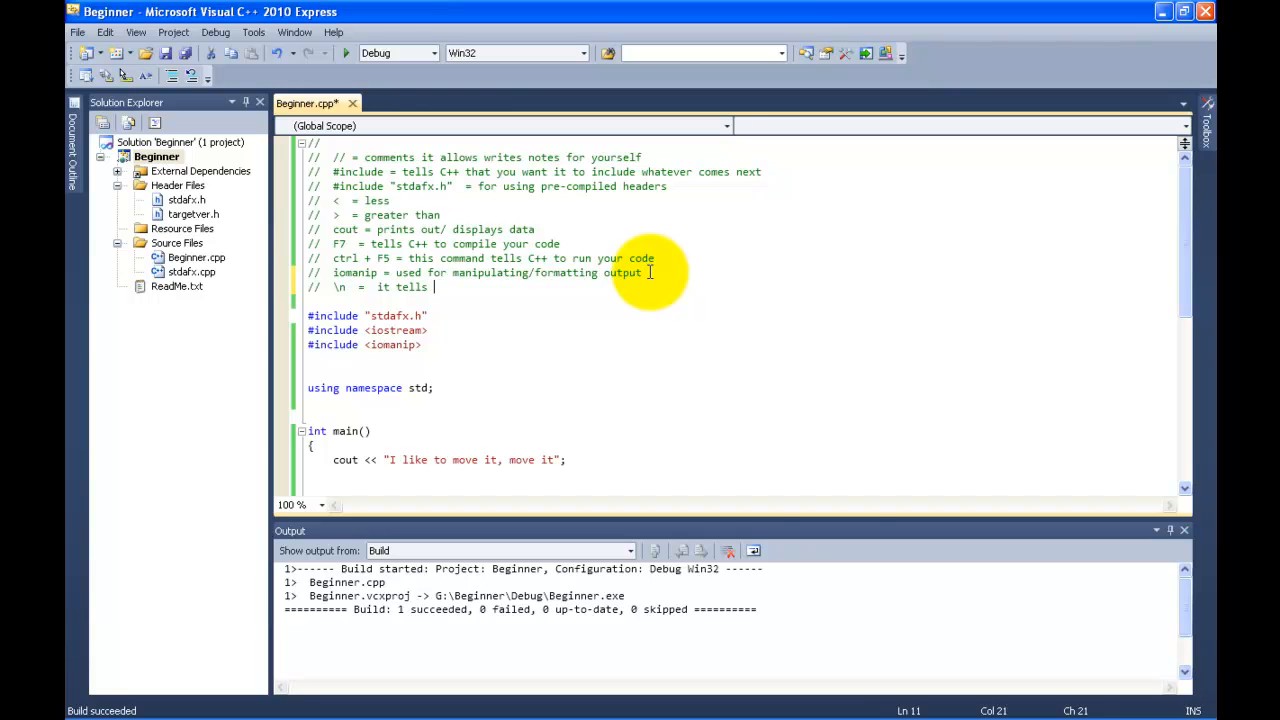
text(C++ to move to the next line)
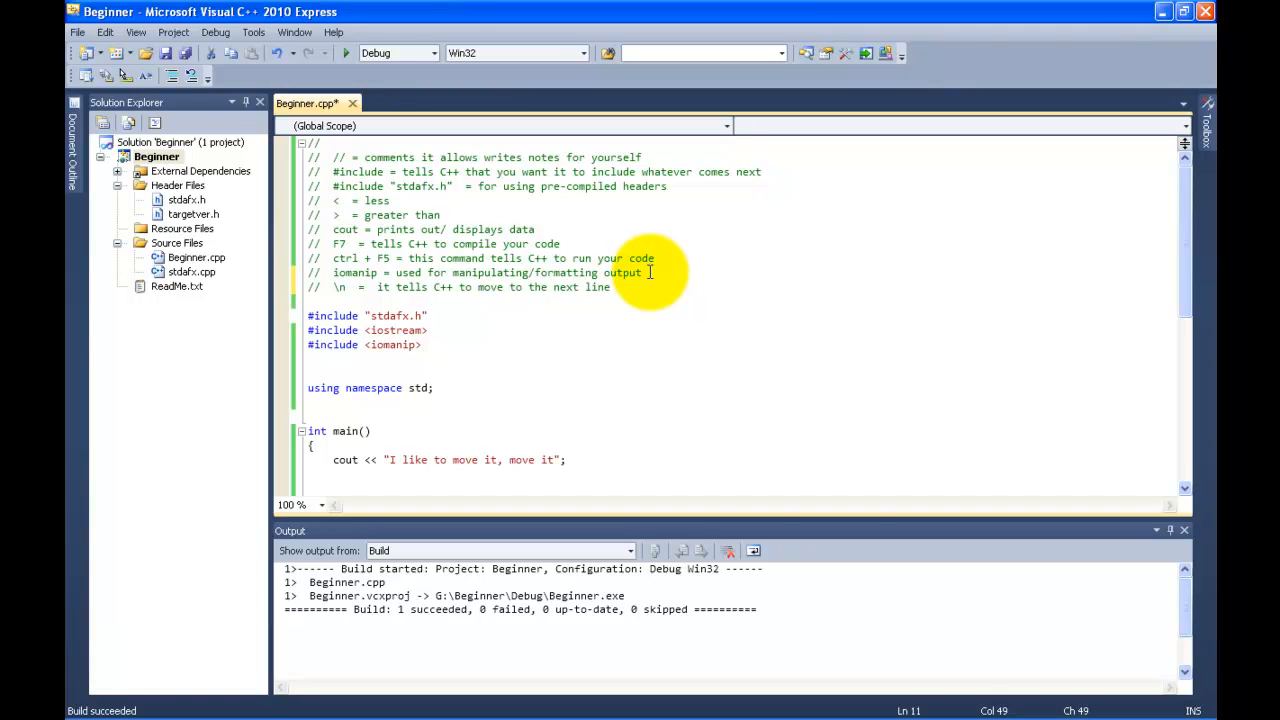
mouse_move(482, 459)
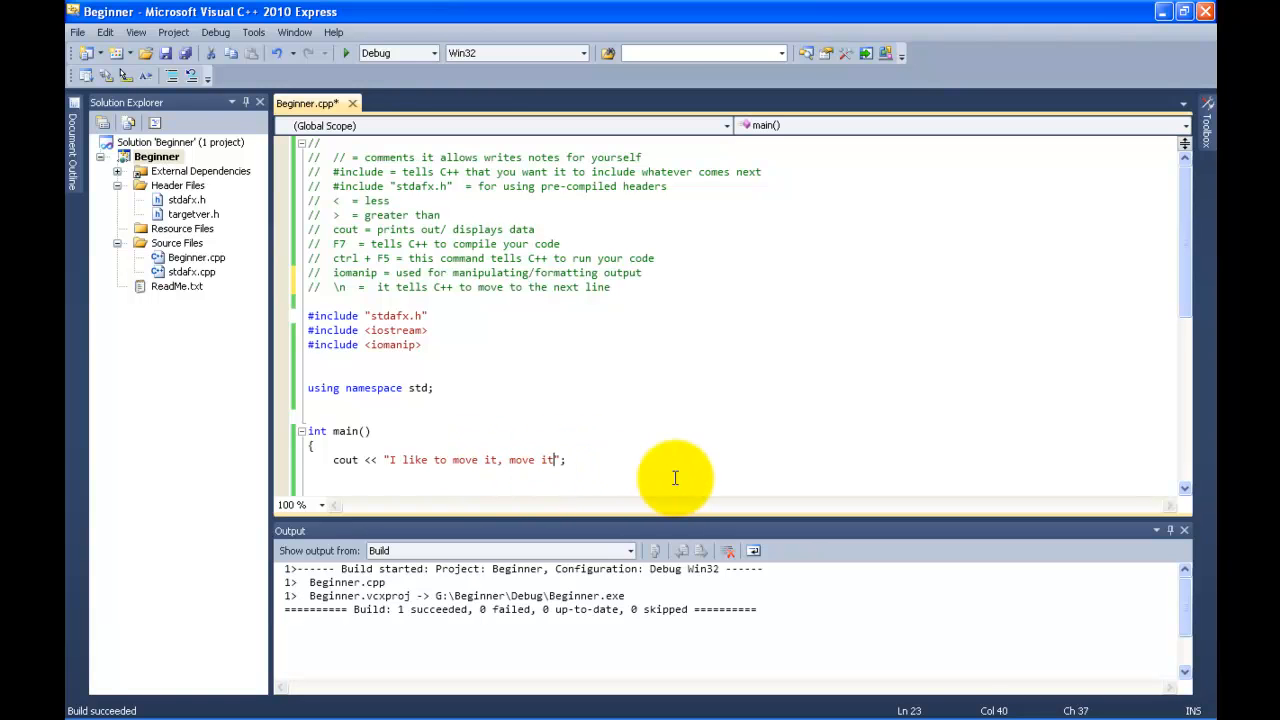
- Append \n before the closing quote of the cout message
text(\n)
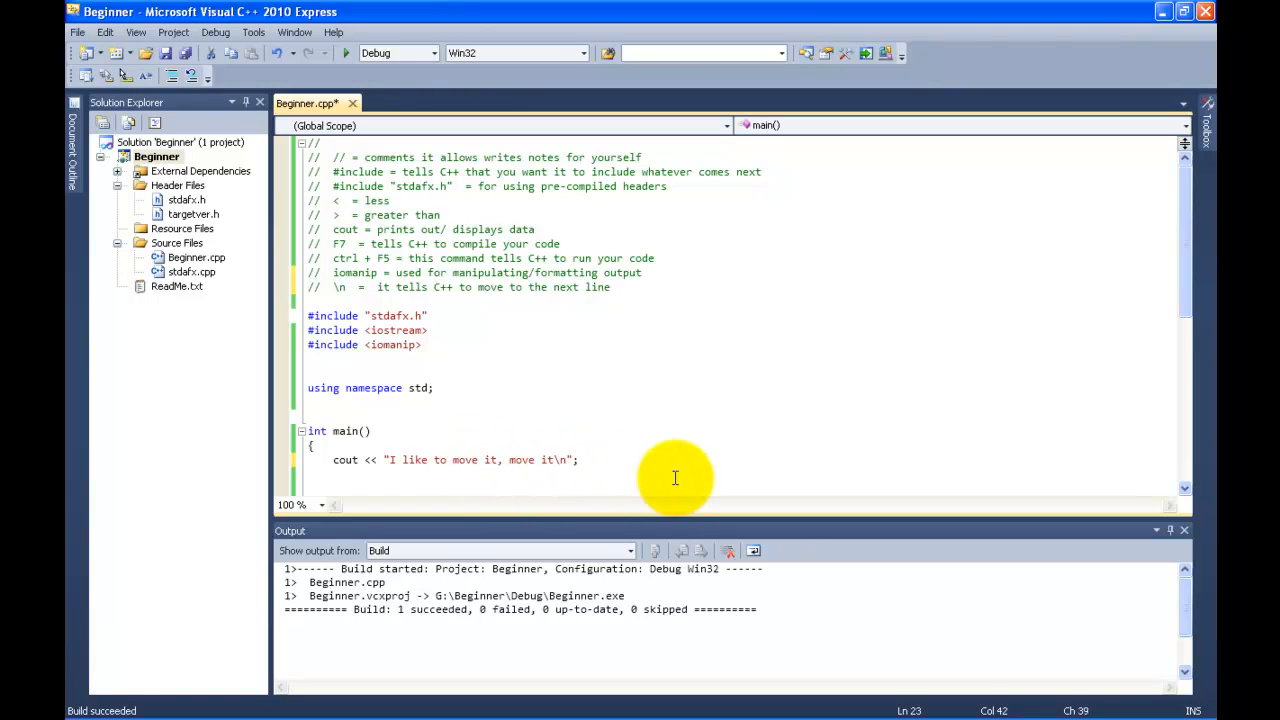
mouse_move(478, 355)
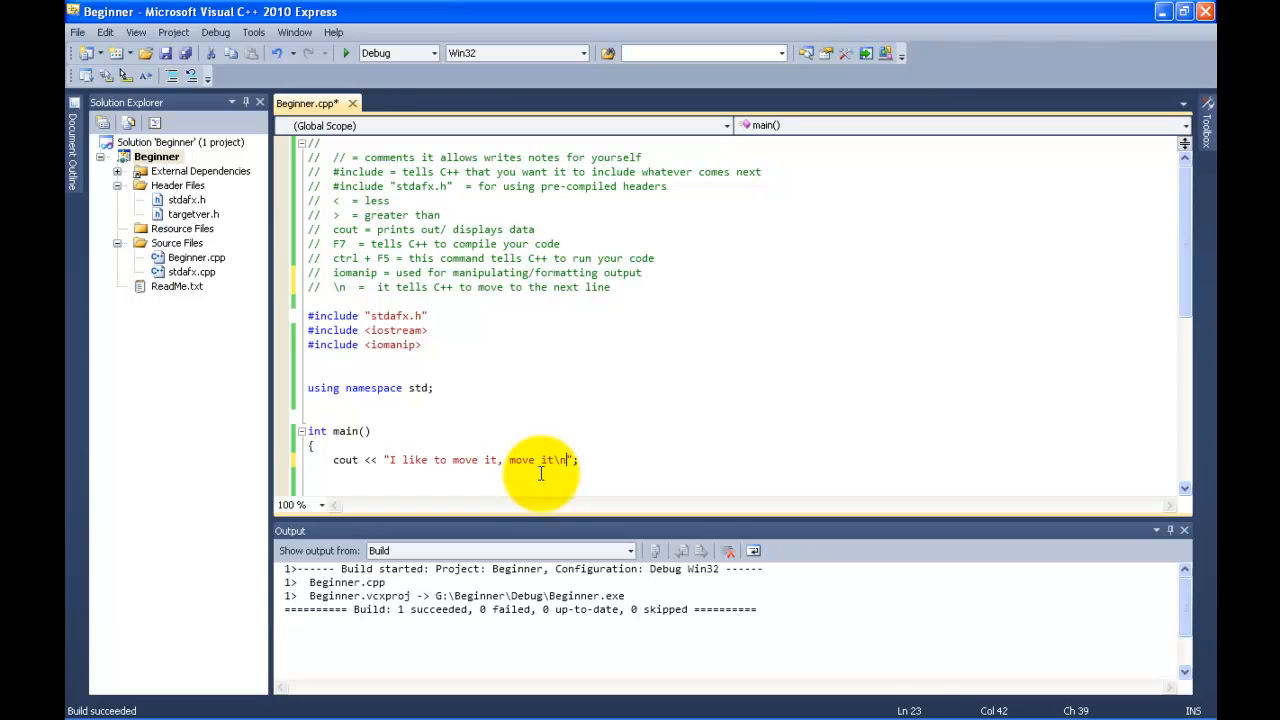
mouse_move(552, 459)
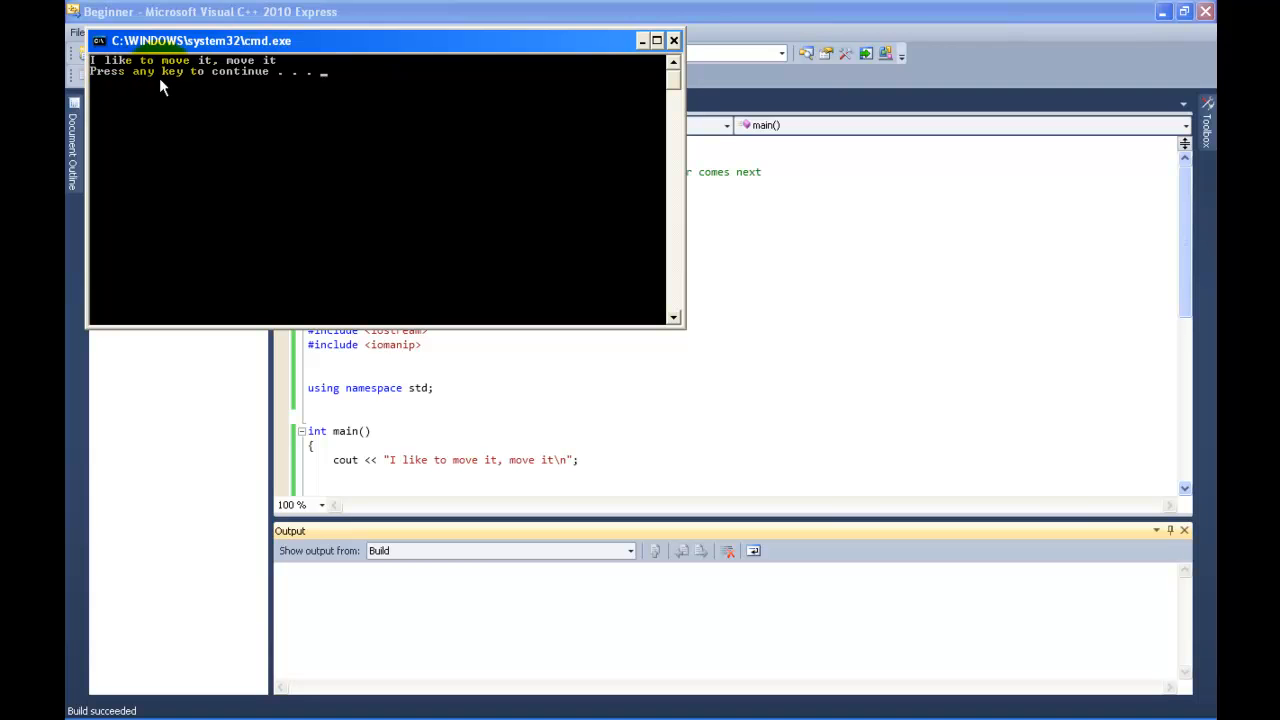
mouse_move(178, 78)
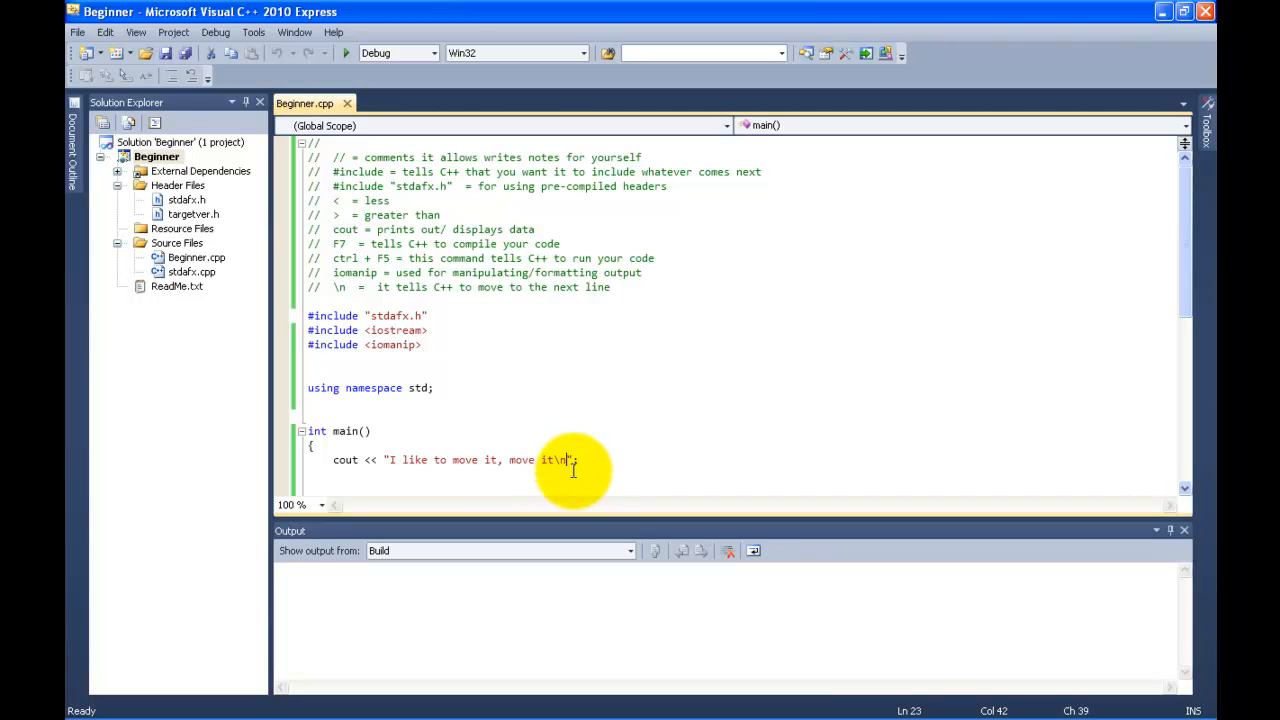
- Append a second \n to the message and build with F7
text(\)
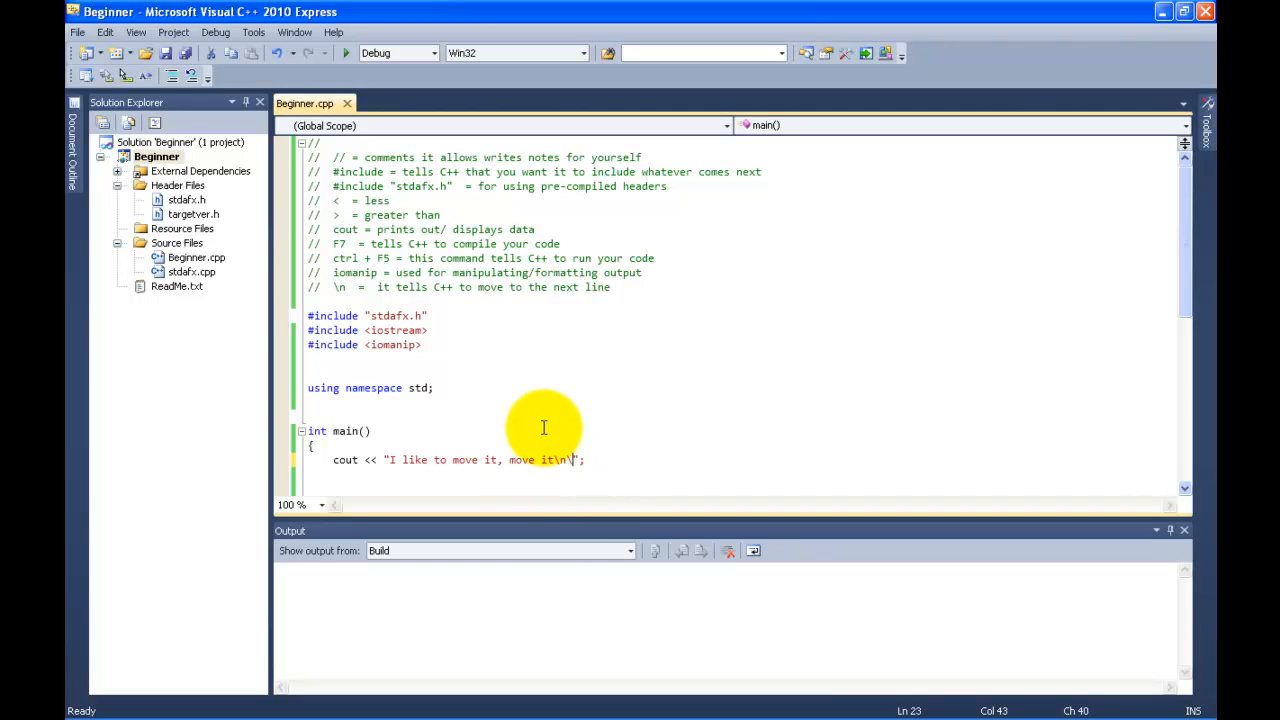
text(n)
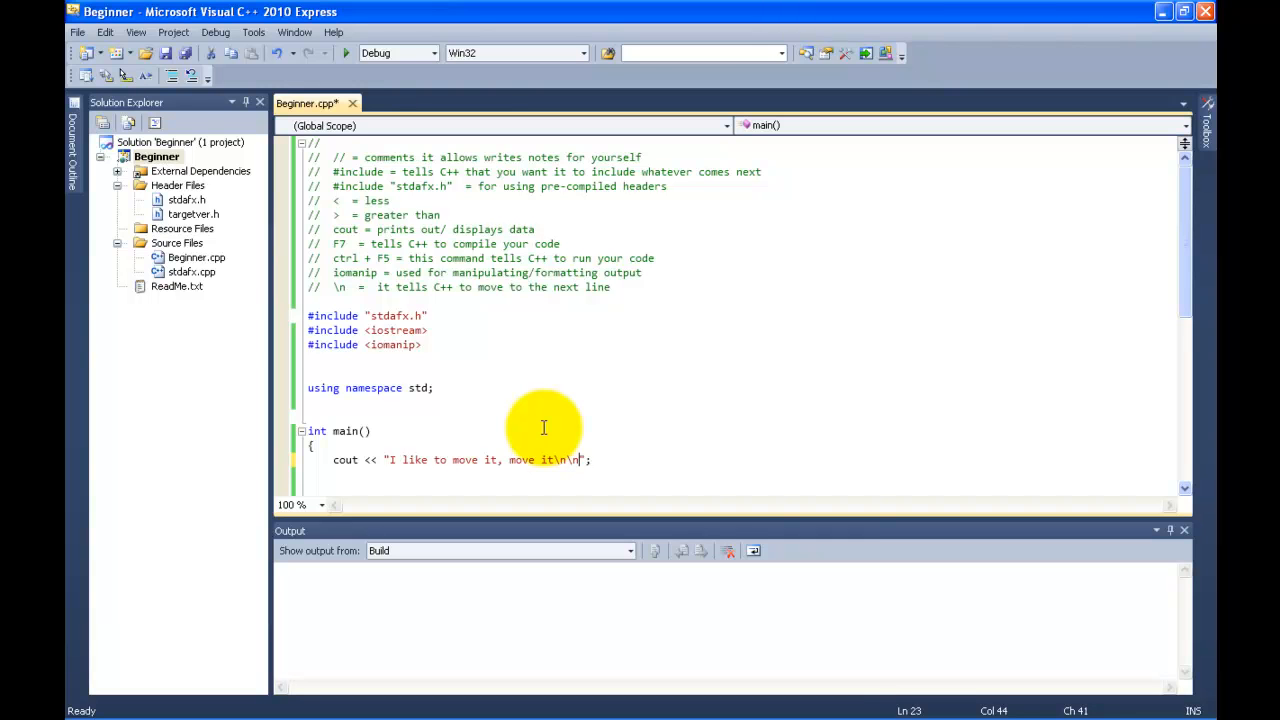
mouse_move(516, 471)
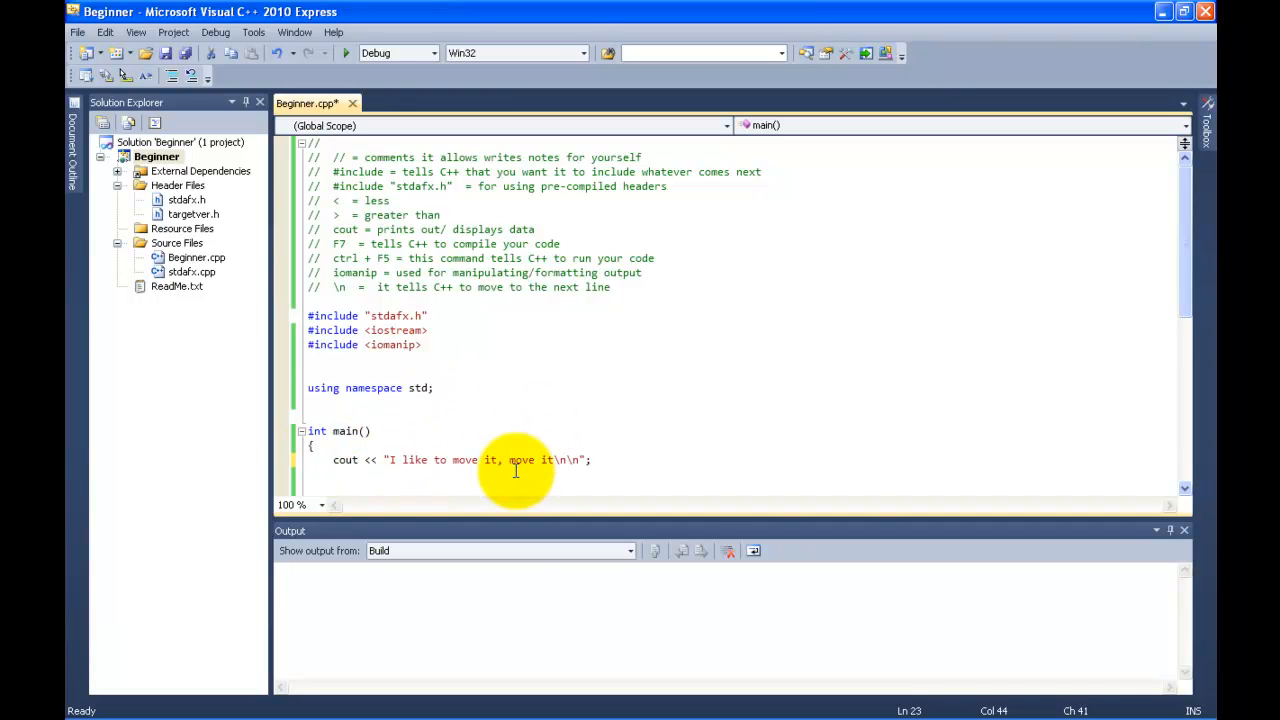
key(F7)
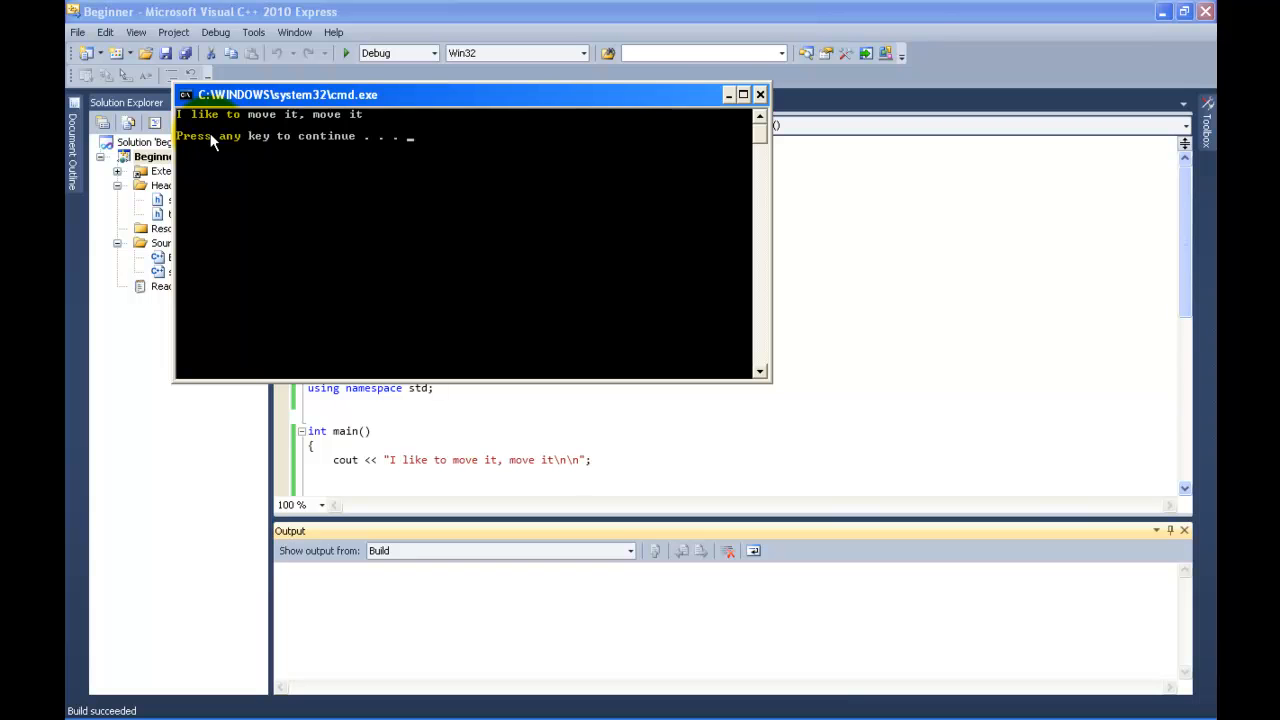
mouse_move(743, 94)
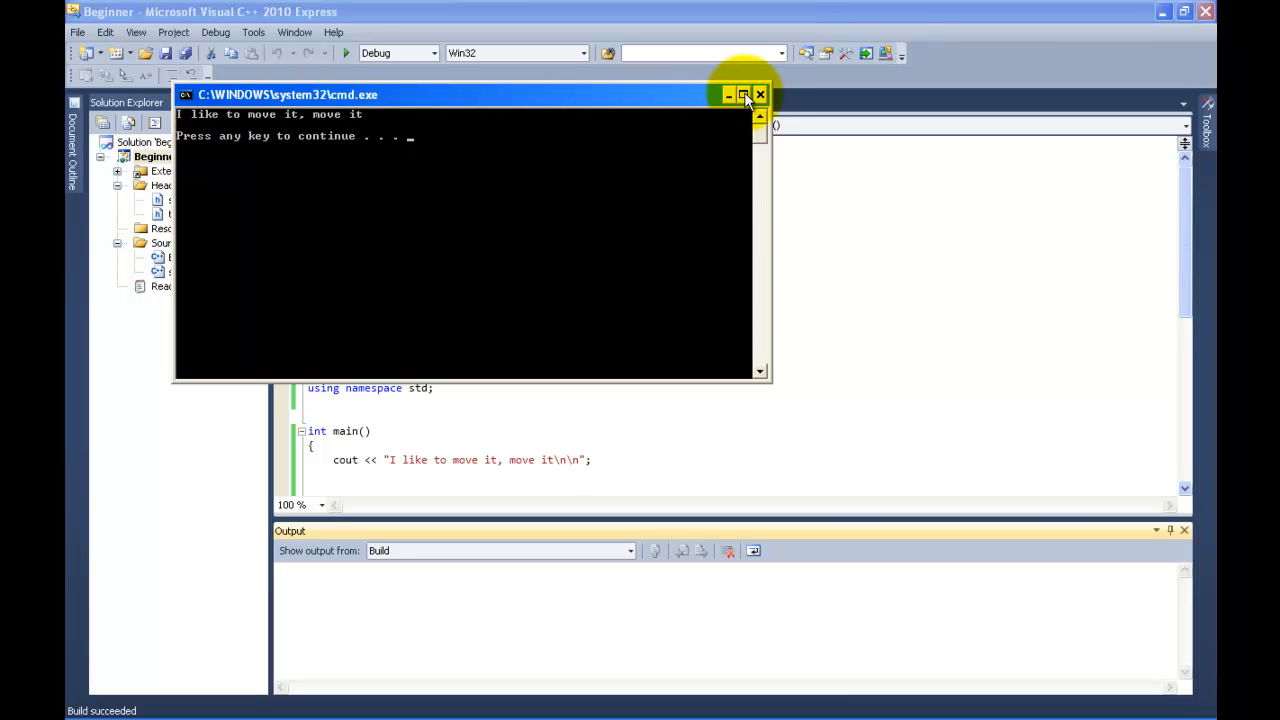
mouse_move(683, 218)
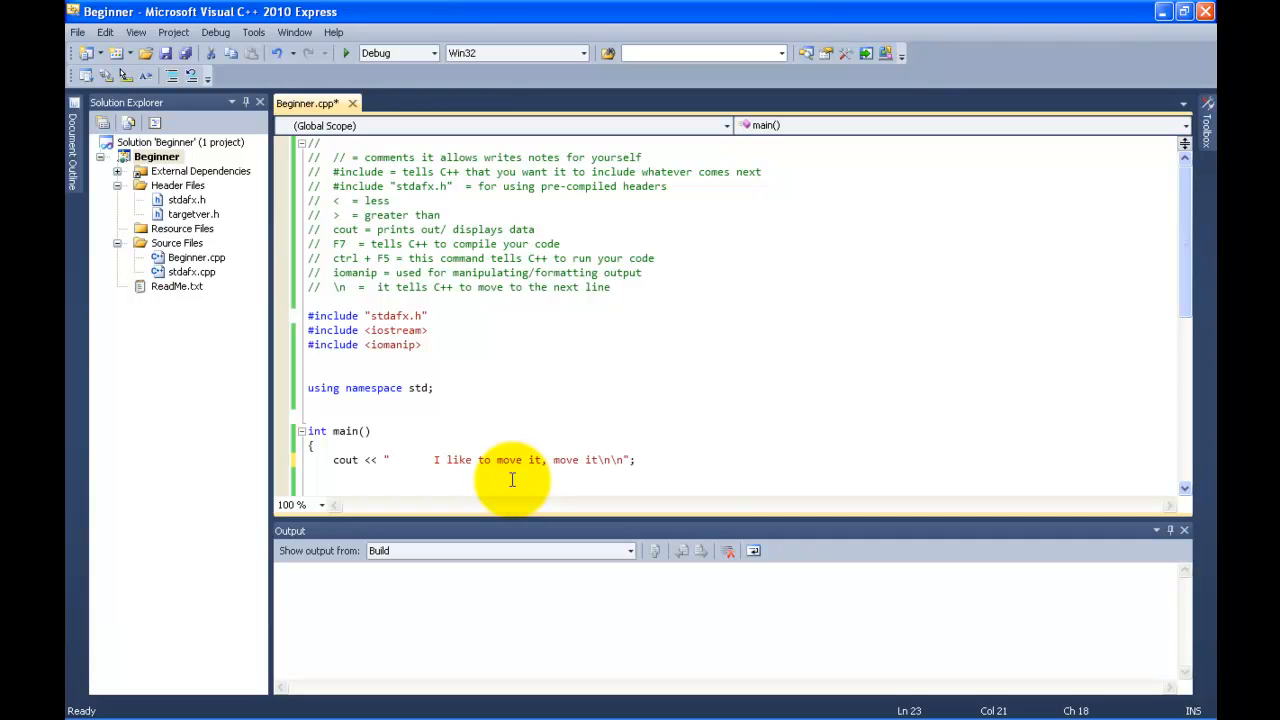
- Insert spaces and \n before 'I like' in the message, then build with F7
text(\)
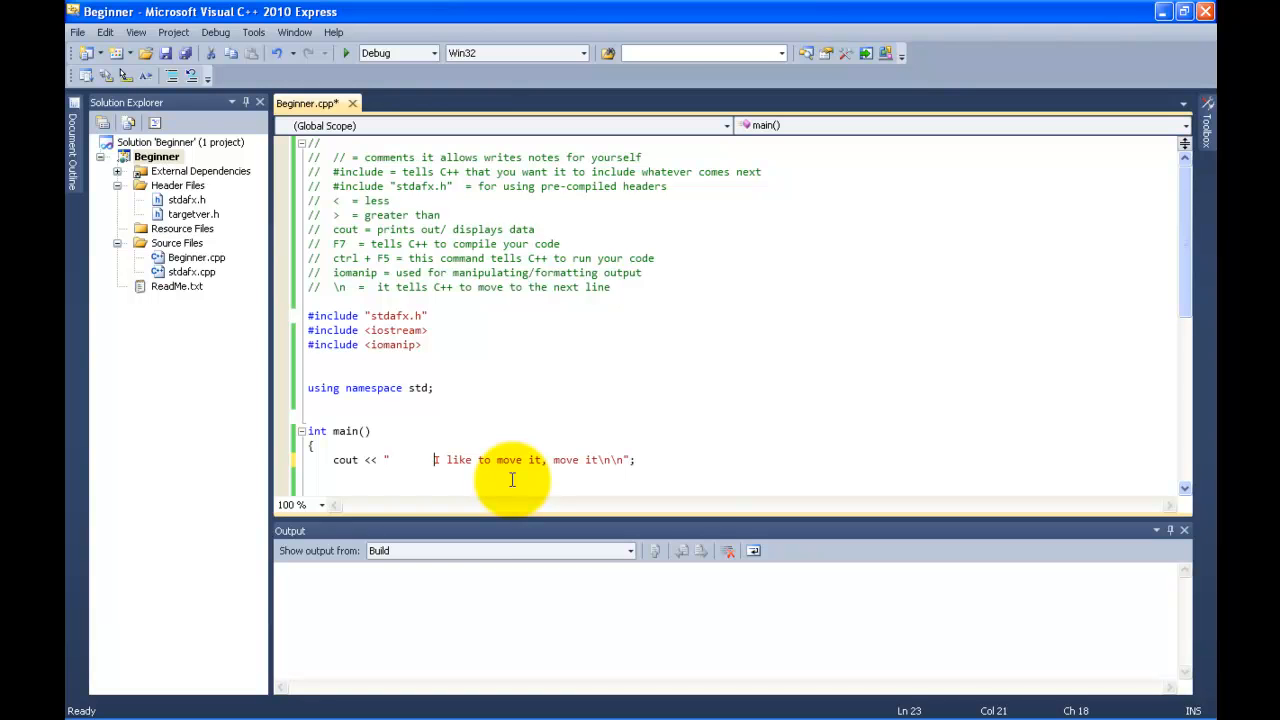
text(\n)
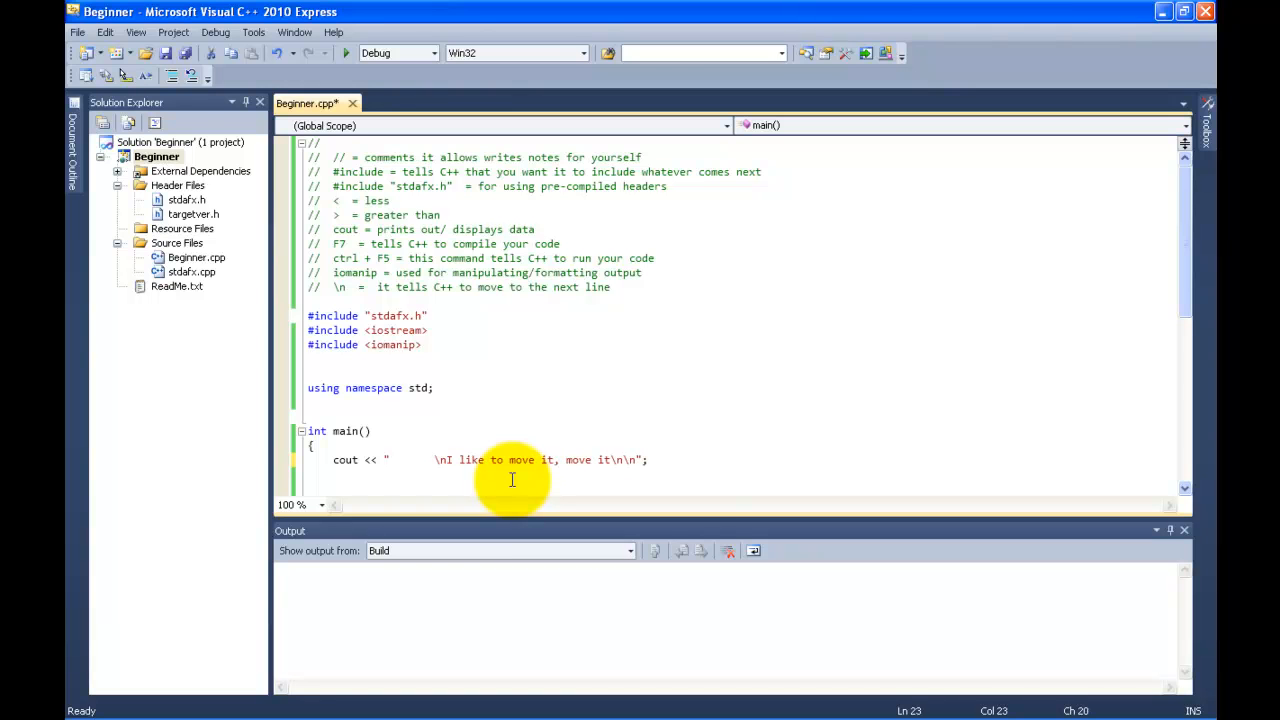
mouse_move(388, 459)
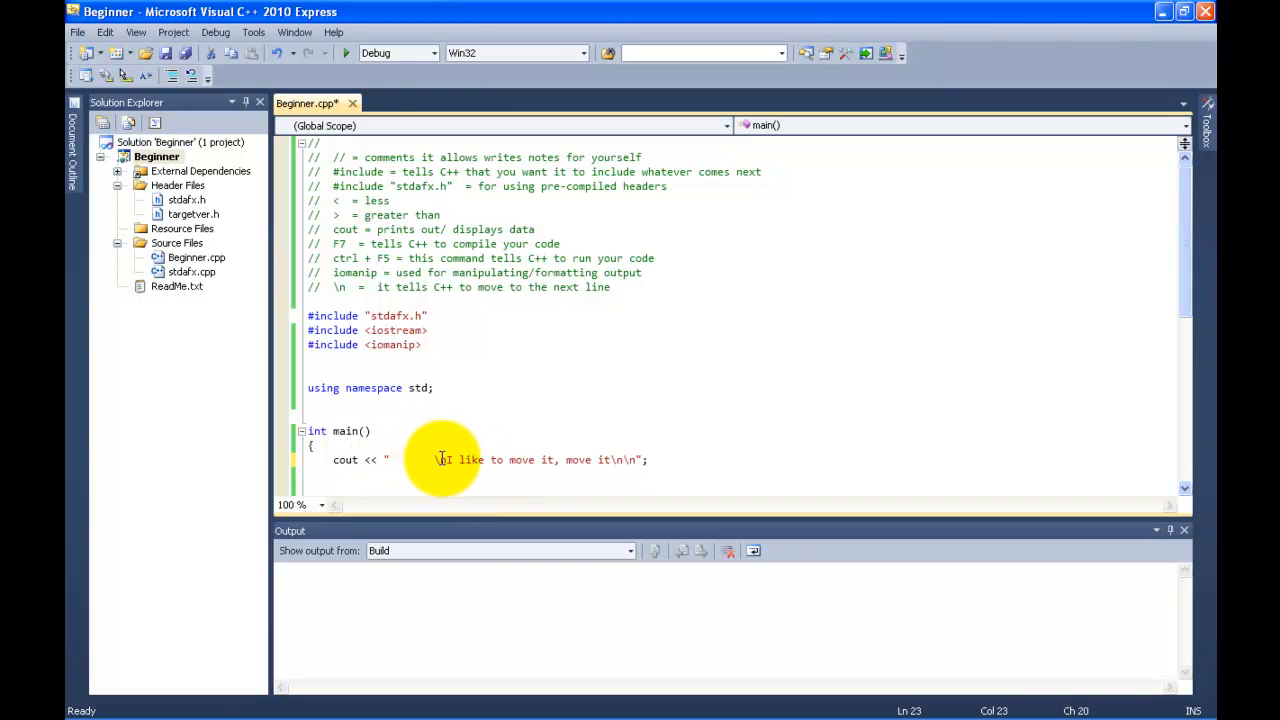
mouse_move(449, 460)
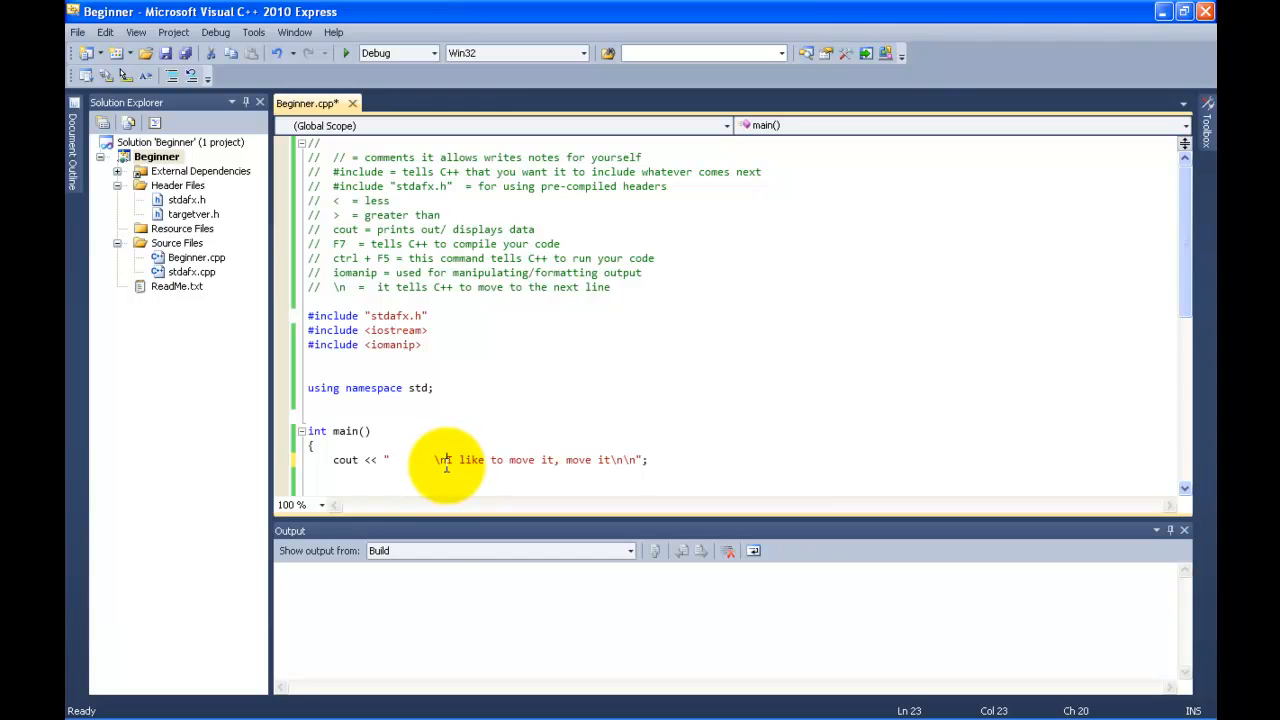
key(F7)
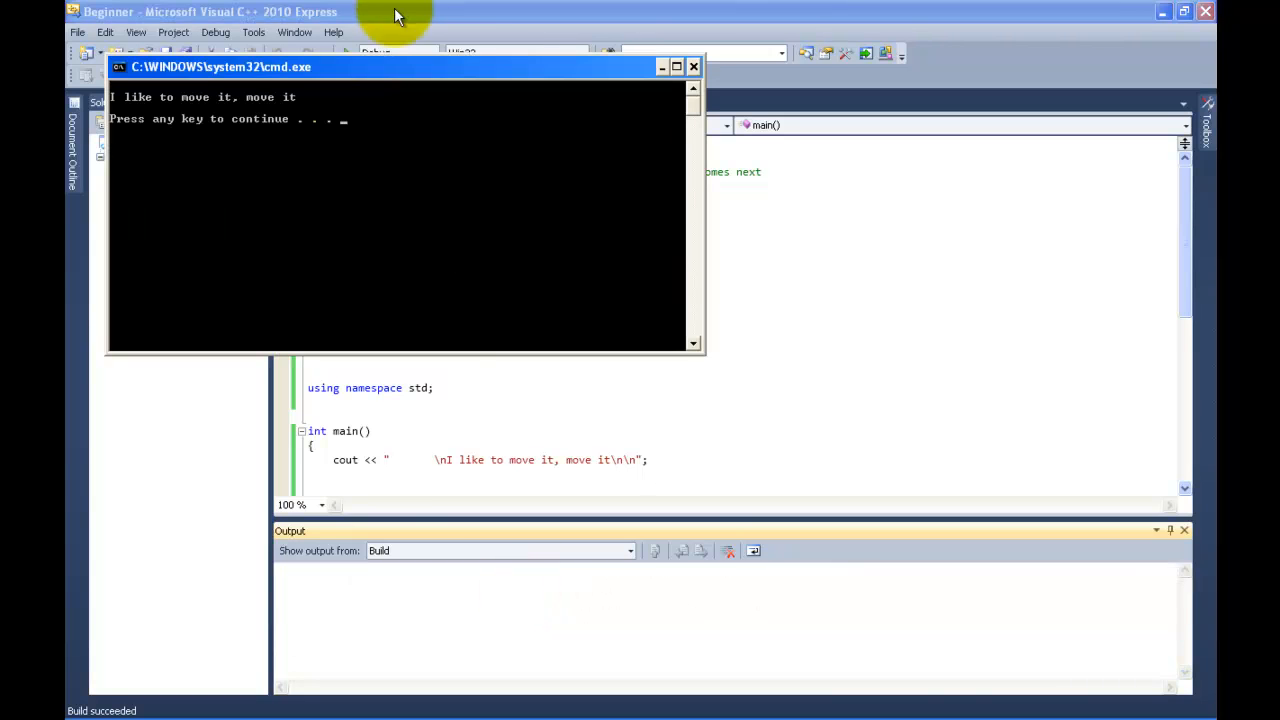
mouse_move(389, 461)
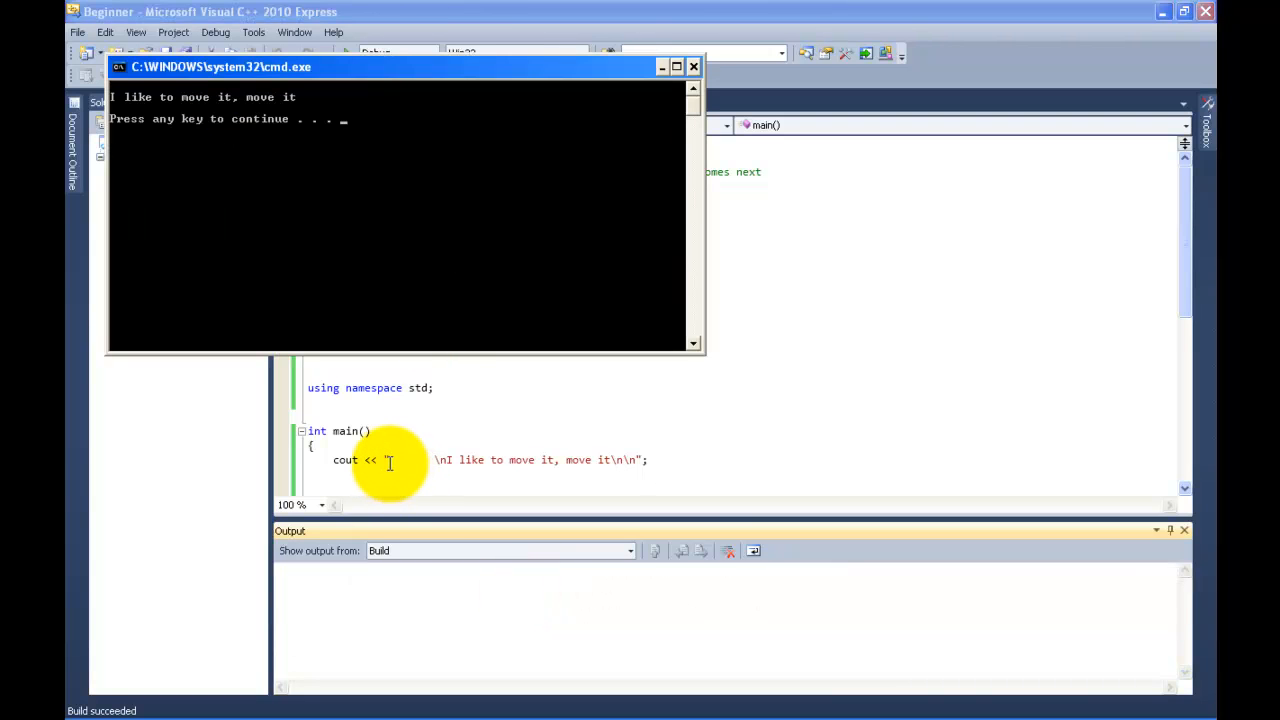
mouse_move(423, 461)
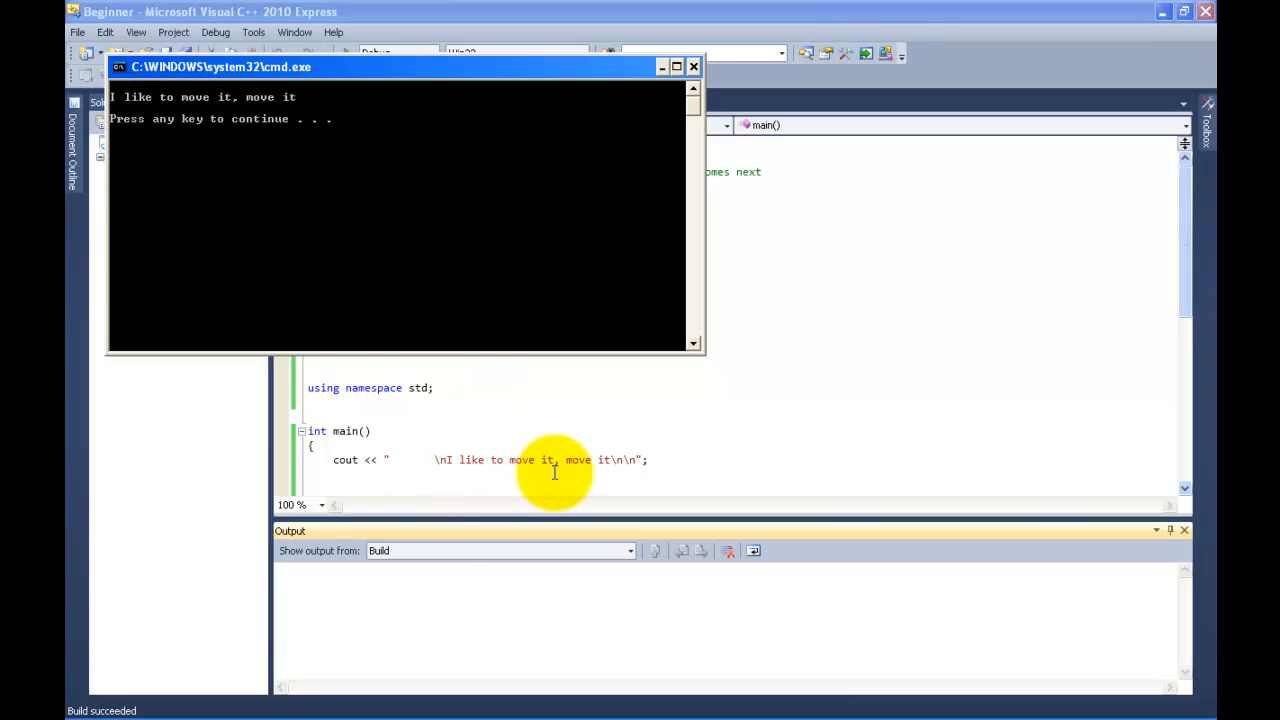
mouse_move(614, 460)
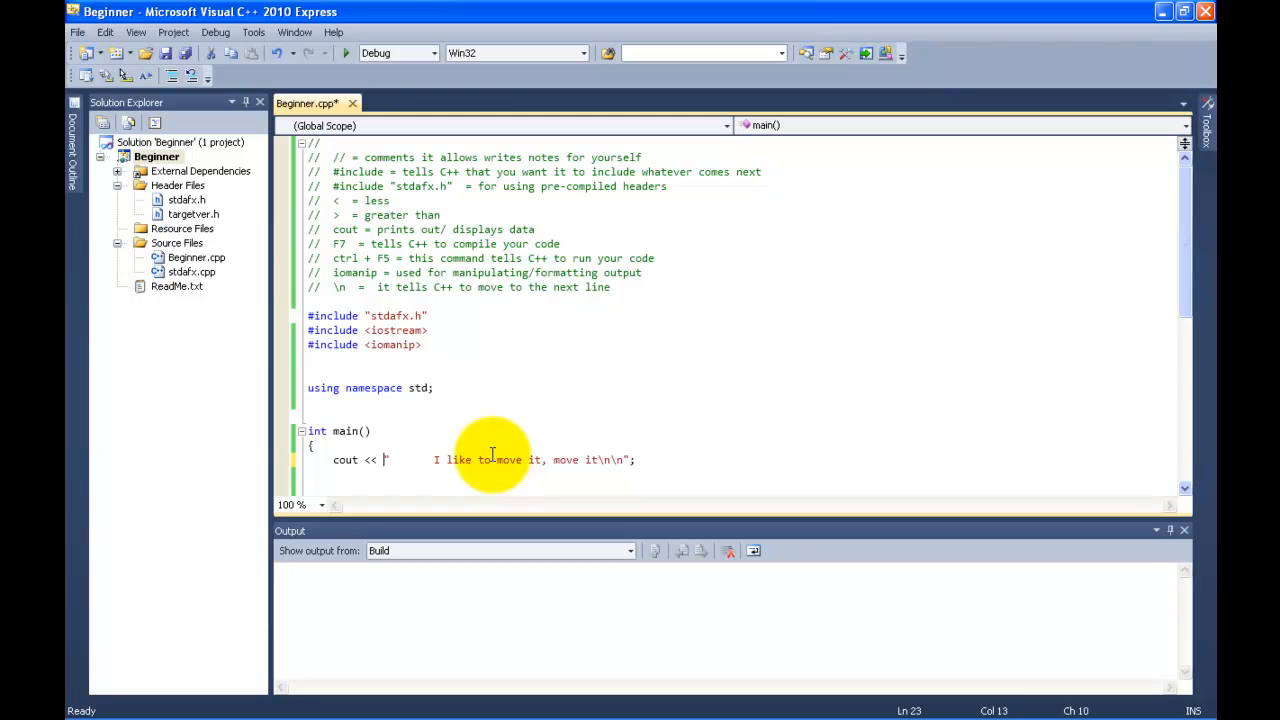
- Put \n right after the opening quote, then compile and run to see the indented message
text(\n)
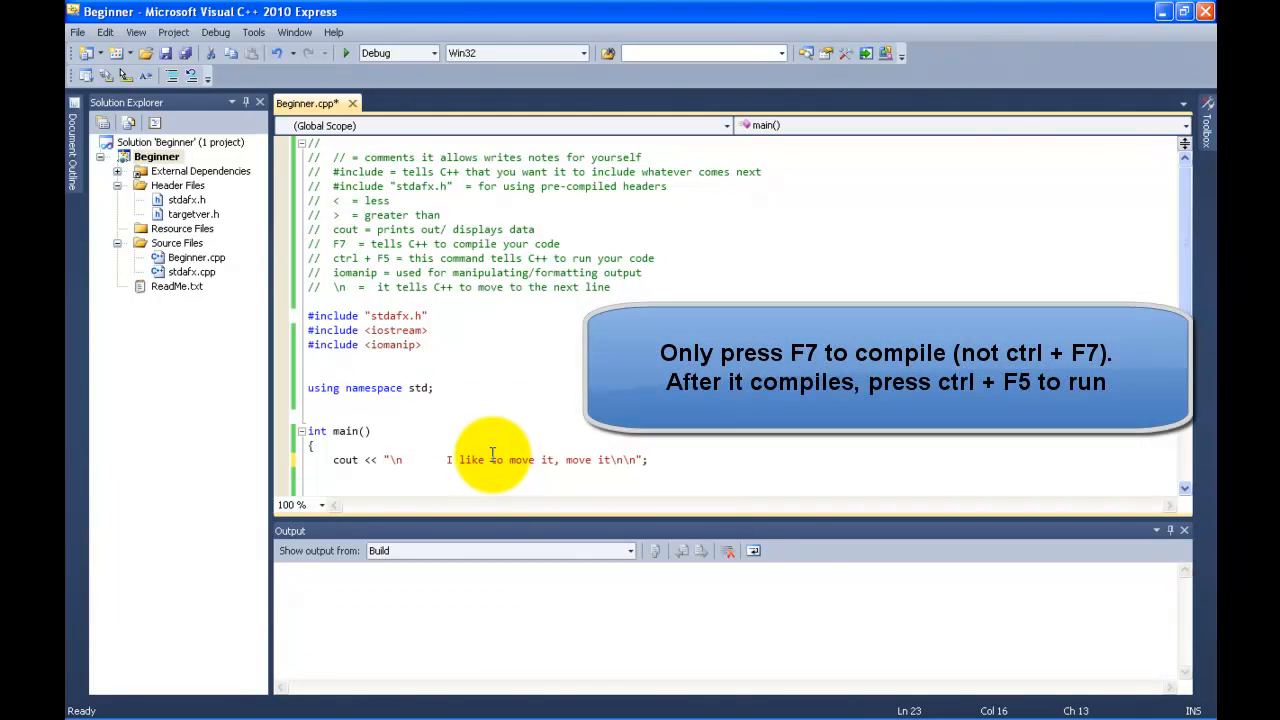
key(F7)
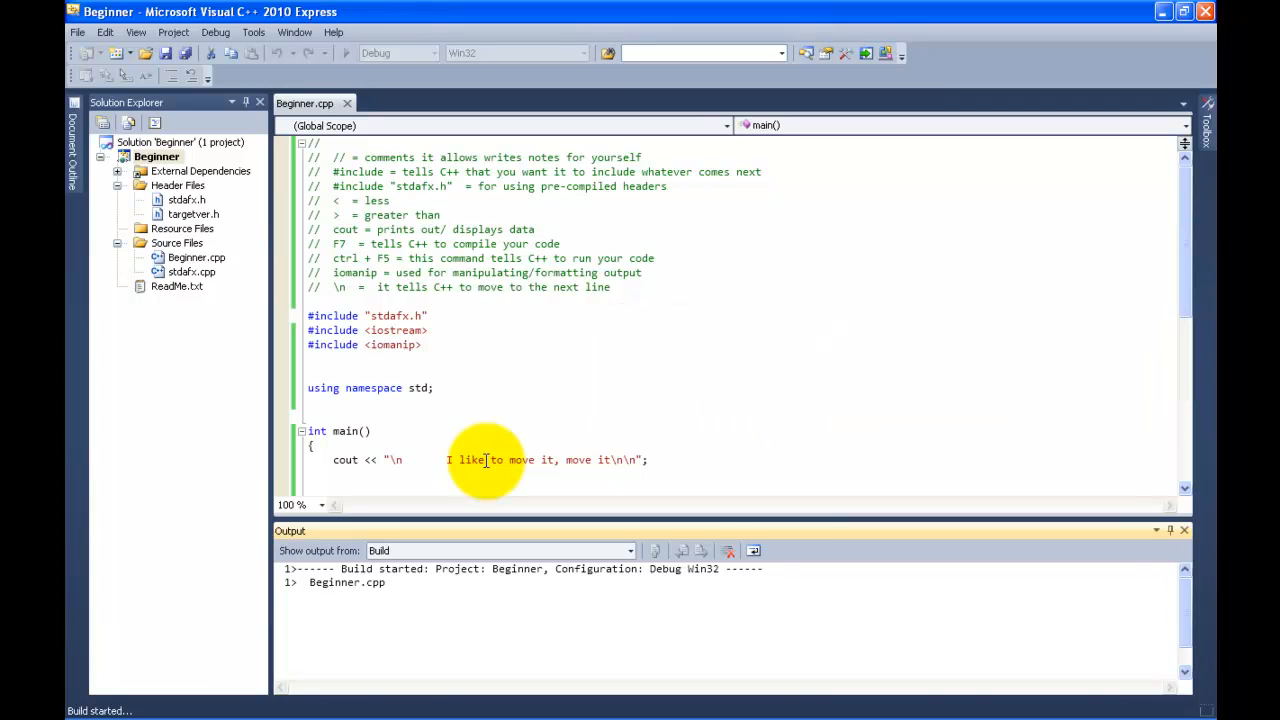
key(F5)
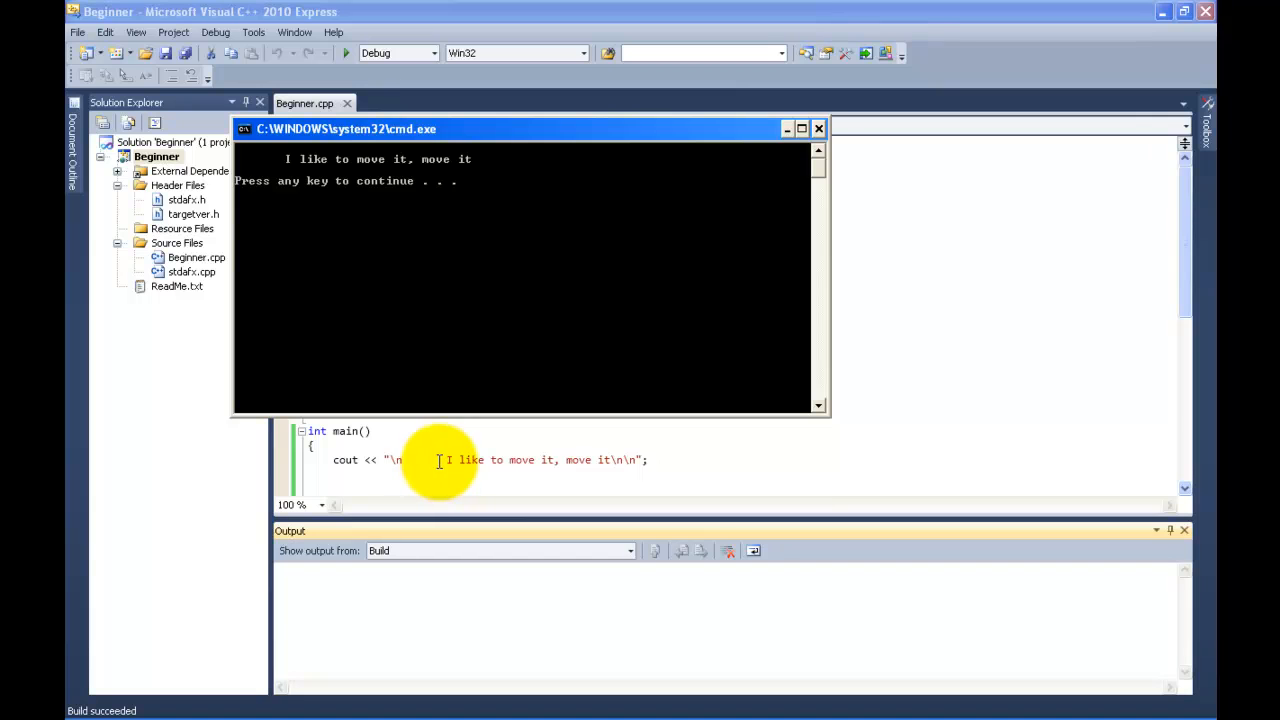
mouse_move(387, 358)
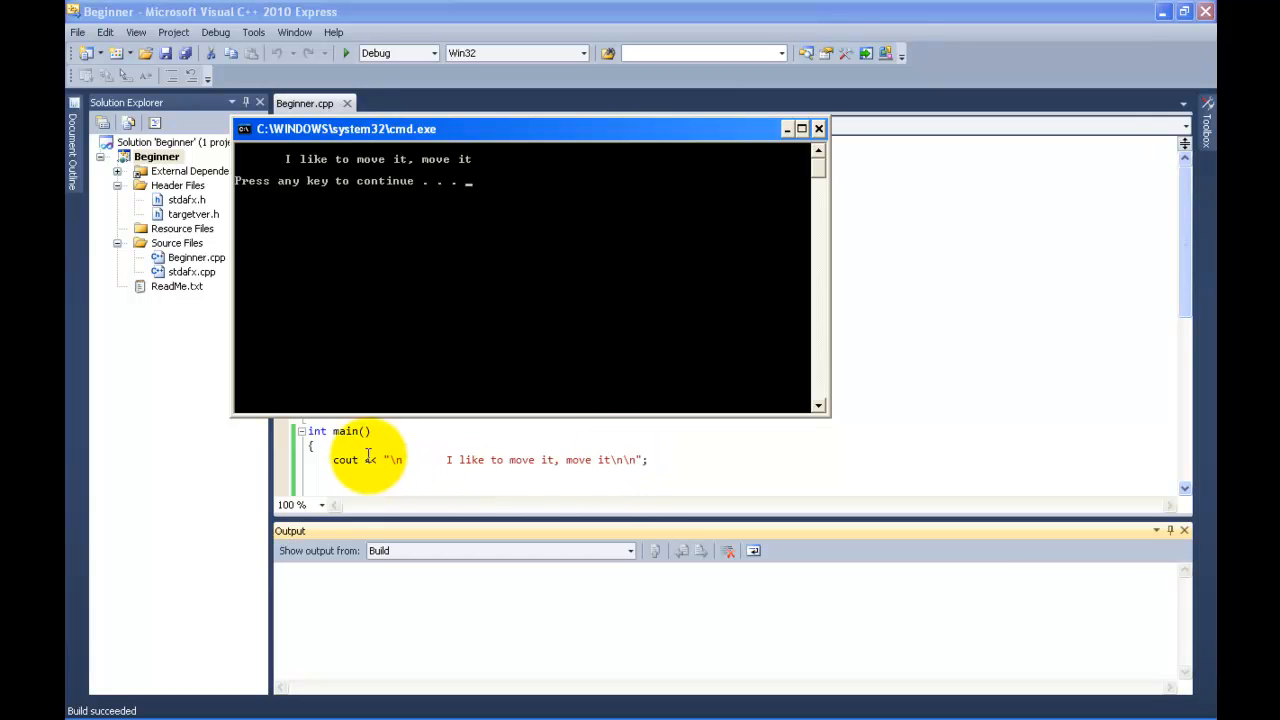
mouse_move(537, 460)
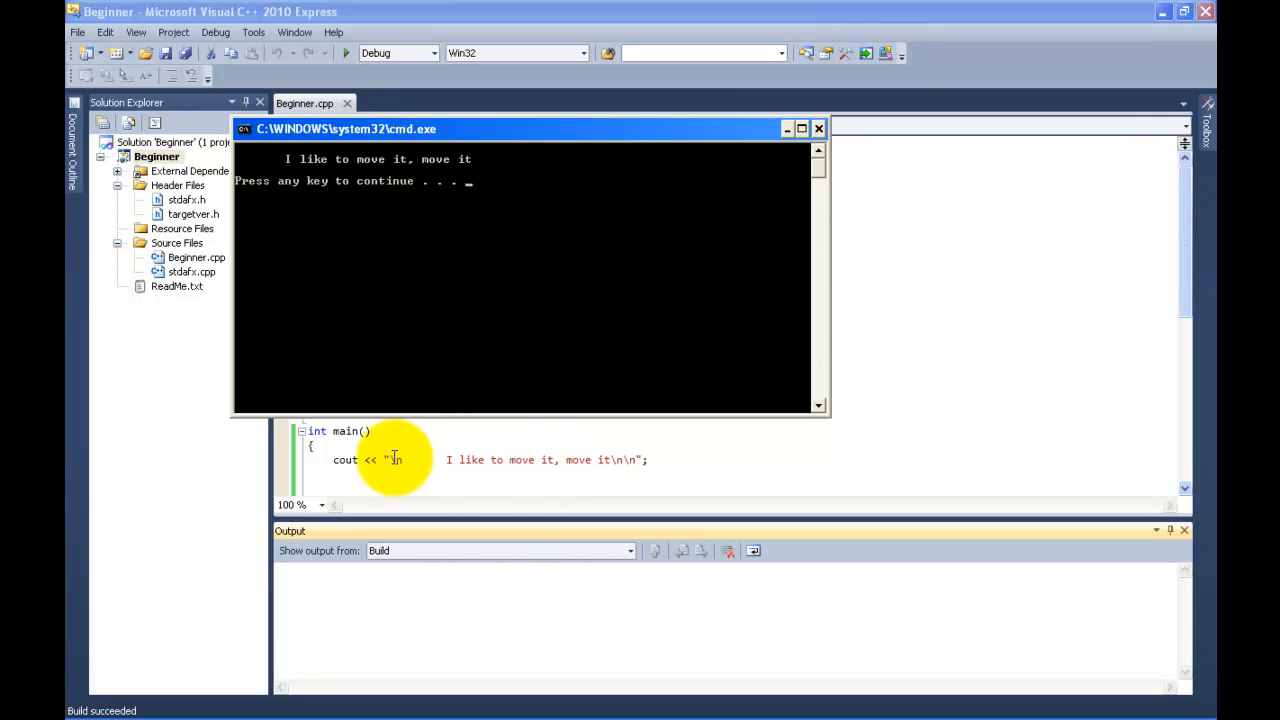
mouse_move(237, 189)
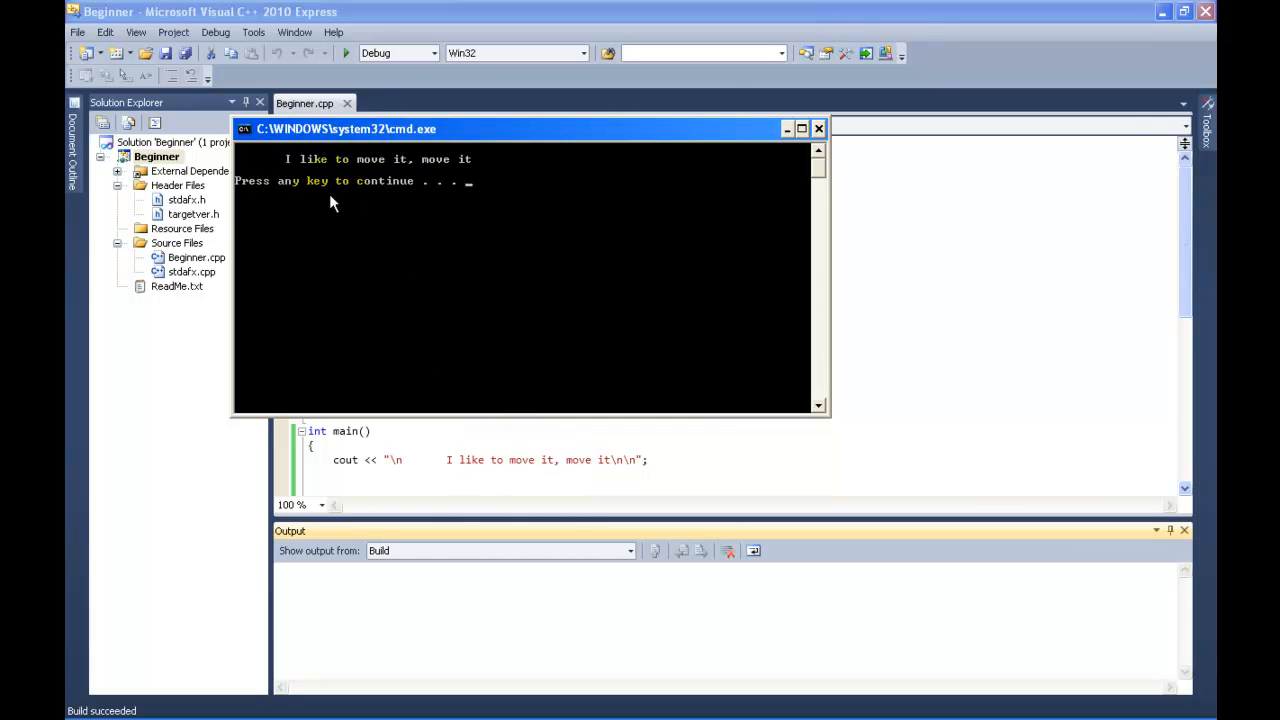
mouse_move(370, 350)
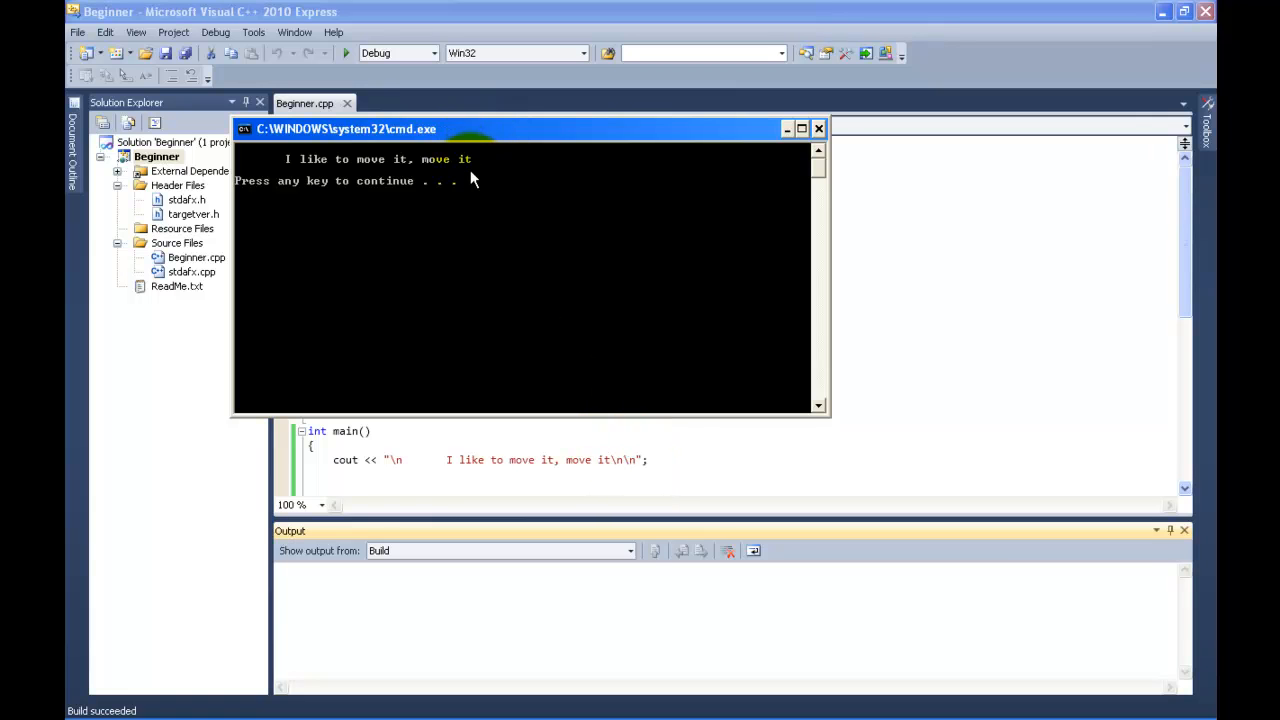
mouse_move(472, 168)
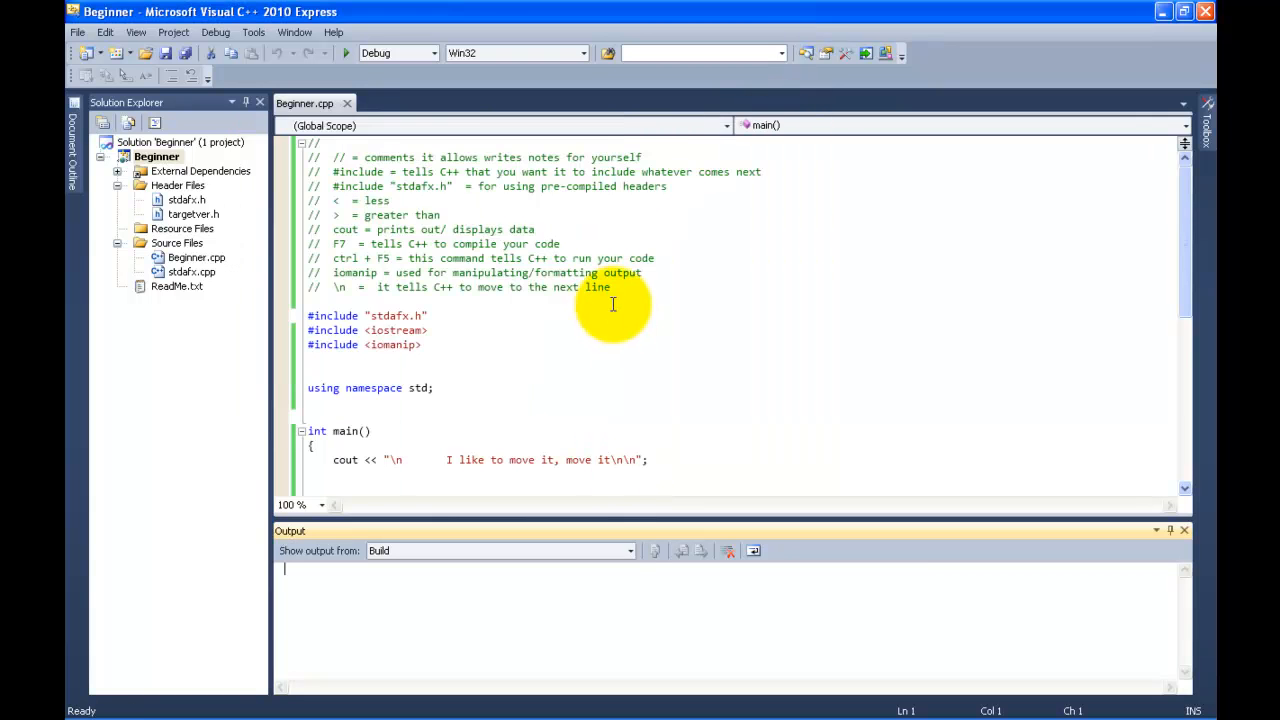
mouse_move(611, 300)
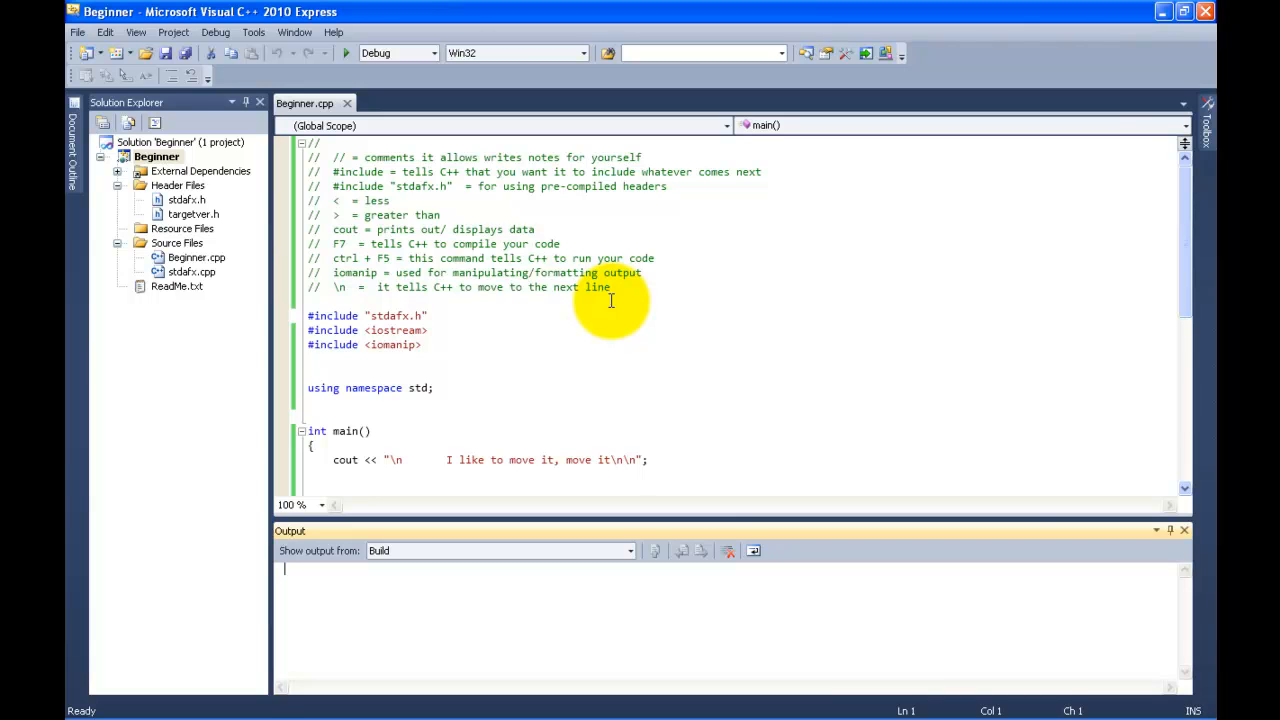